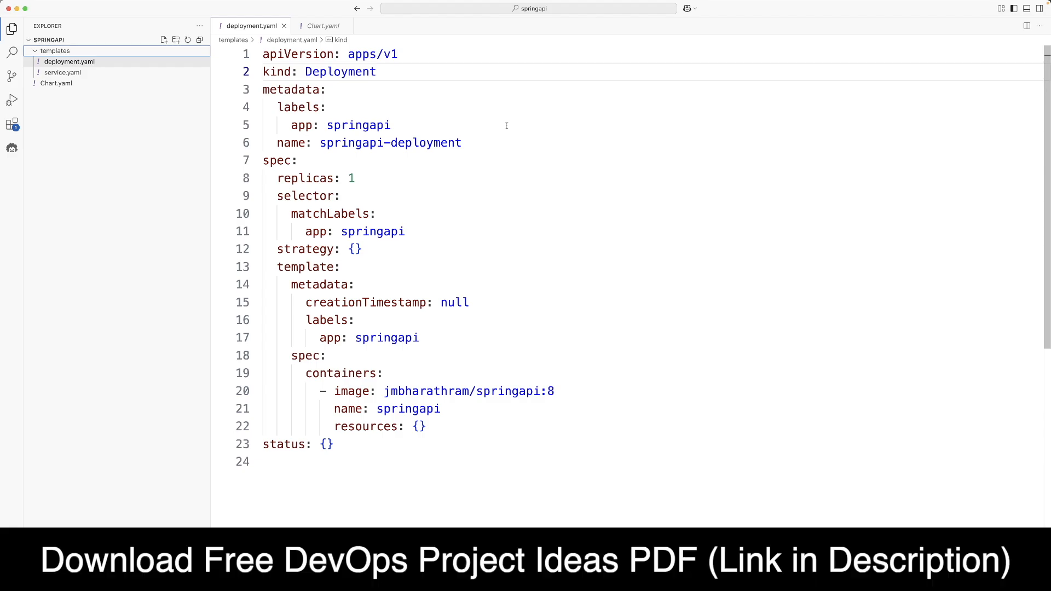
mouse_move(412, 70)
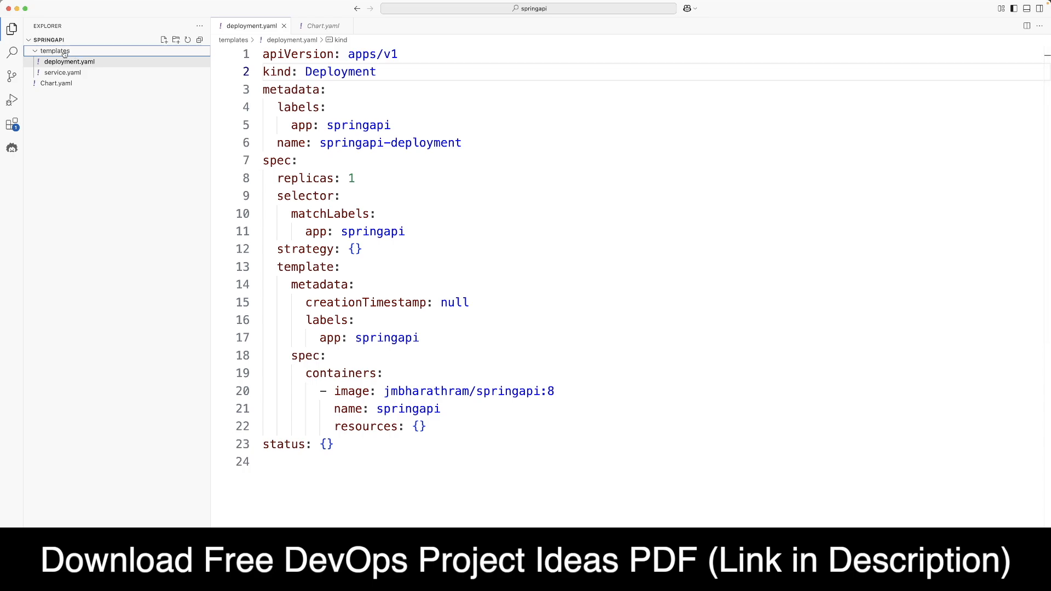
mouse_move(138, 67)
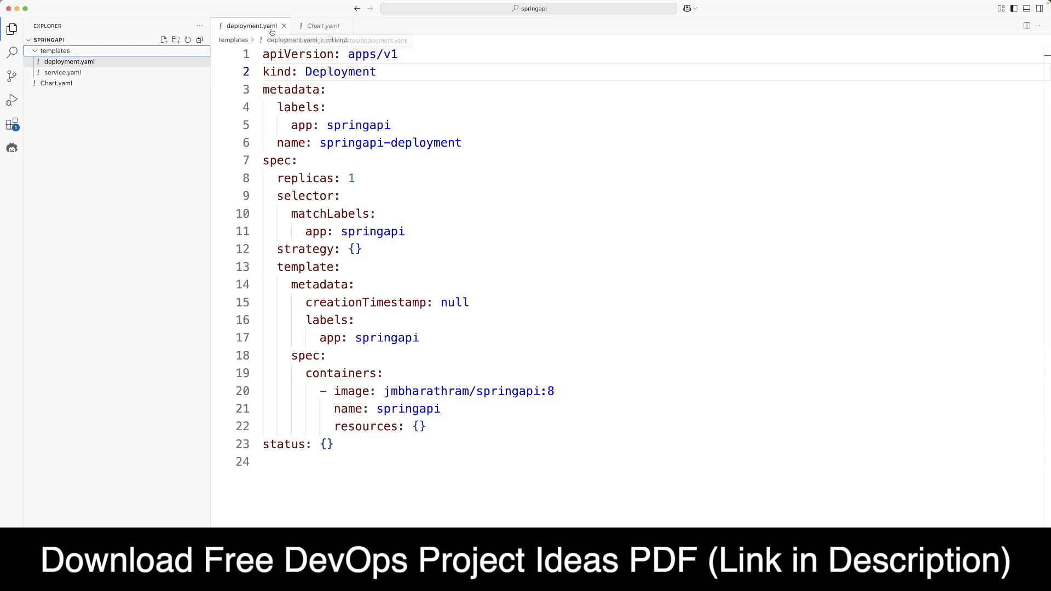
Review the chart's service manifest, Chart.yaml and the deployment's hardcoded springapi values.
left_click(62, 72)
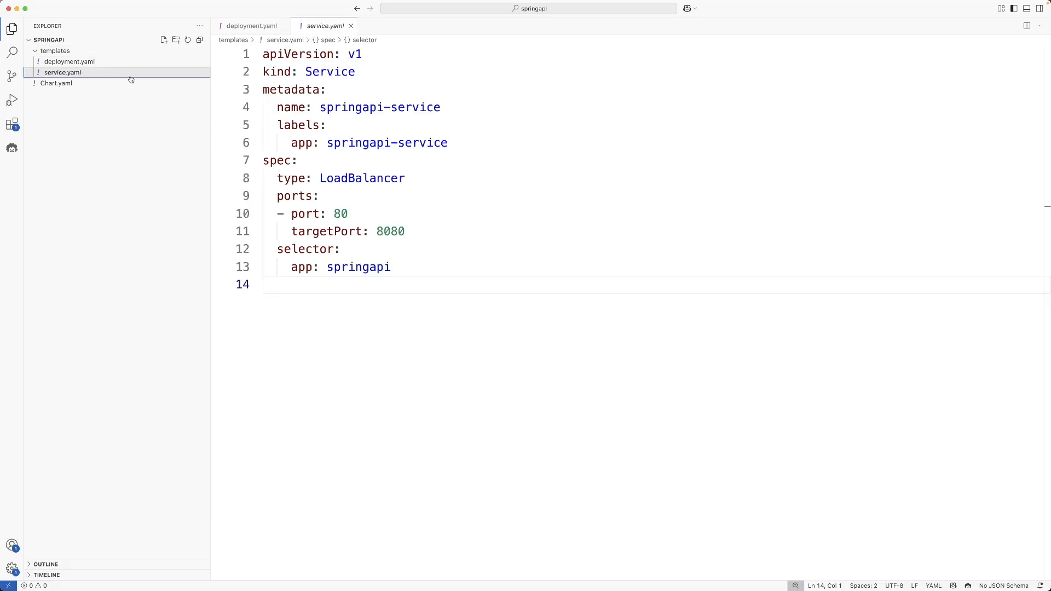
left_click(56, 84)
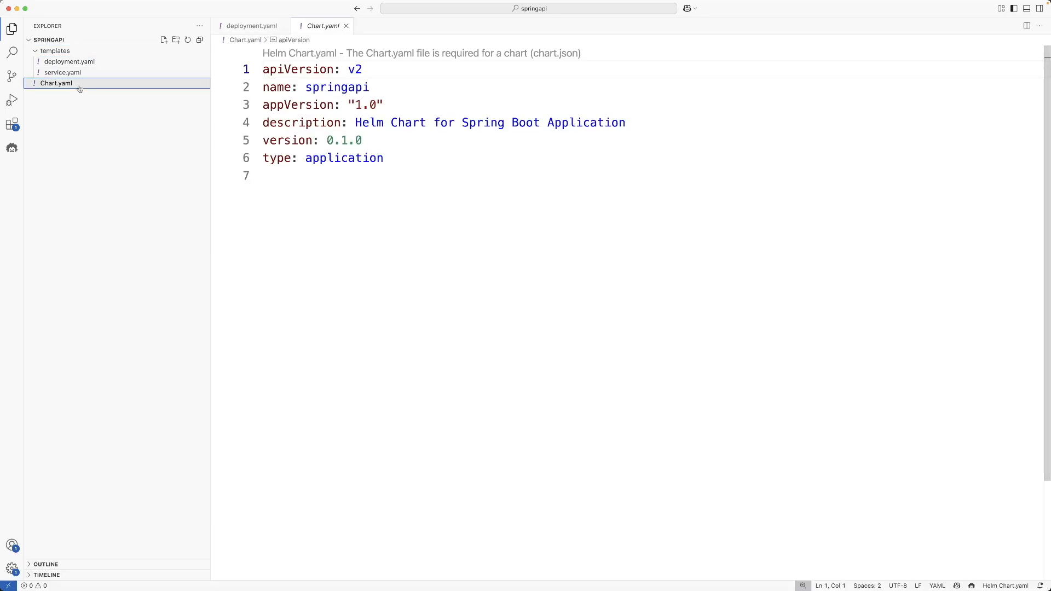
mouse_move(123, 89)
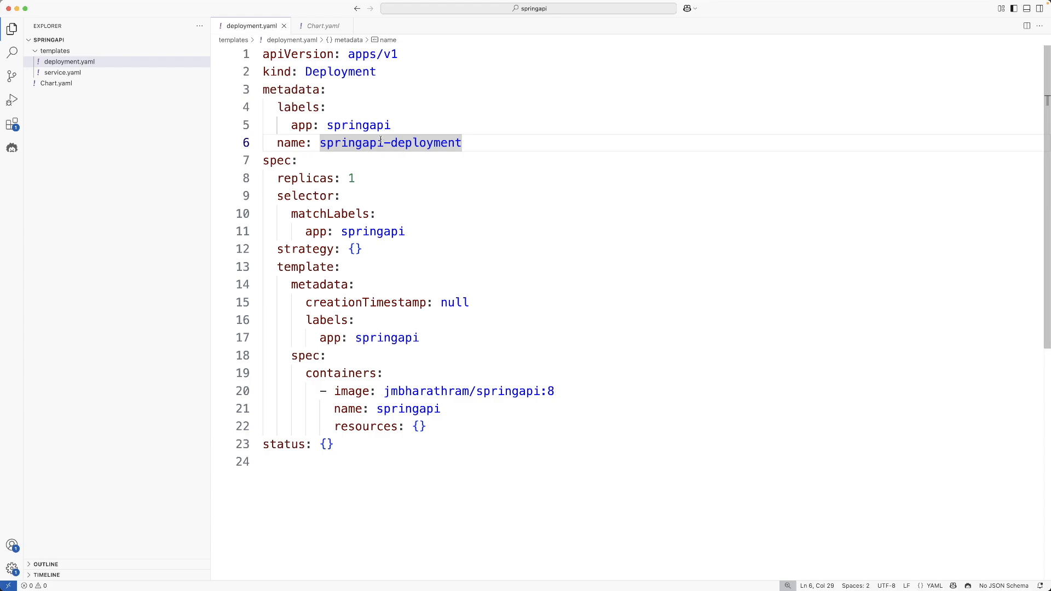
left_click(392, 125)
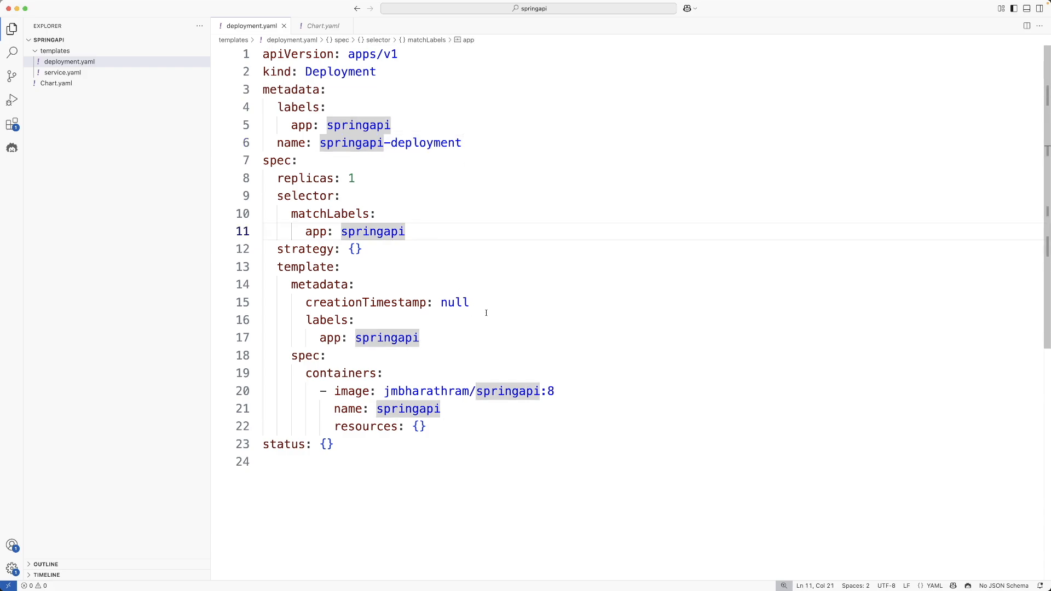
left_click(420, 338)
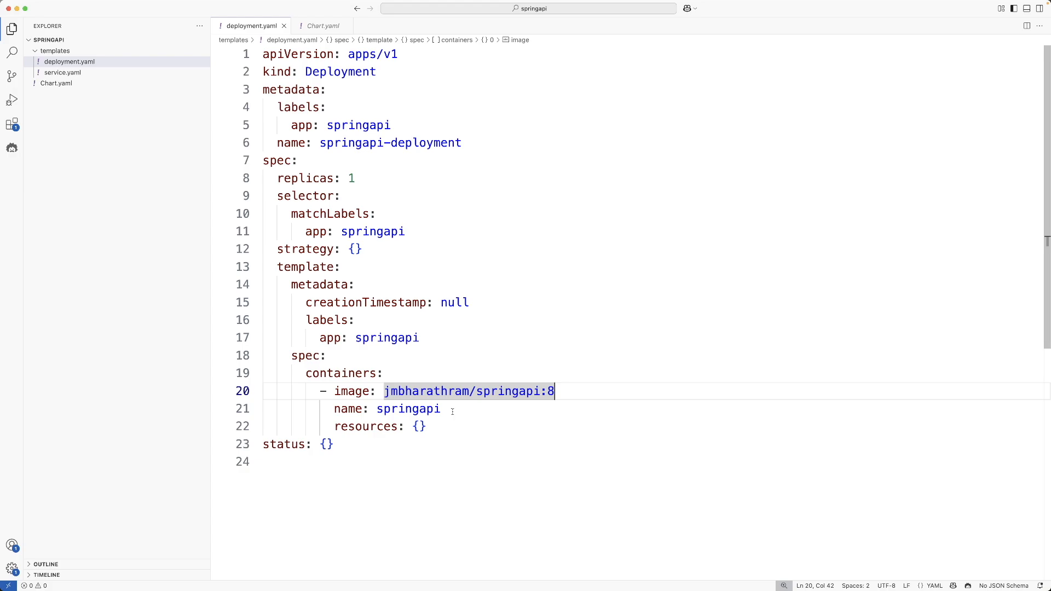
mouse_move(530, 238)
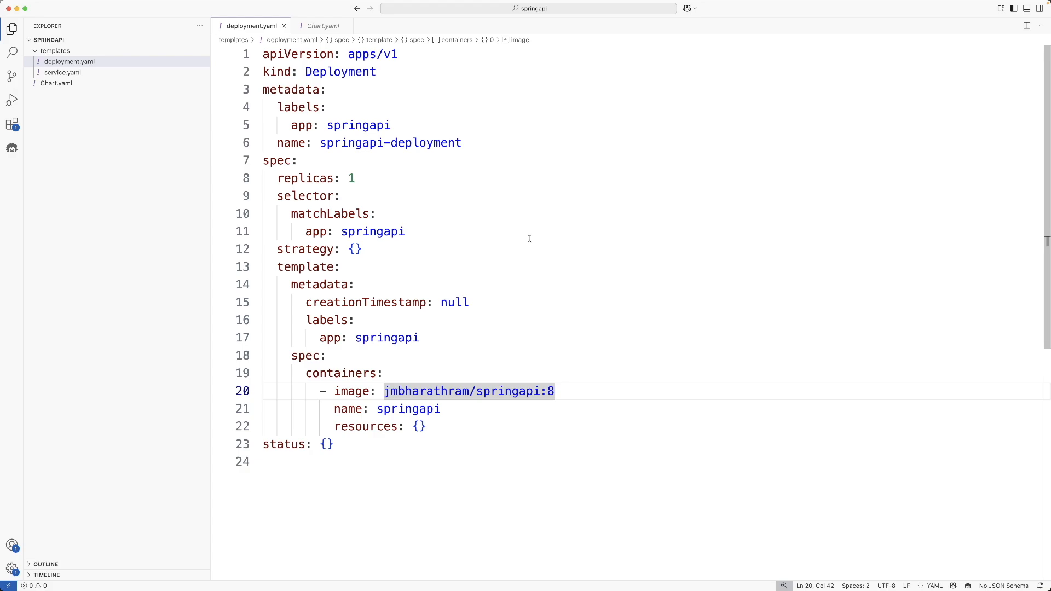
mouse_move(511, 217)
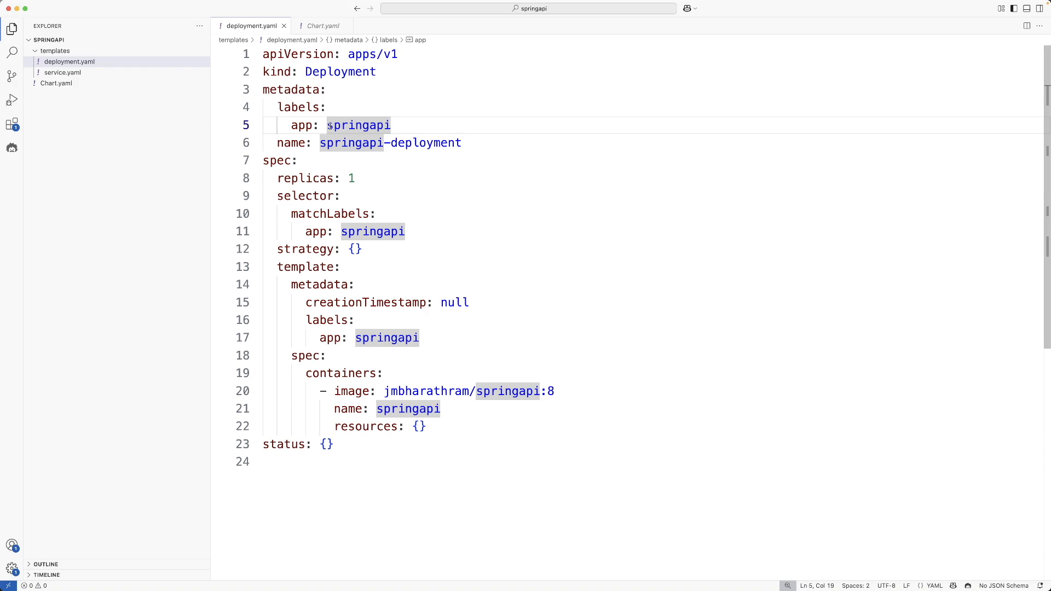
Replace the app label's springapi value with {{ .Chart.Name }} and copy the expression.
double_click(357, 125)
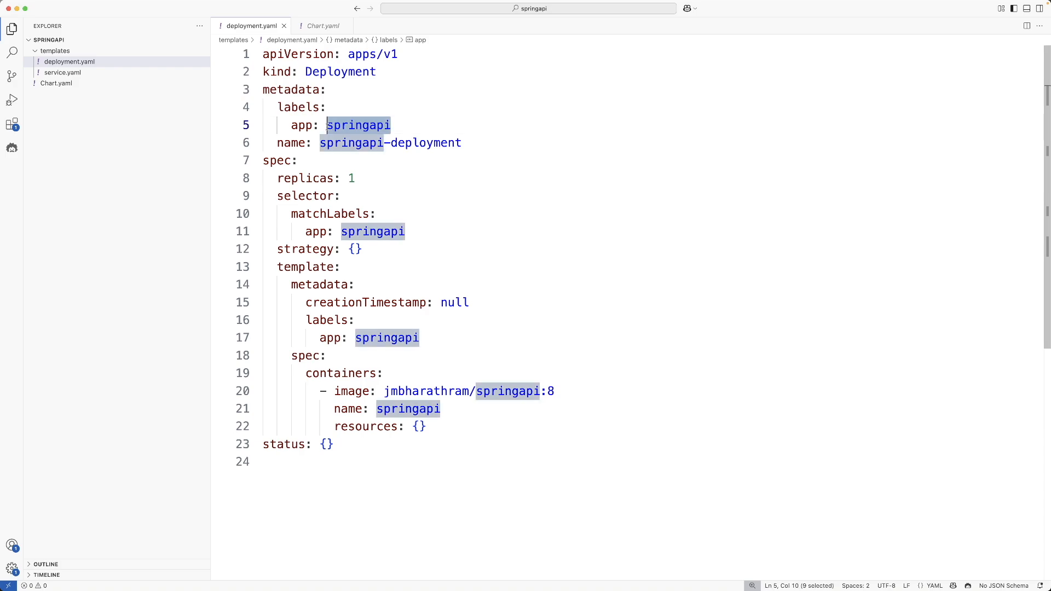
key("Backspace")
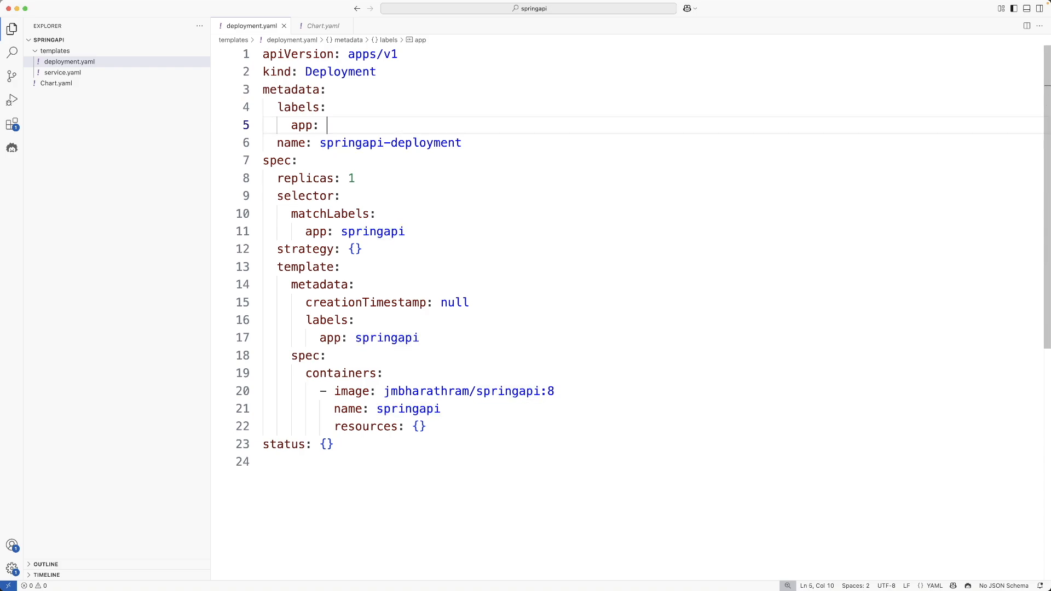
type("{}")
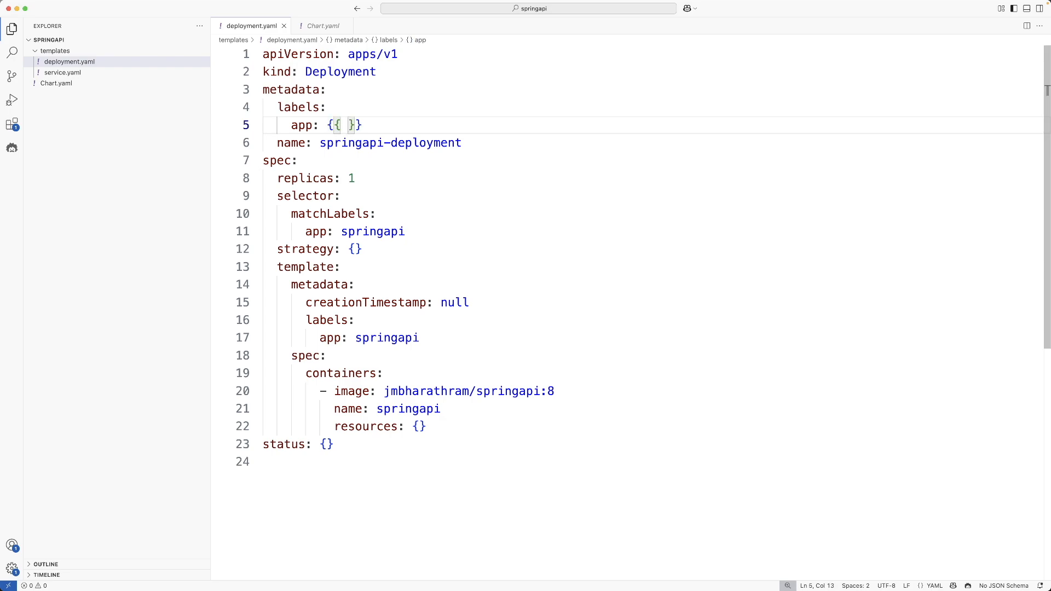
type(".C")
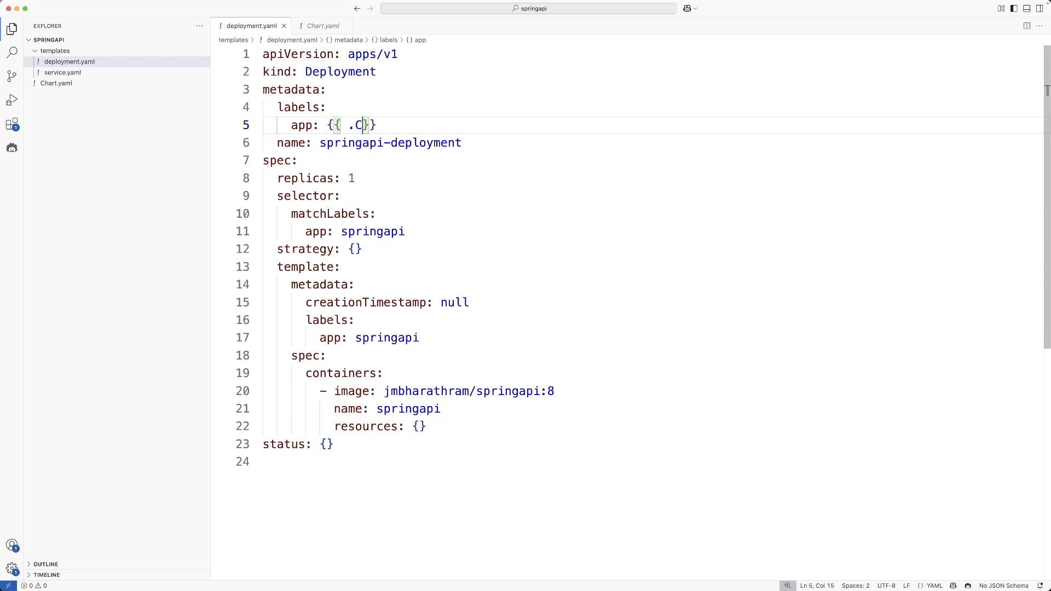
type("hart")
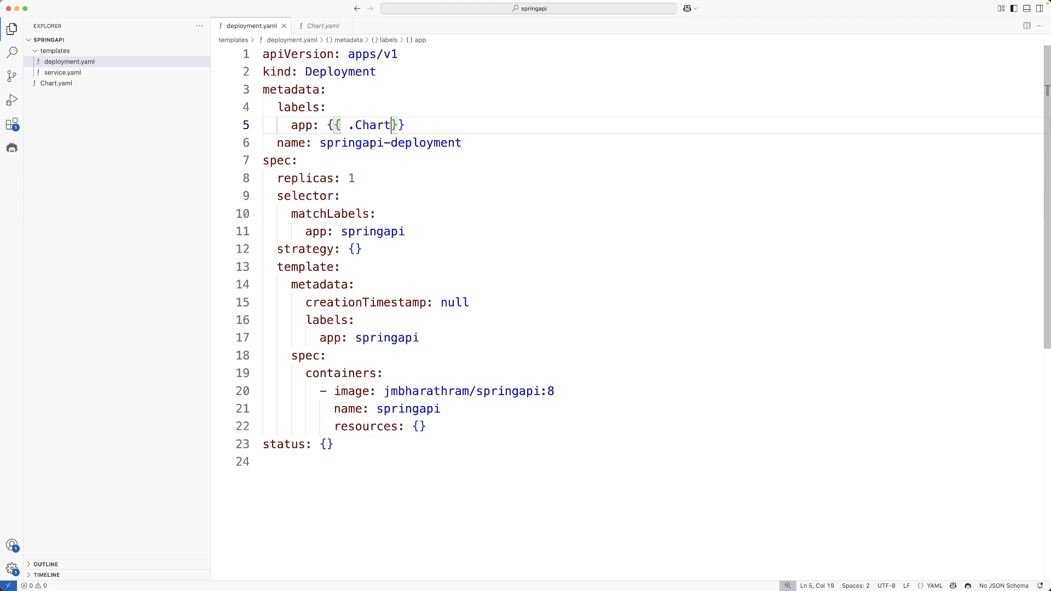
type(".Name")
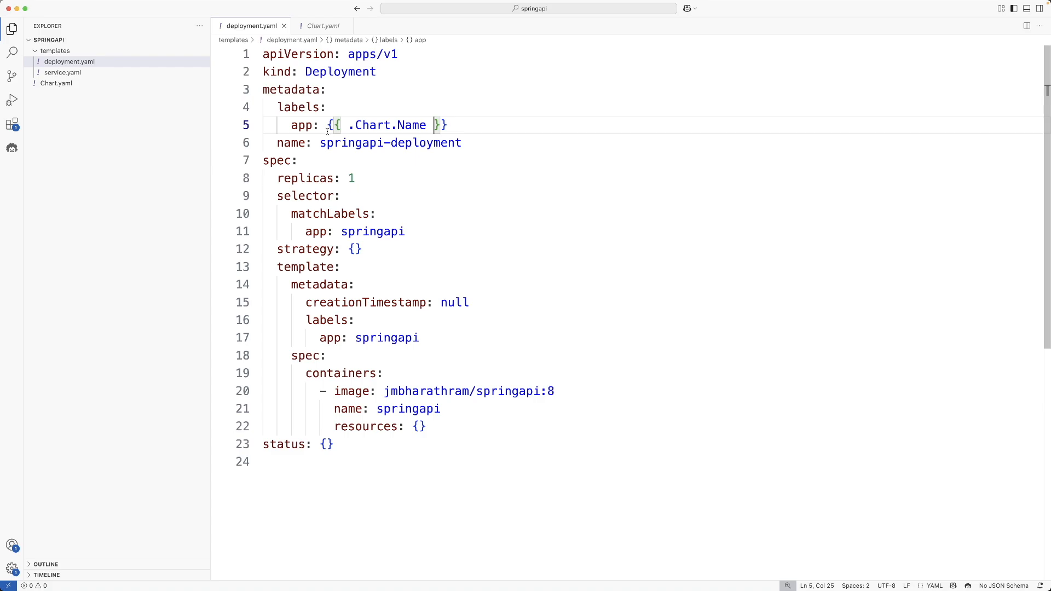
left_click_drag(327, 125, 446, 125)
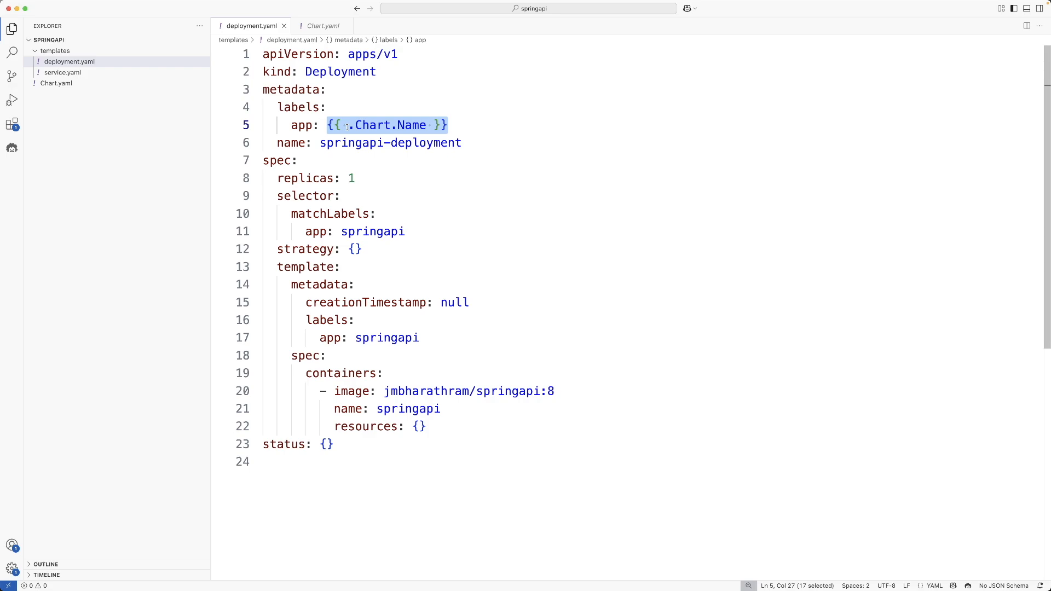
Paste {{ .Chart.Name }} over the selector and pod label values, then select springapi in the deployment name.
double_click(372, 230)
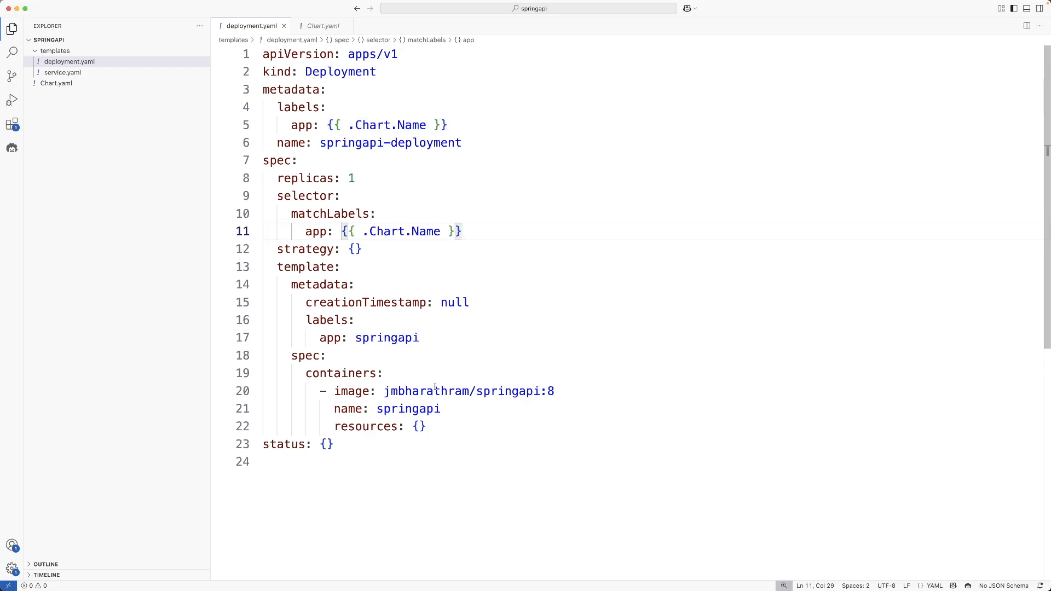
type("{{ .Chart.Name }}")
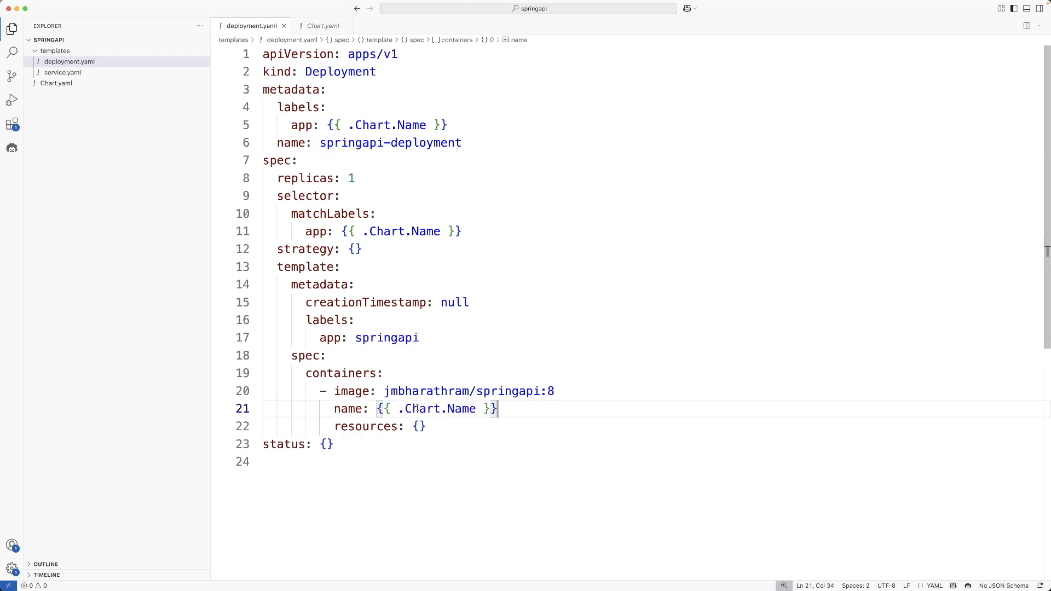
double_click(386, 338)
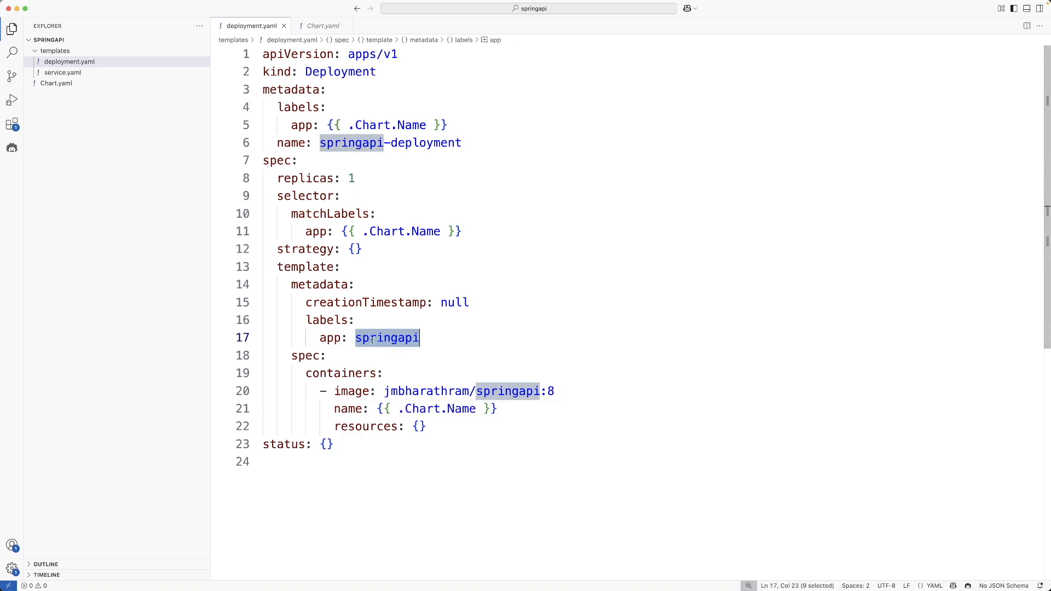
type("{{ .Chart.Name }}")
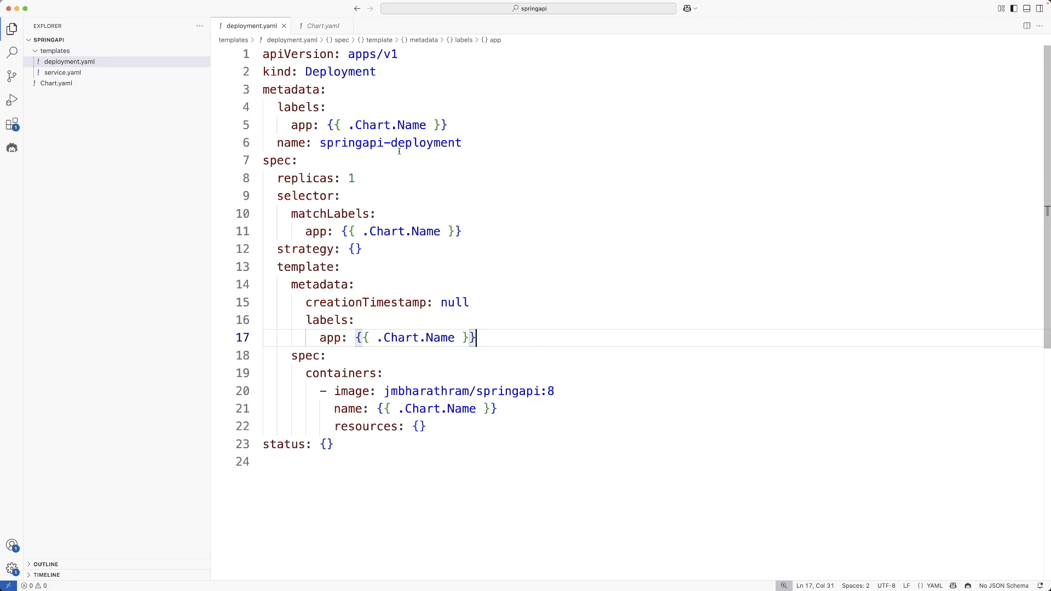
mouse_move(383, 156)
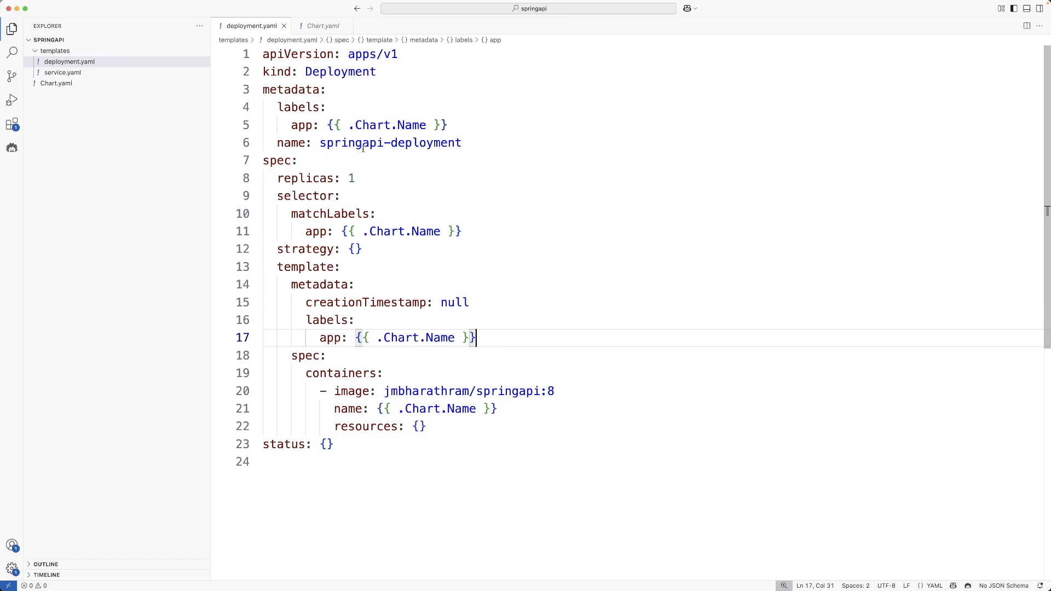
double_click(390, 142)
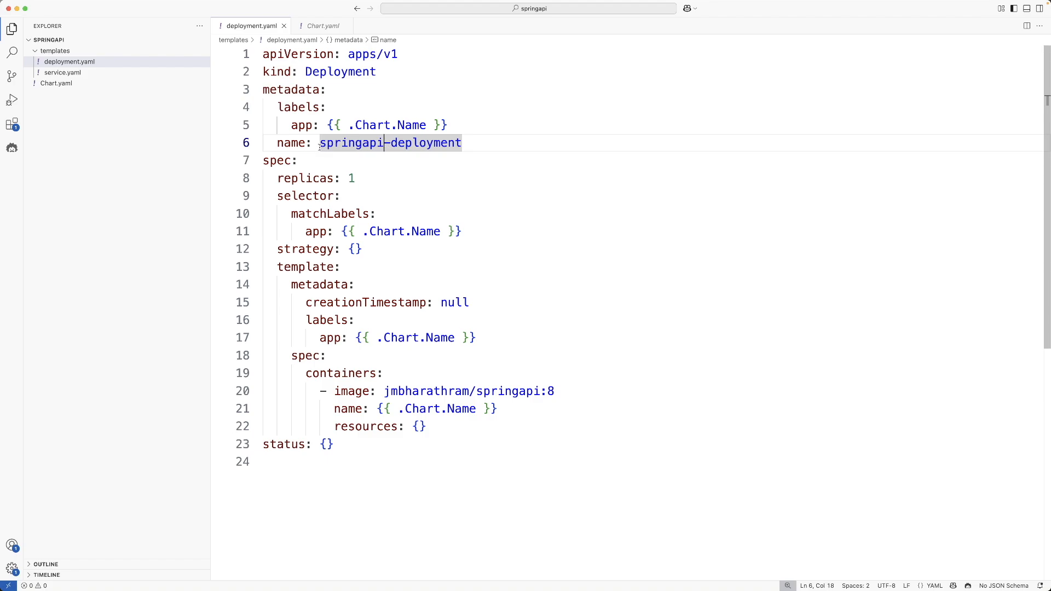
Write the deployment name as {{ .Chart.Name }}-{{ .Relase.Name }}-deployment on line 6.
type("{{ .Chart.Name }}")
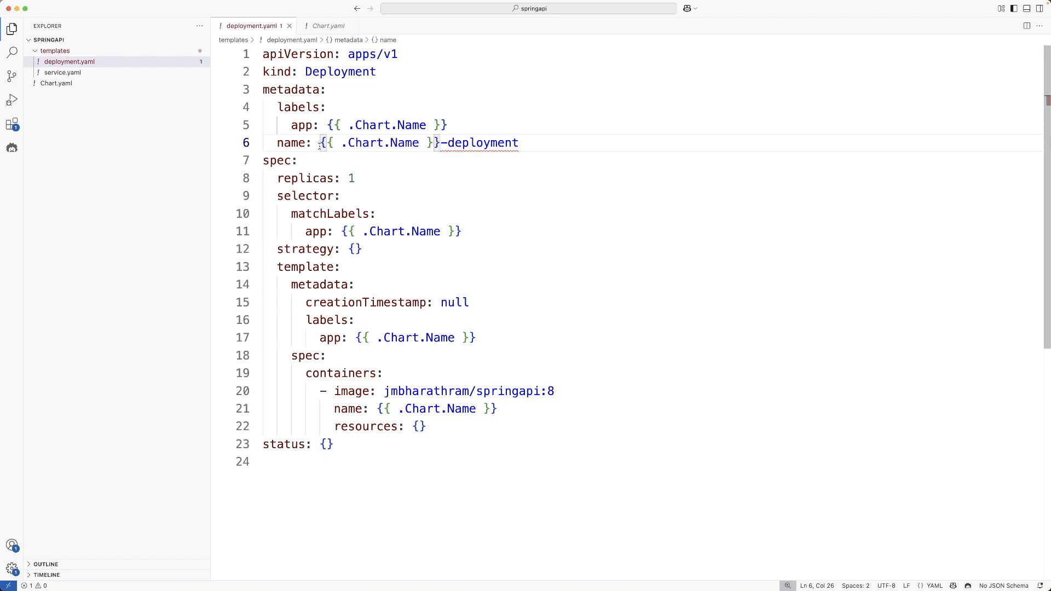
type("{-")
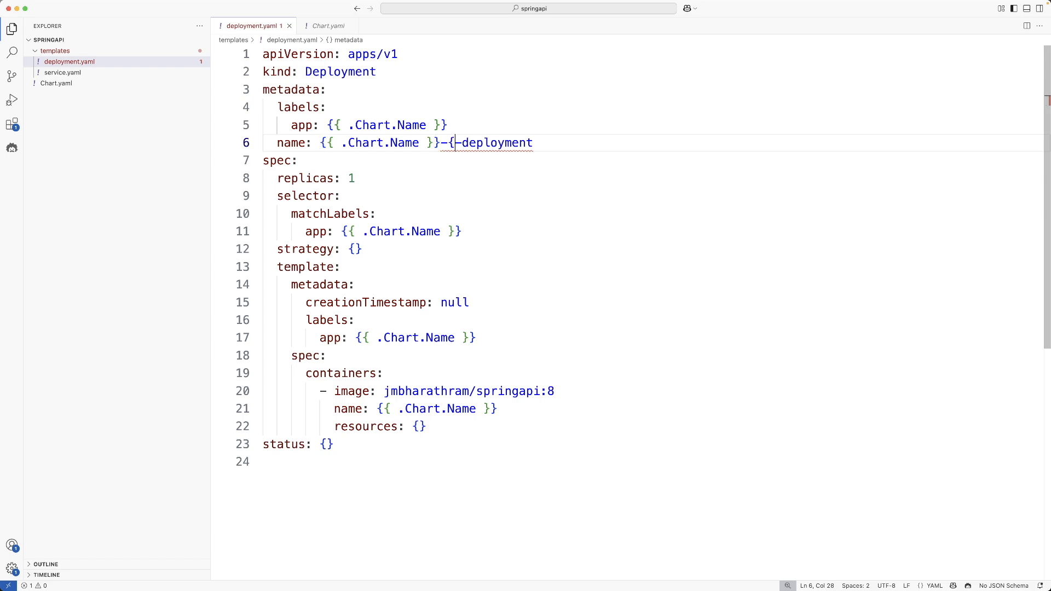
type("{}")
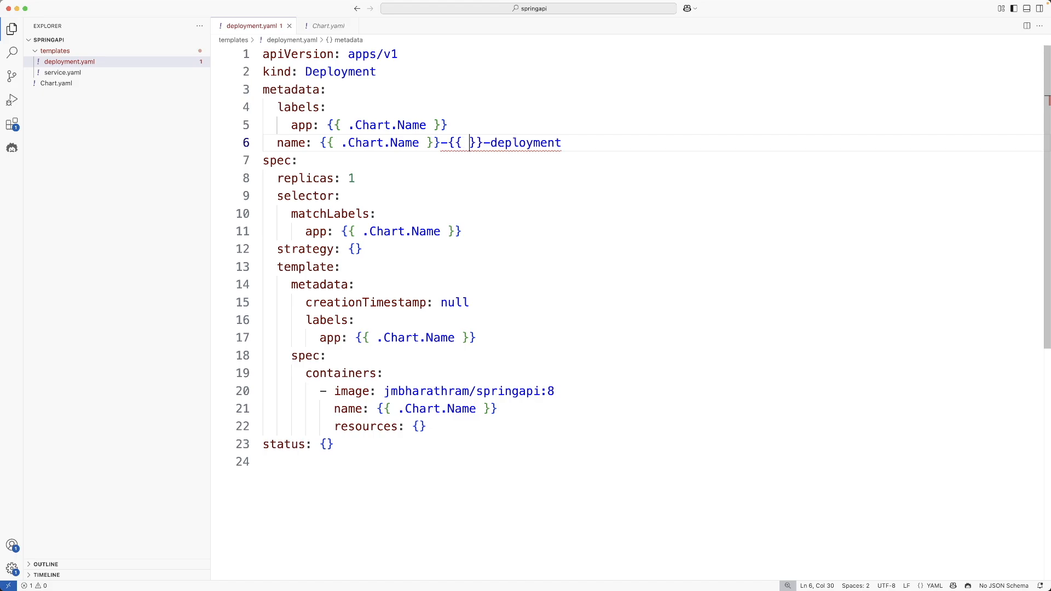
type(".")
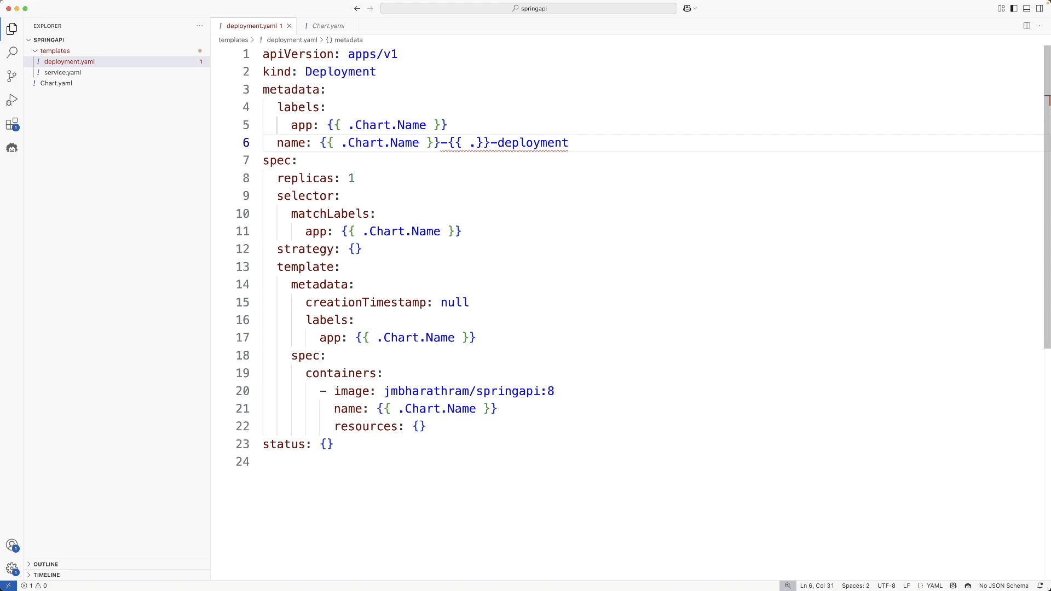
type("Relase")
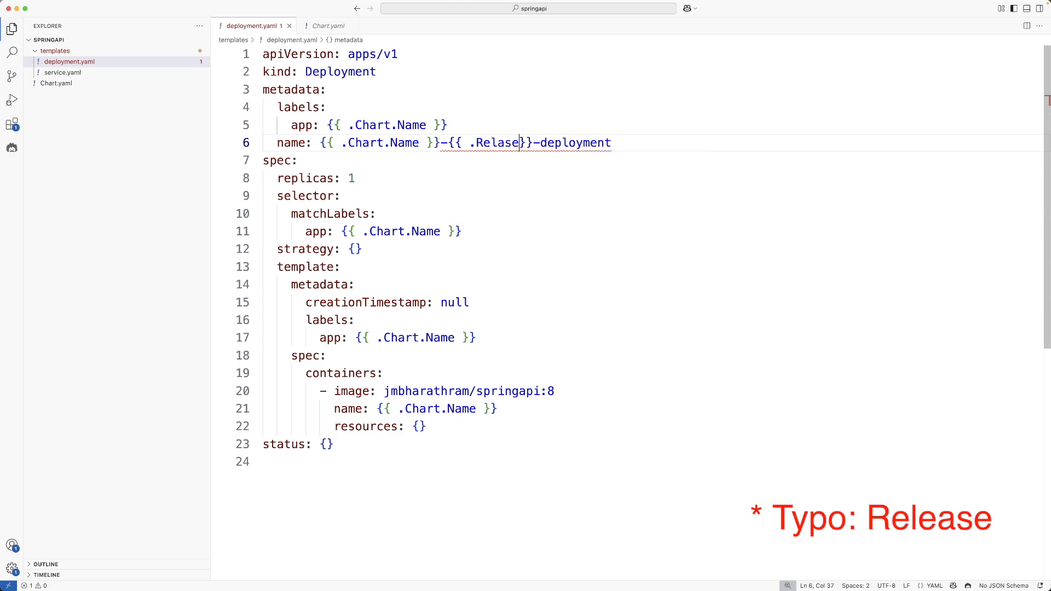
type(".N")
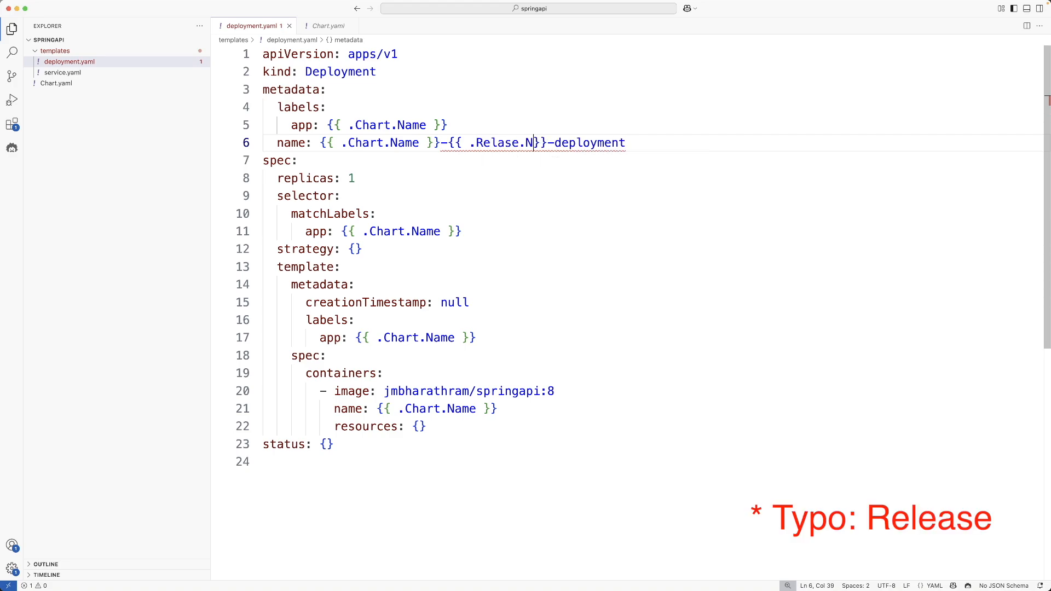
type("ame")
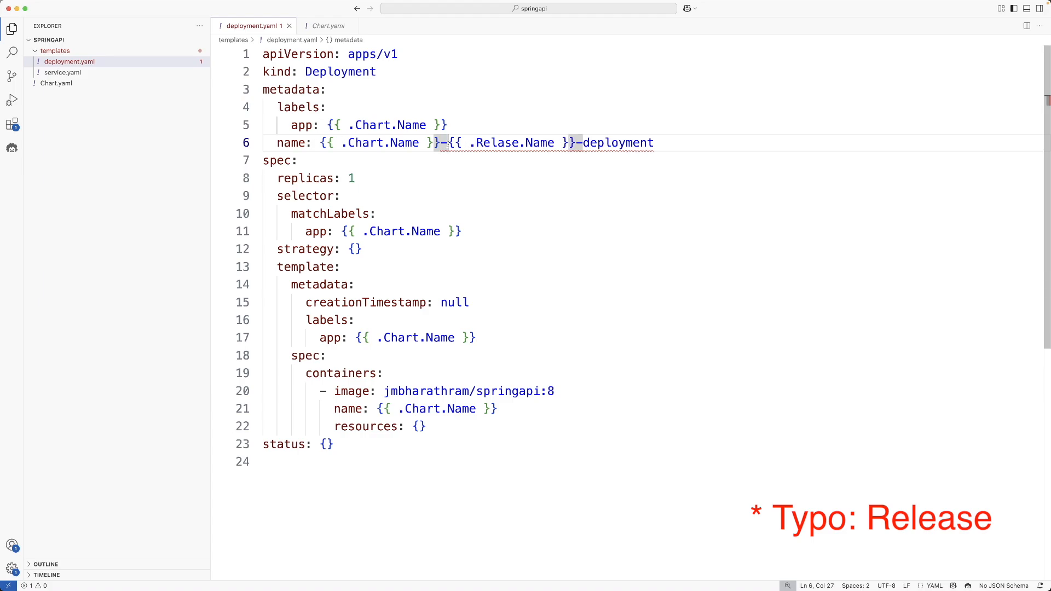
Select the new release-name placeholder to inspect its warning.
left_click_drag(445, 143, 575, 142)
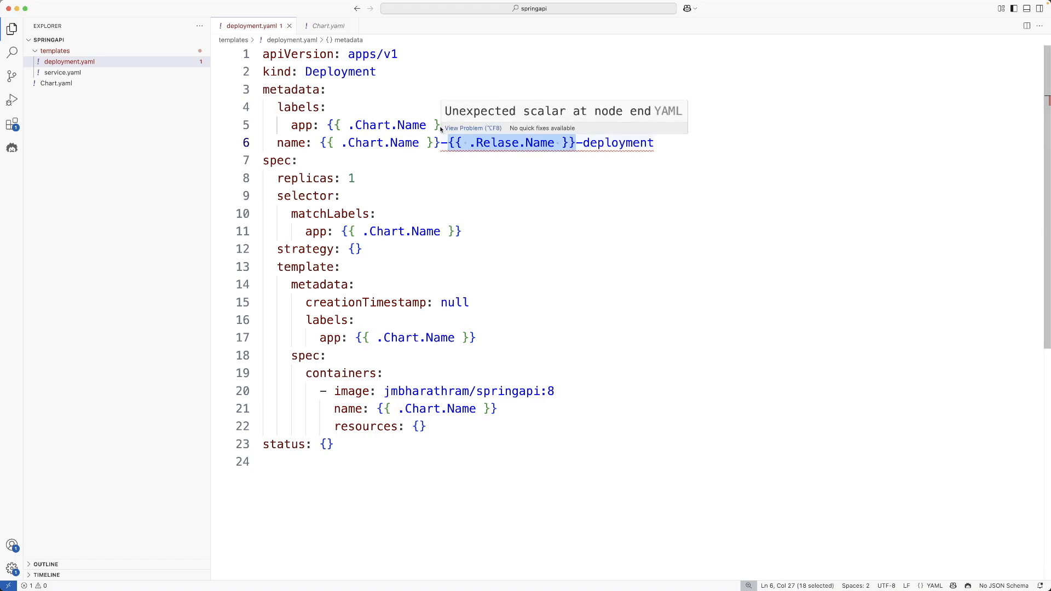
left_click(448, 124)
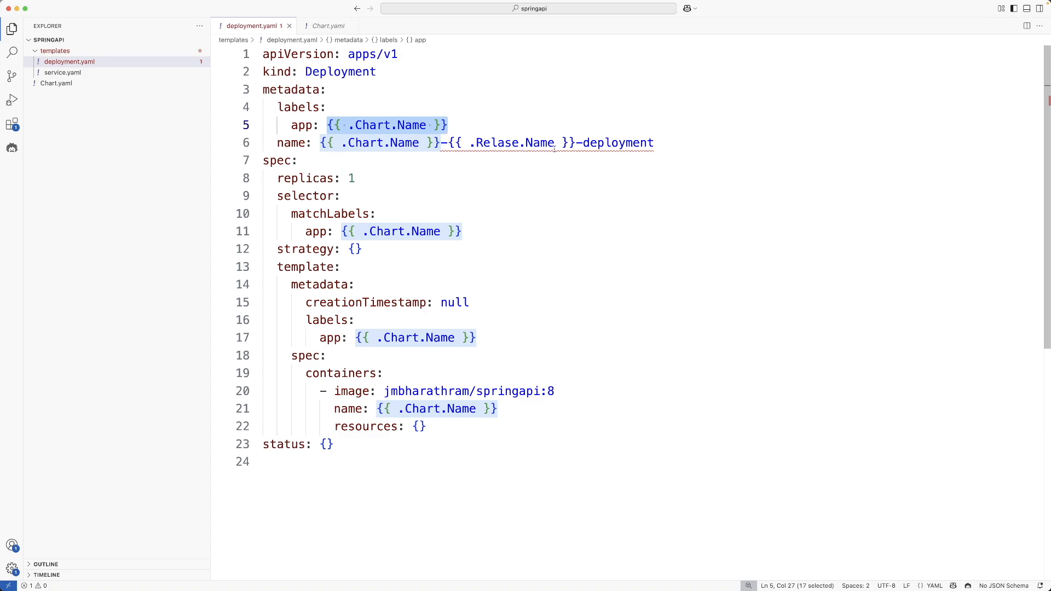
left_click(655, 142)
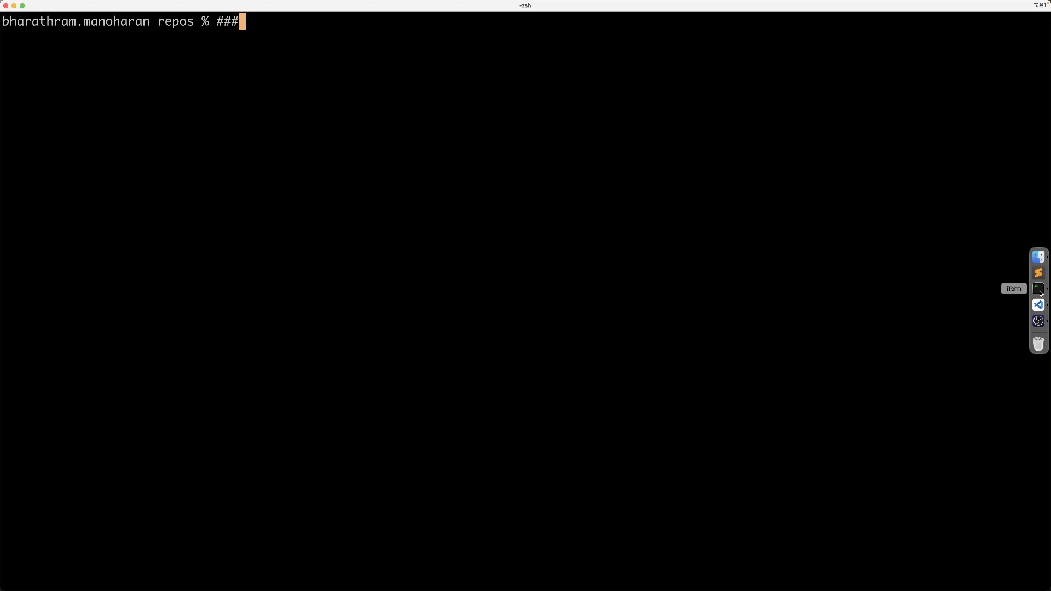
Run helm template springapi, which fails with a nil pointer error at line 6.
type("h")
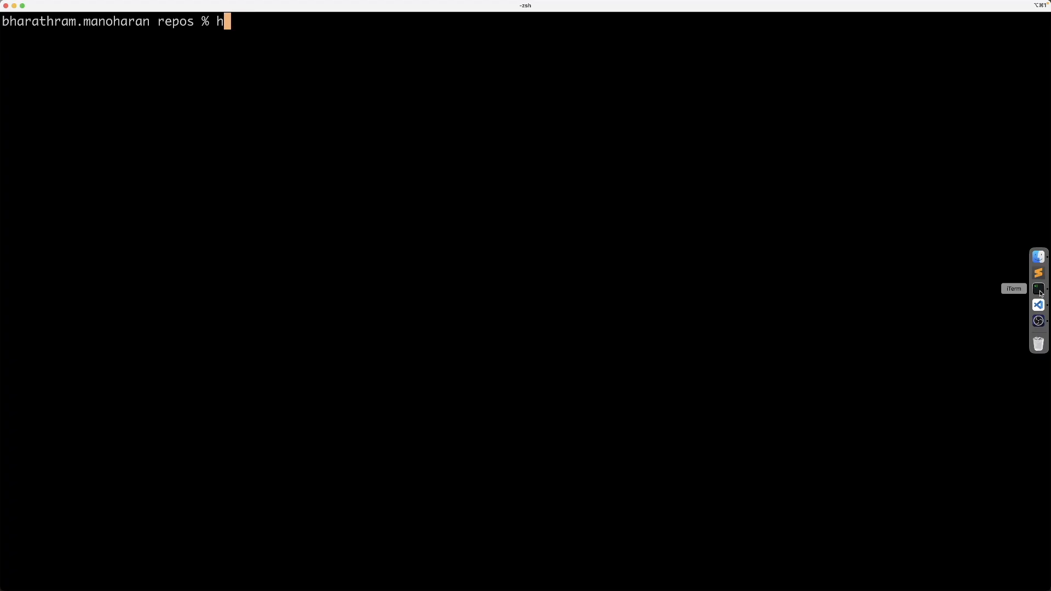
type("elm")
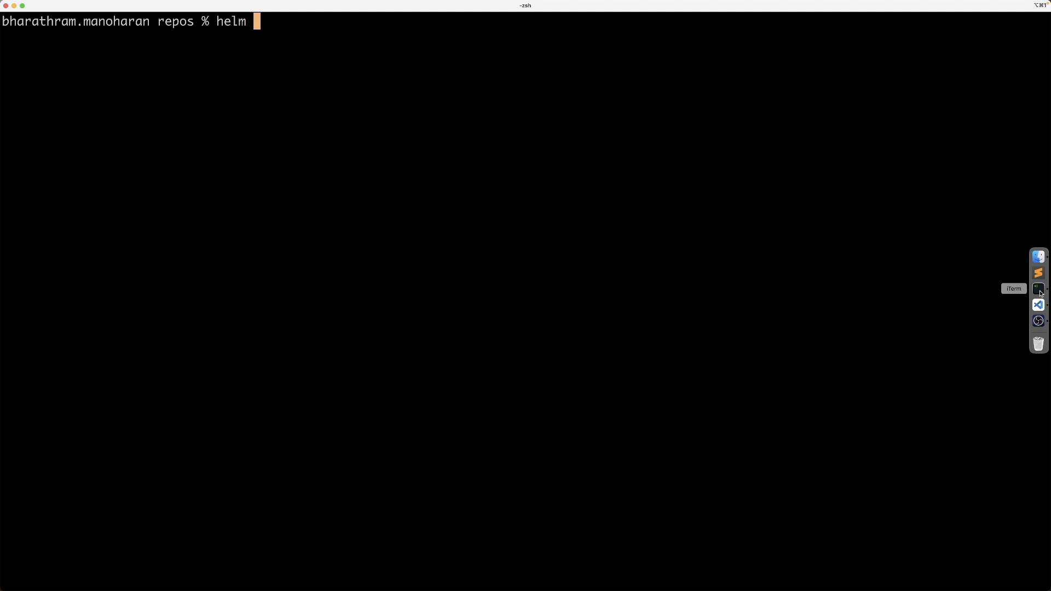
type("template")
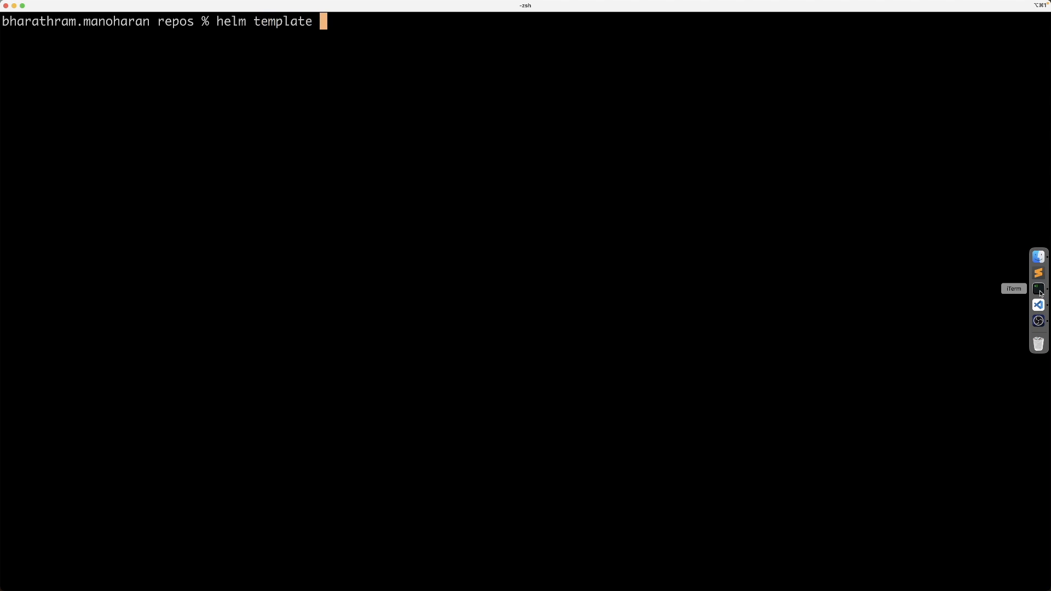
type("springapi")
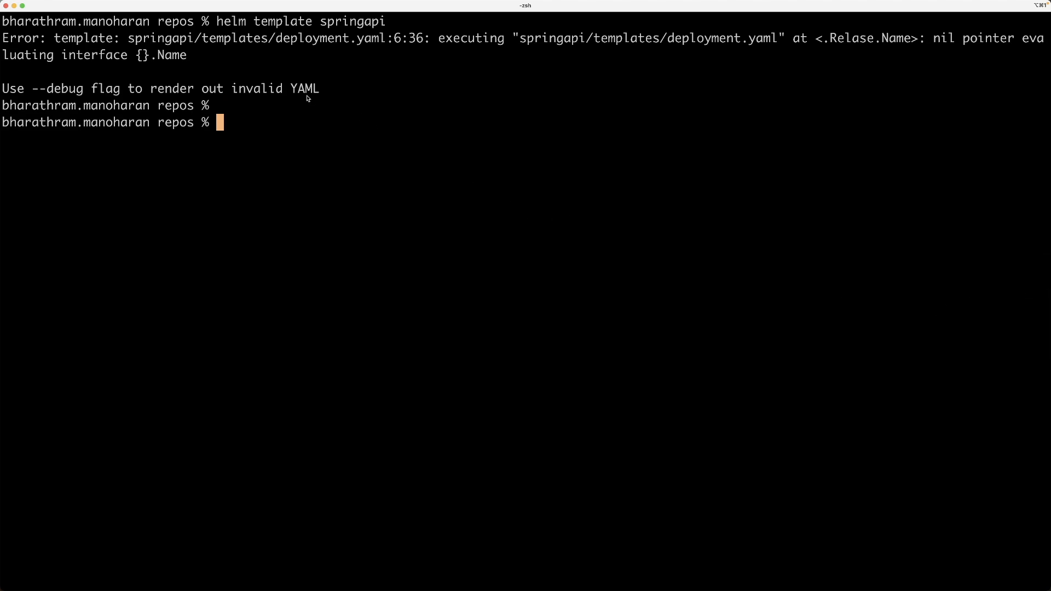
mouse_move(803, 78)
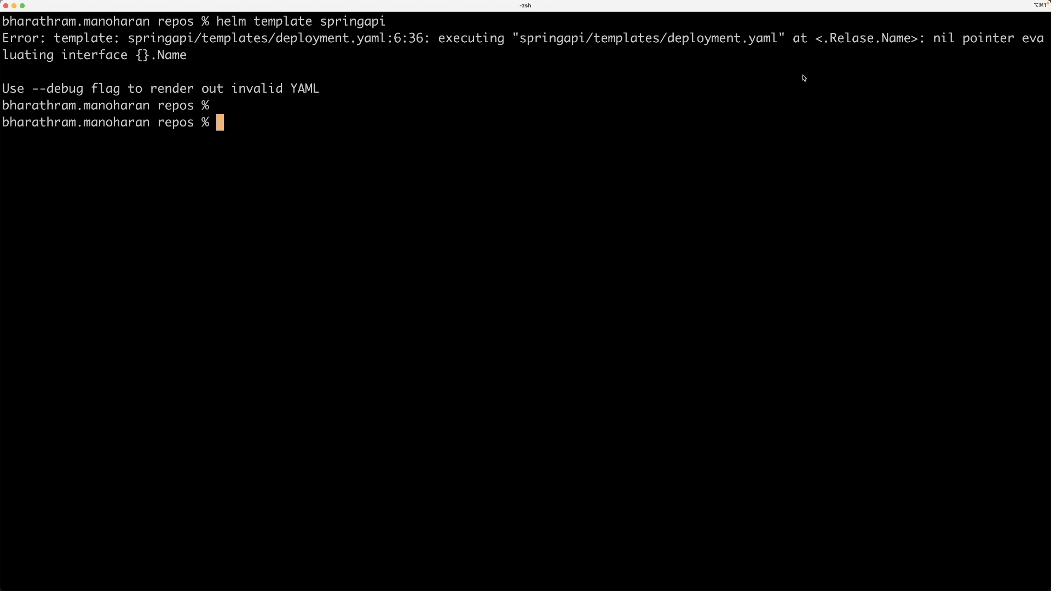
mouse_move(852, 53)
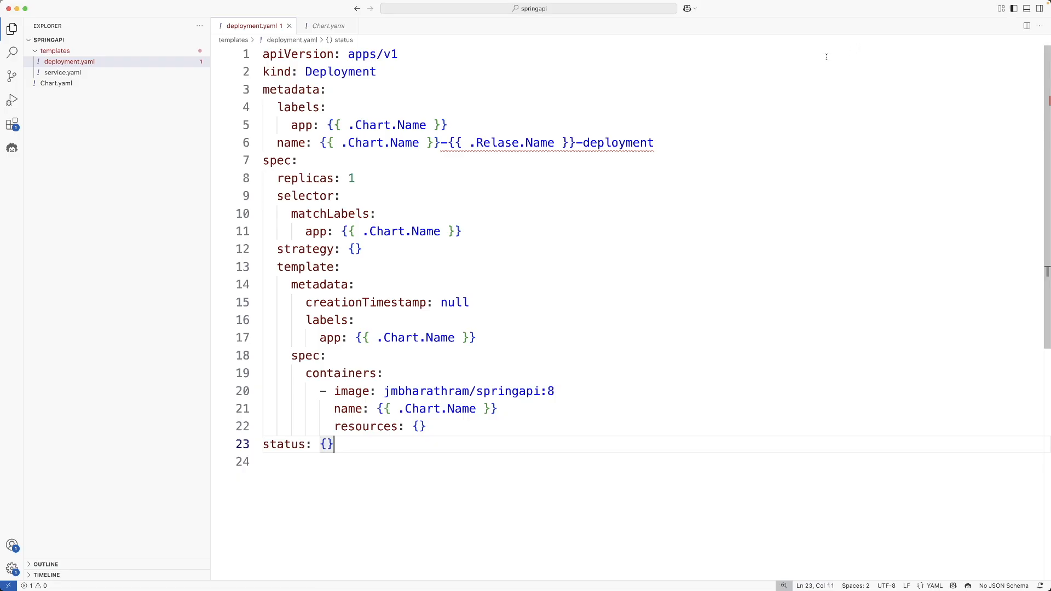
Return to deployment.yaml line 6 to fix .Relase.Name to .Release.Name.
left_click(497, 142)
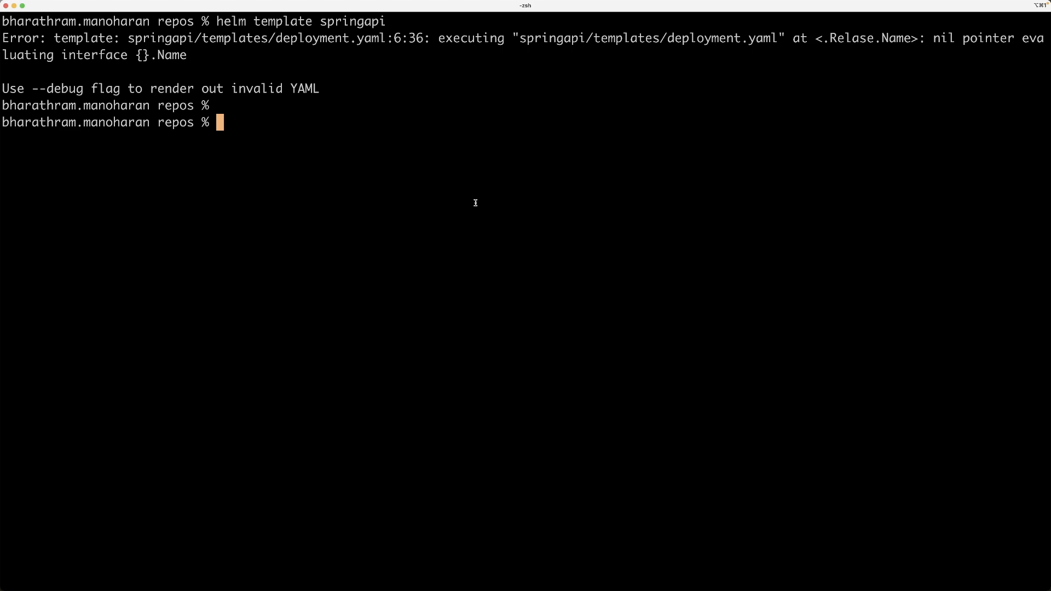
Rerun helm template springapi successfully and highlight release-name in springapi-release-name-deployment.
type("helm template springapi")
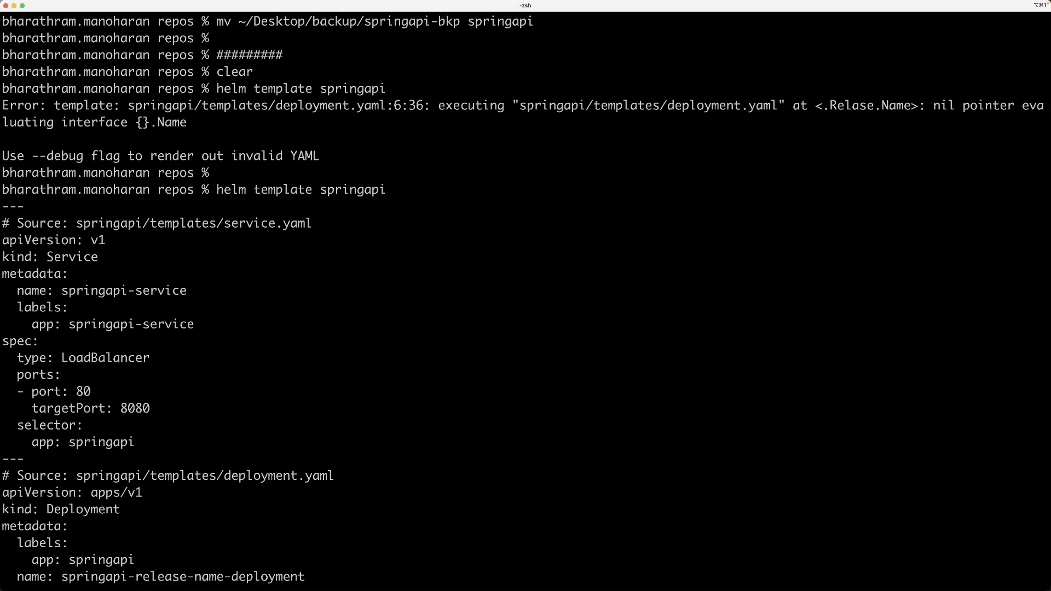
scroll("down", 3)
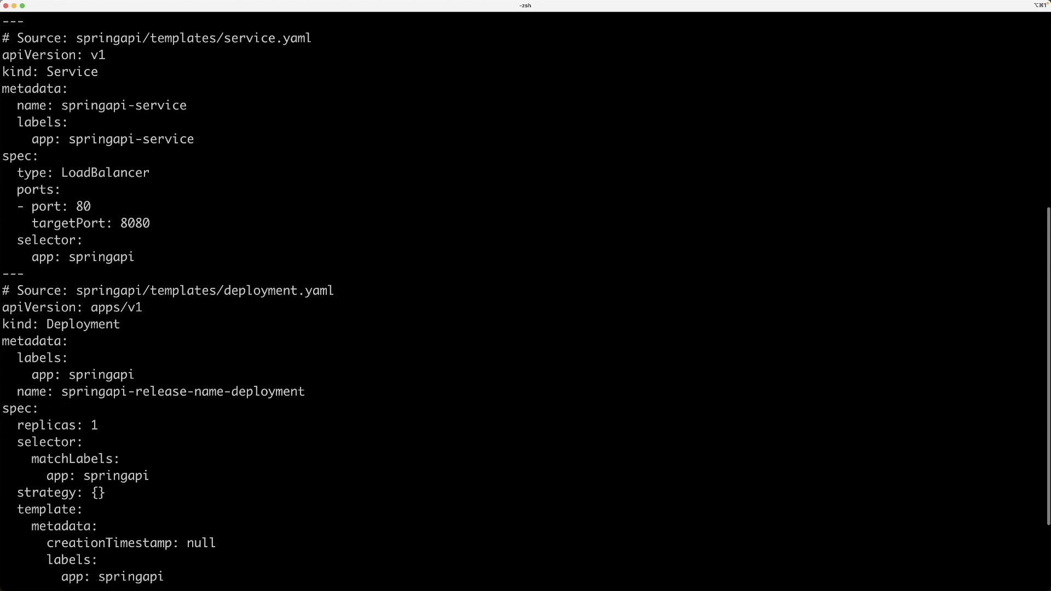
scroll("down", 3)
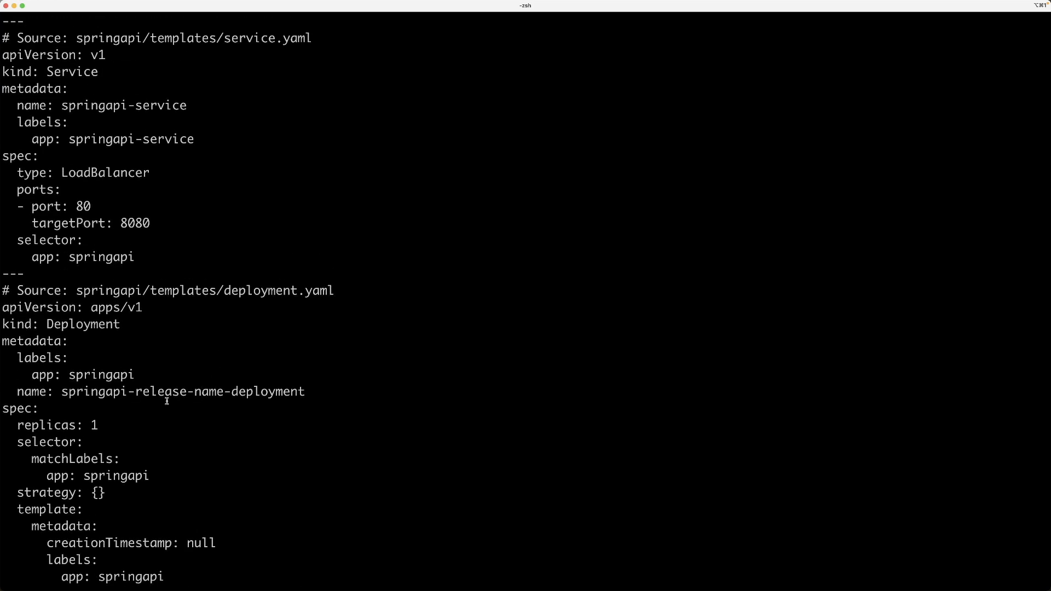
double_click(175, 392)
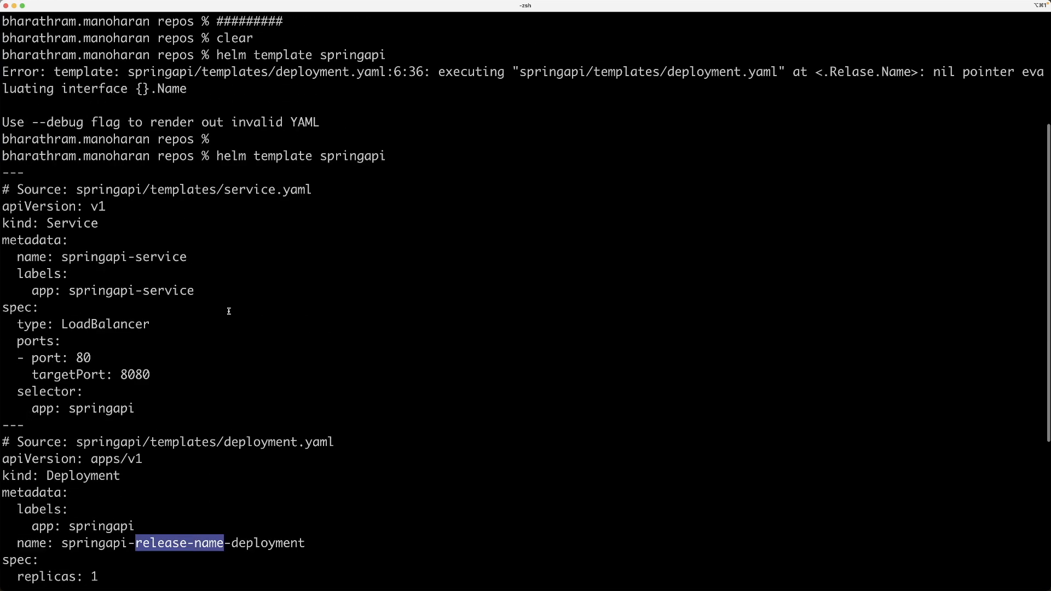
mouse_move(272, 214)
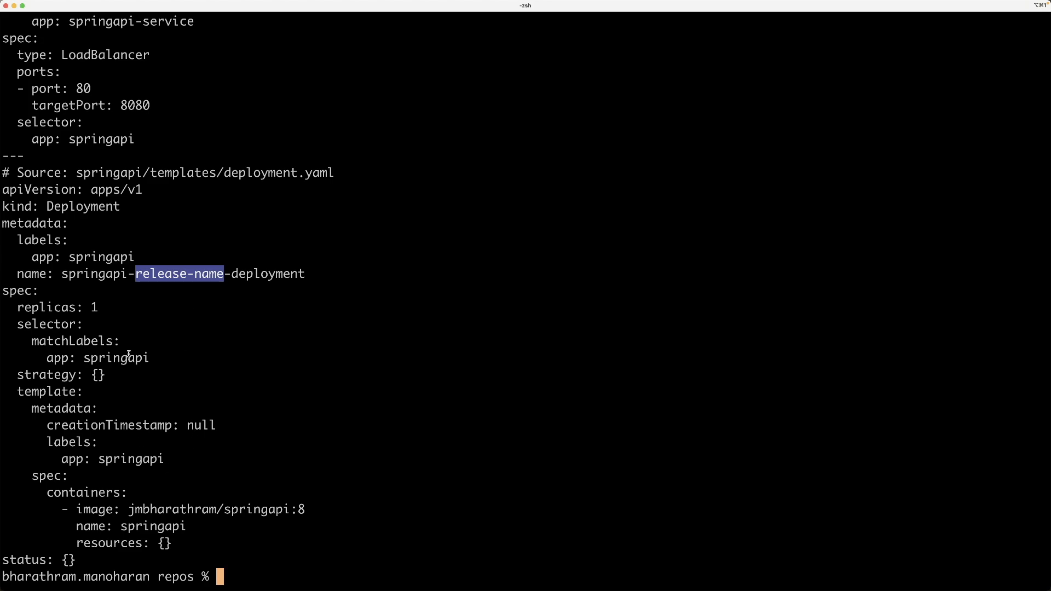
double_click(130, 459)
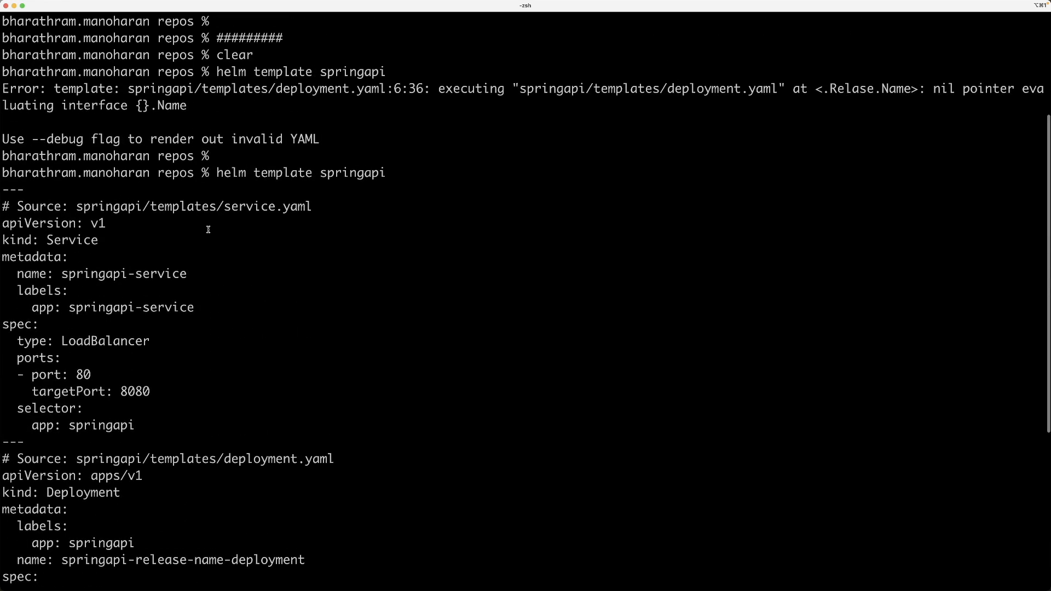
scroll("down", 3)
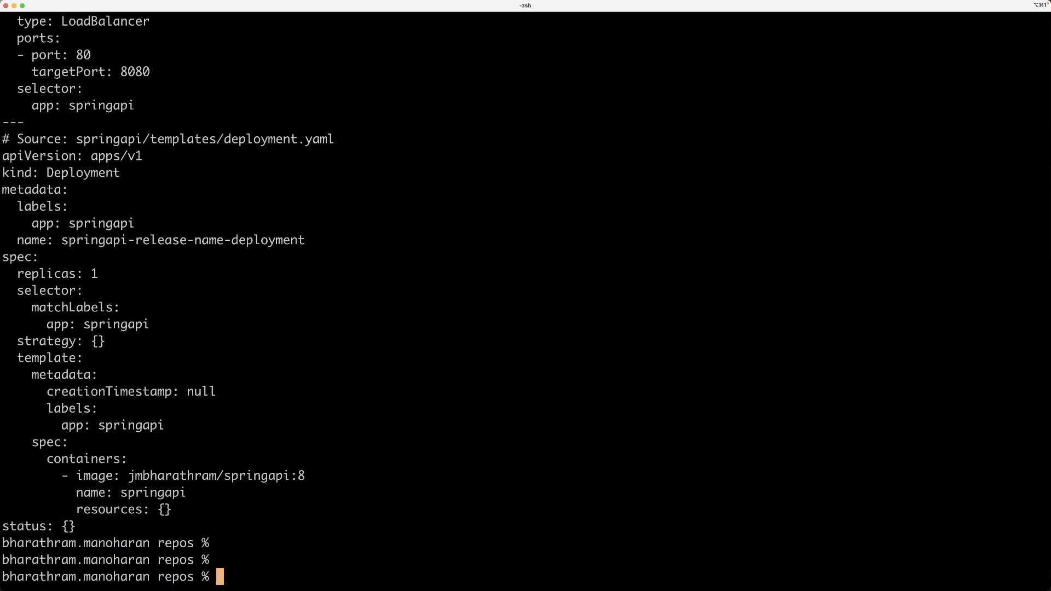
Run helm install springapi-release springapi --dry-run --debug to preview the rendered manifests.
type("he")
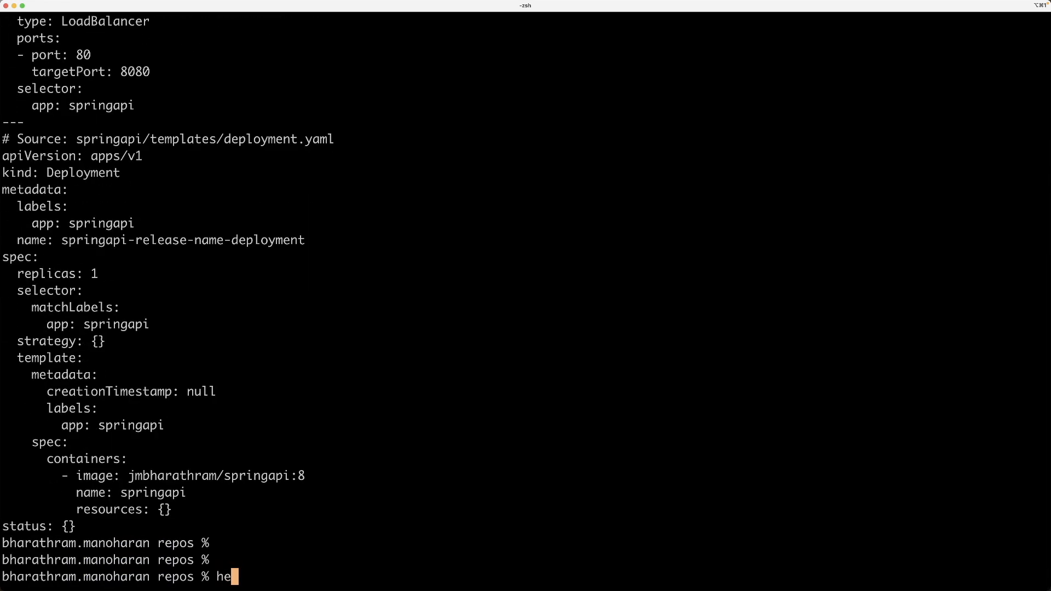
type("l")
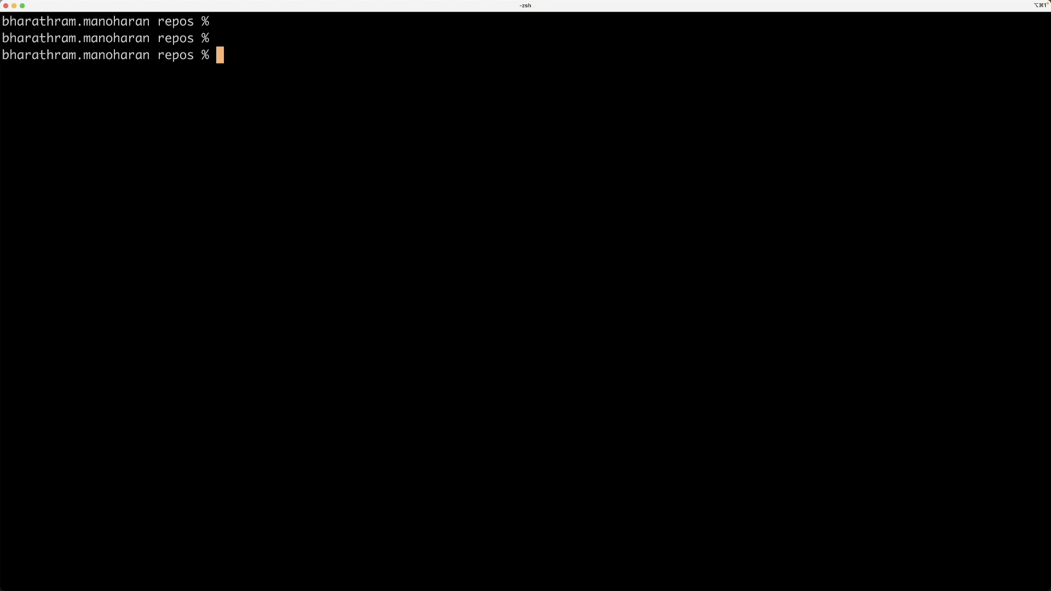
type("helm")
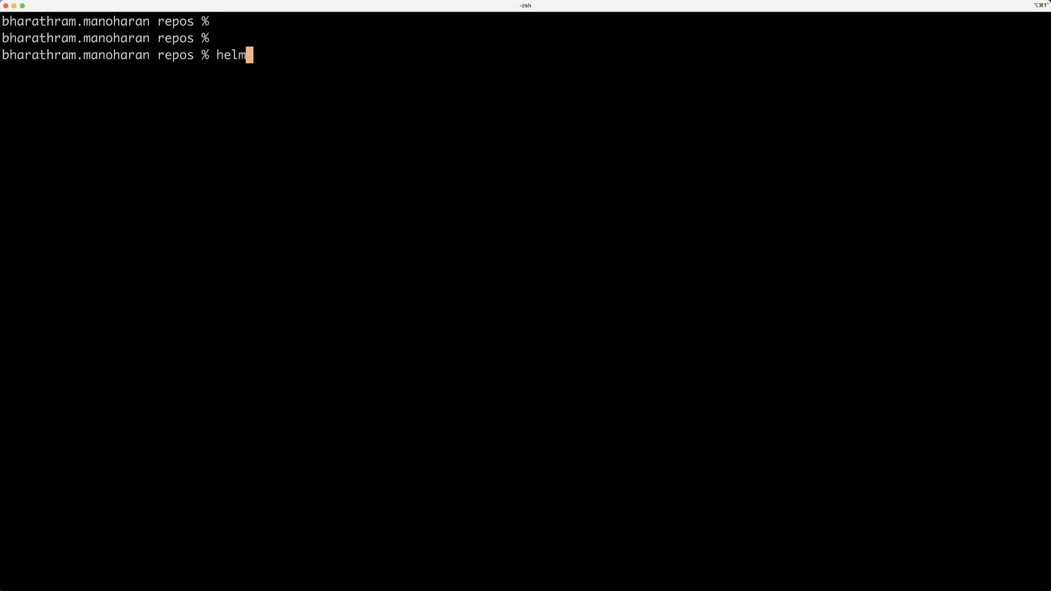
type("install")
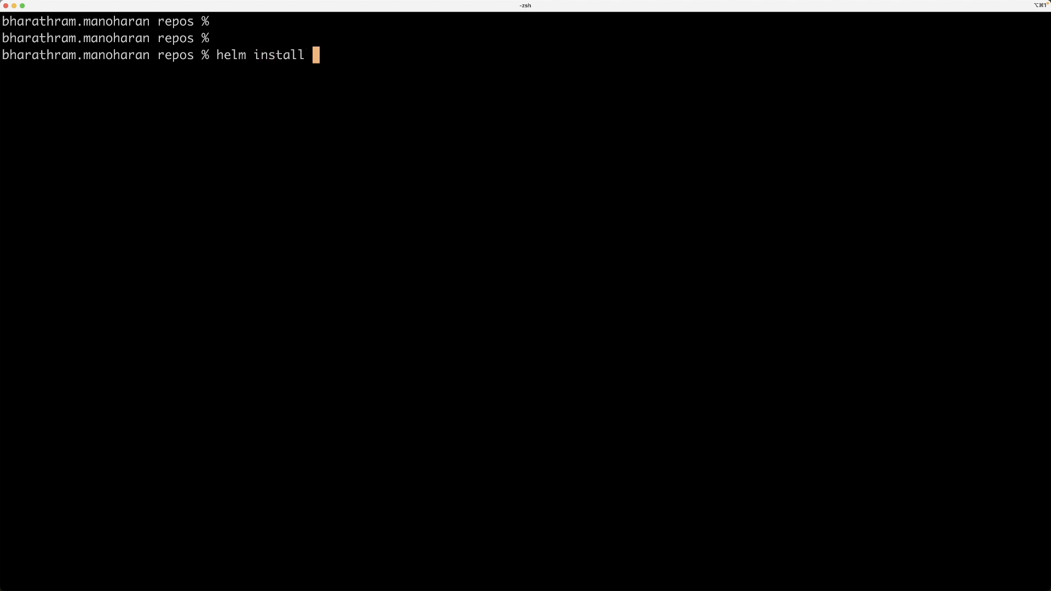
type("spring")
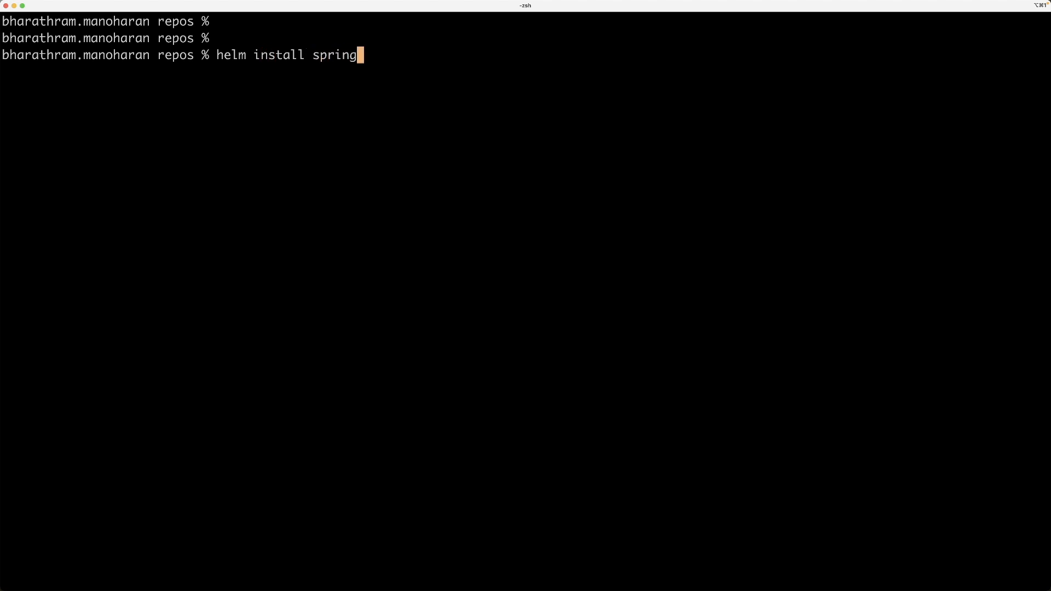
type("api-release spri")
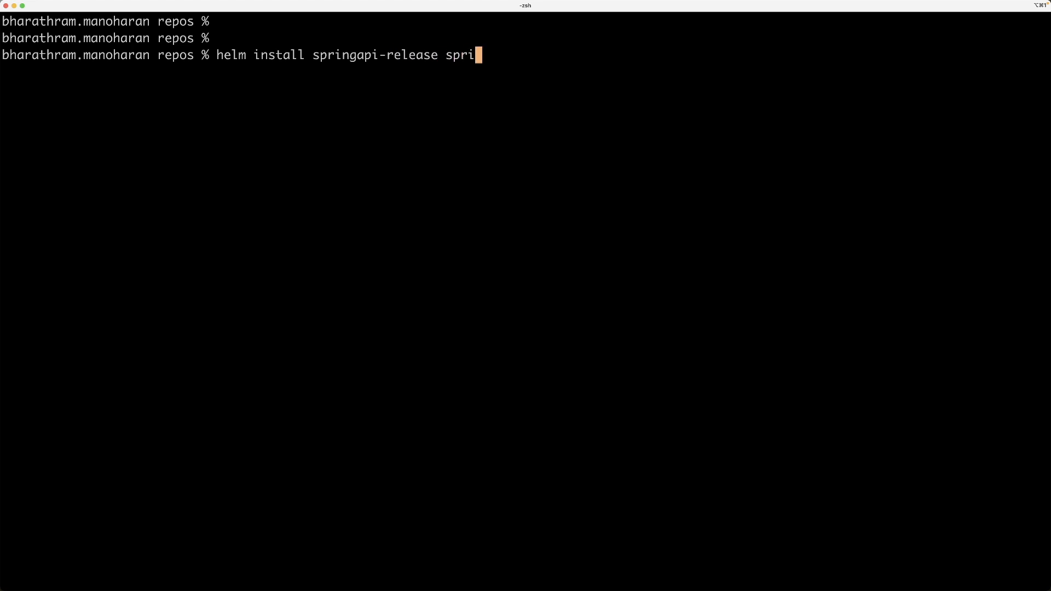
type("ngapi --")
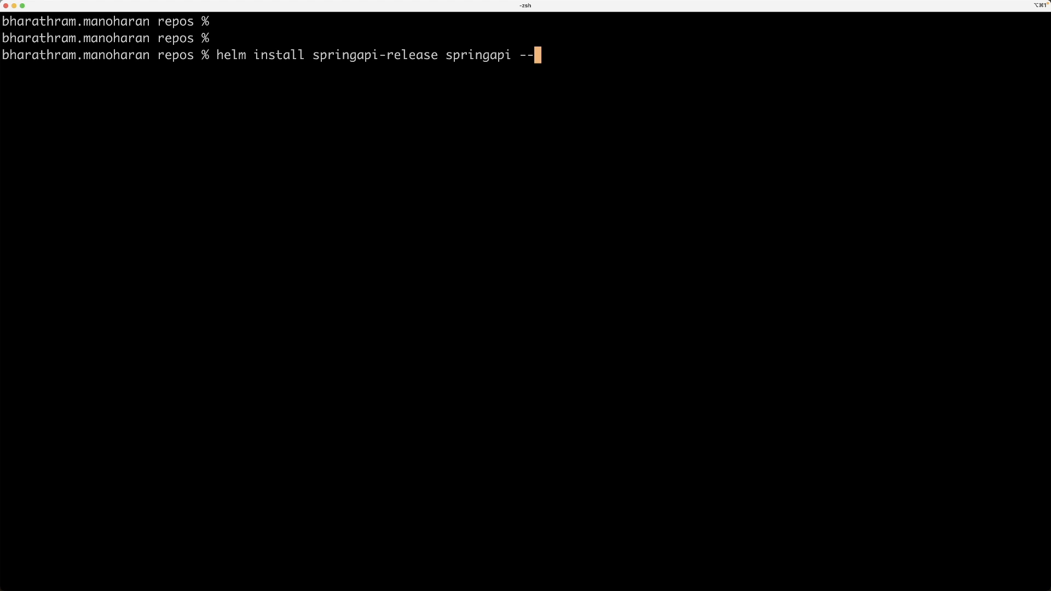
type("dry-run")
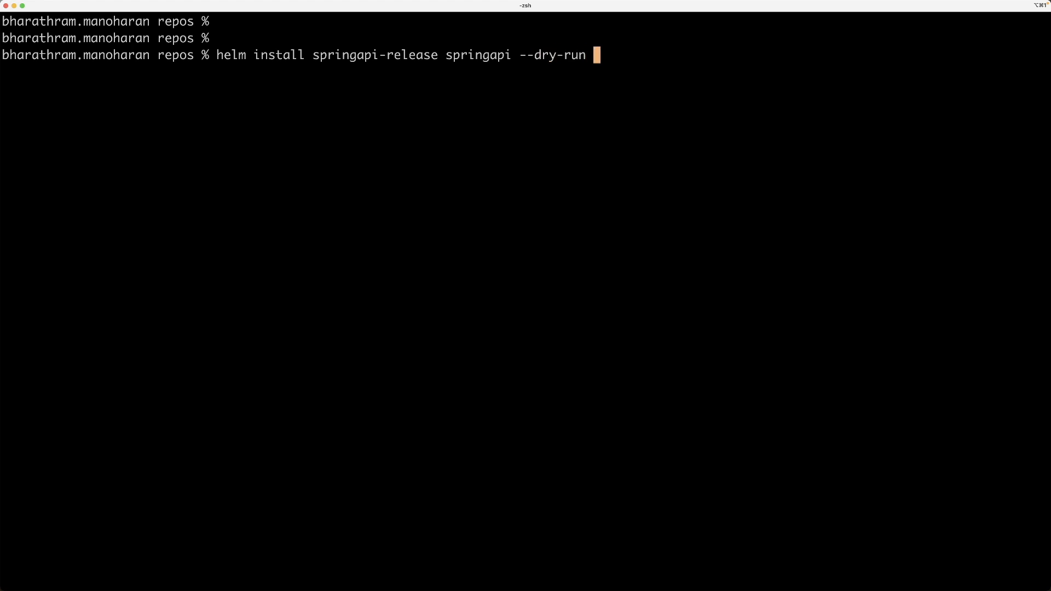
type("--")
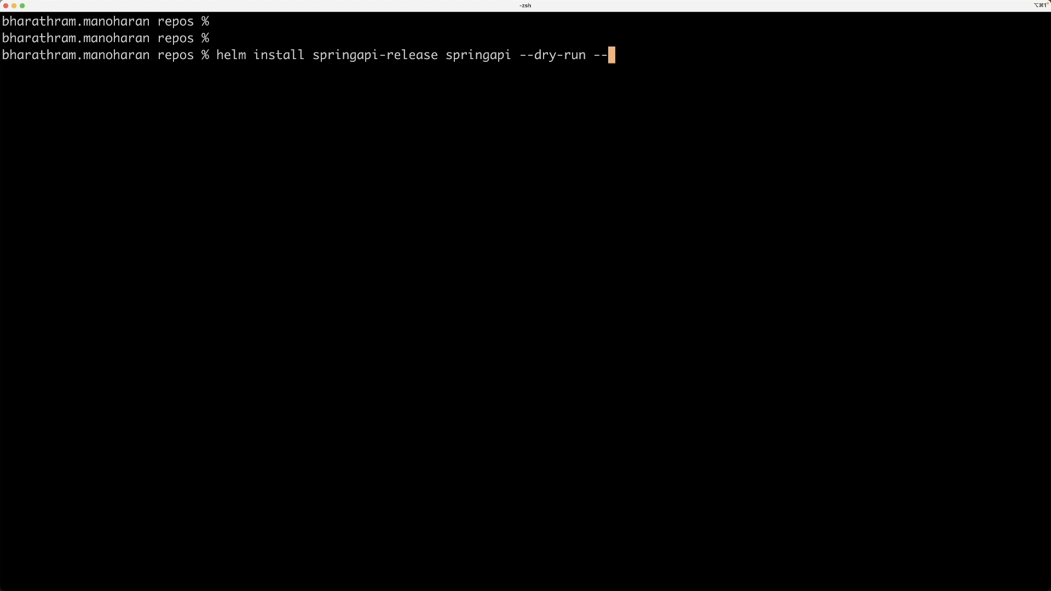
type("debug")
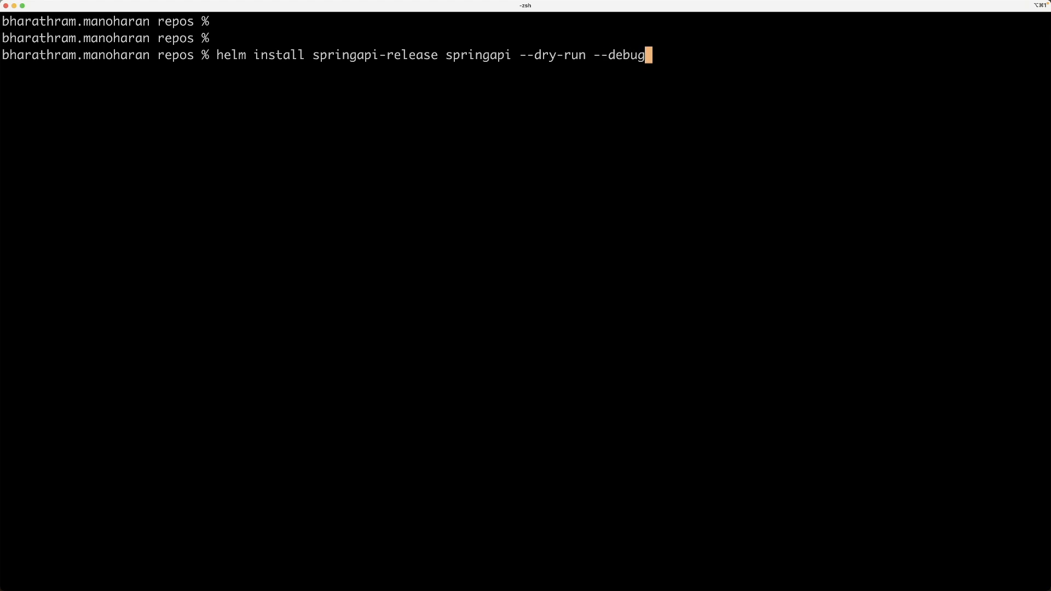
key("enter")
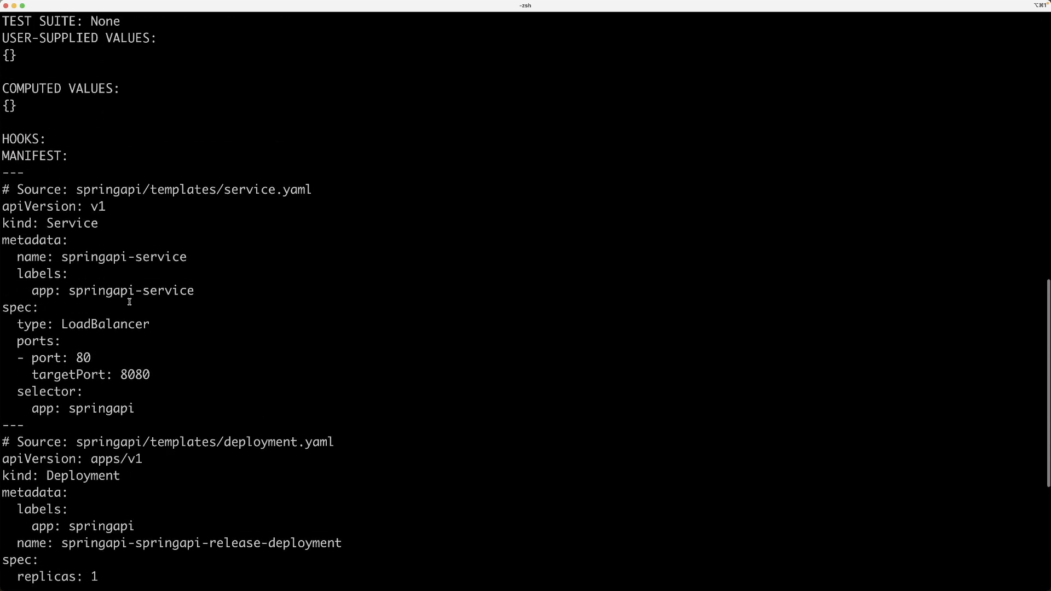
scroll("down", 3)
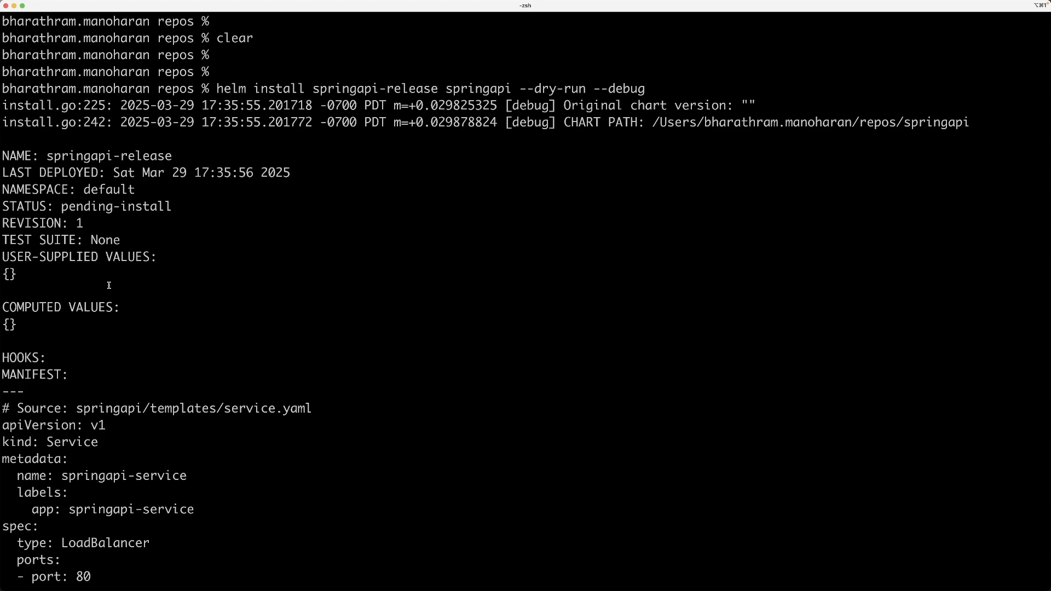
scroll("down", 3)
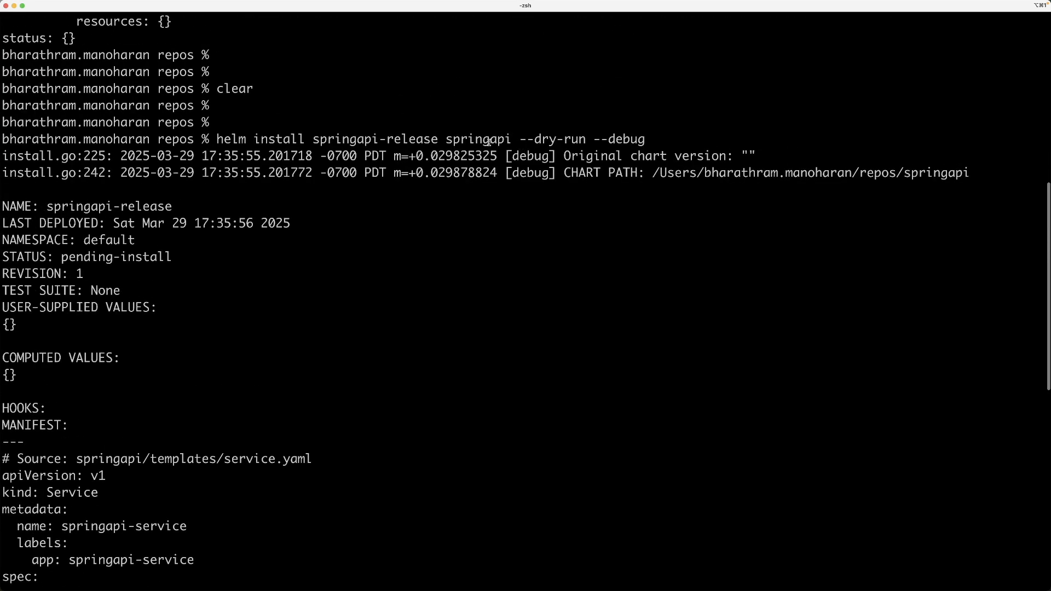
scroll("down", 3)
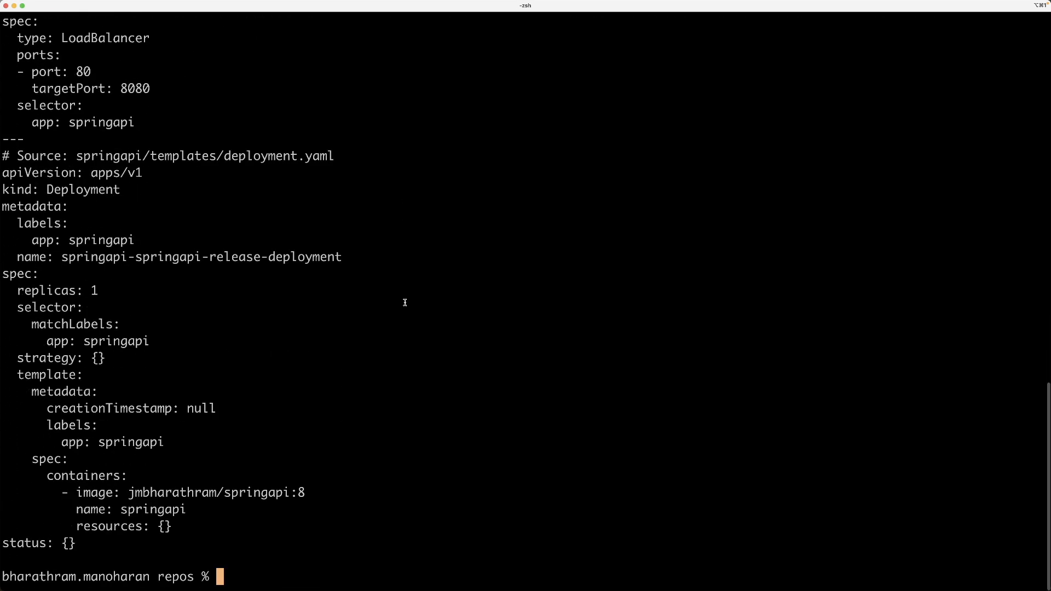
double_click(158, 256)
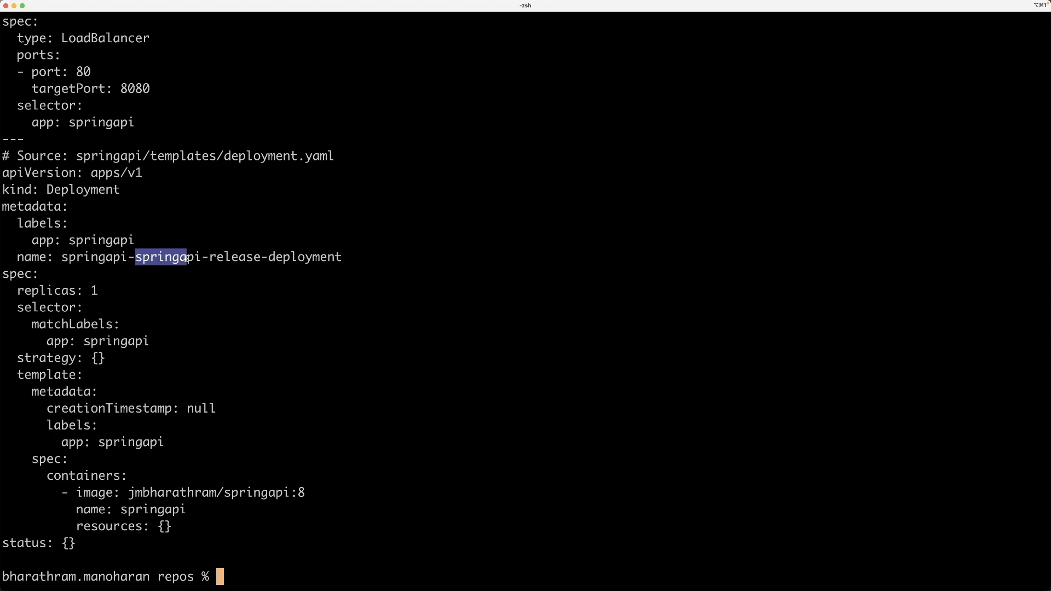
left_click_drag(161, 256, 261, 256)
type("clear")
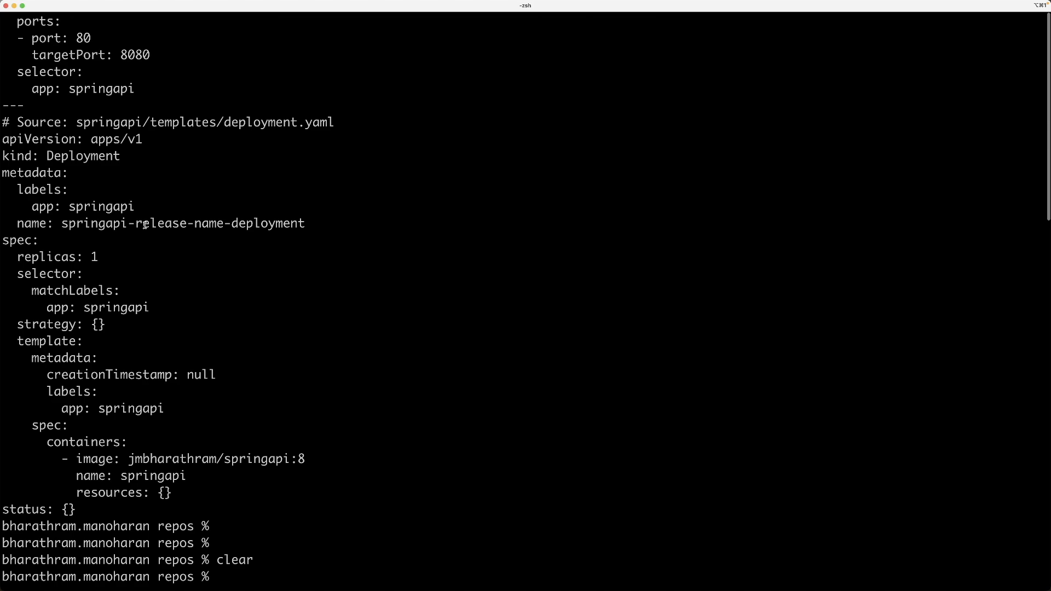
double_click(178, 223)
type("helm install springapi-release springapi --dry-run --debug")
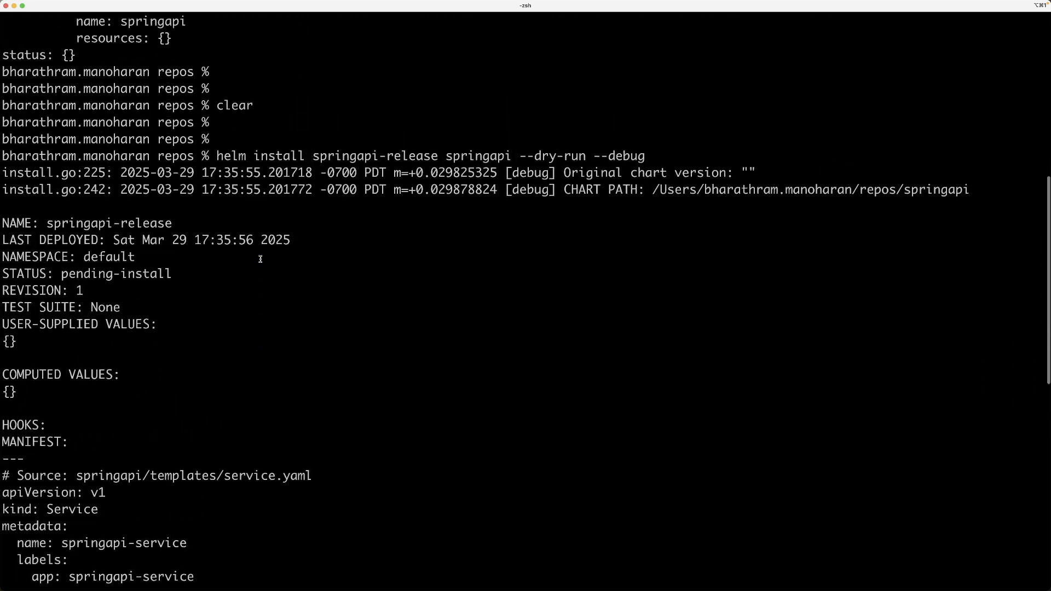
double_click(374, 172)
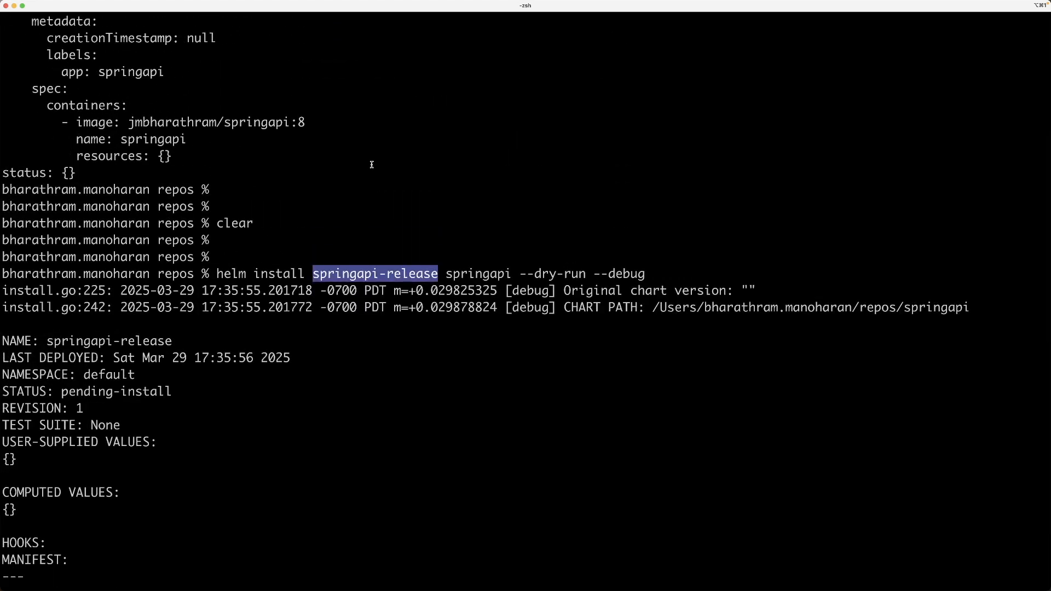
scroll("down", 3)
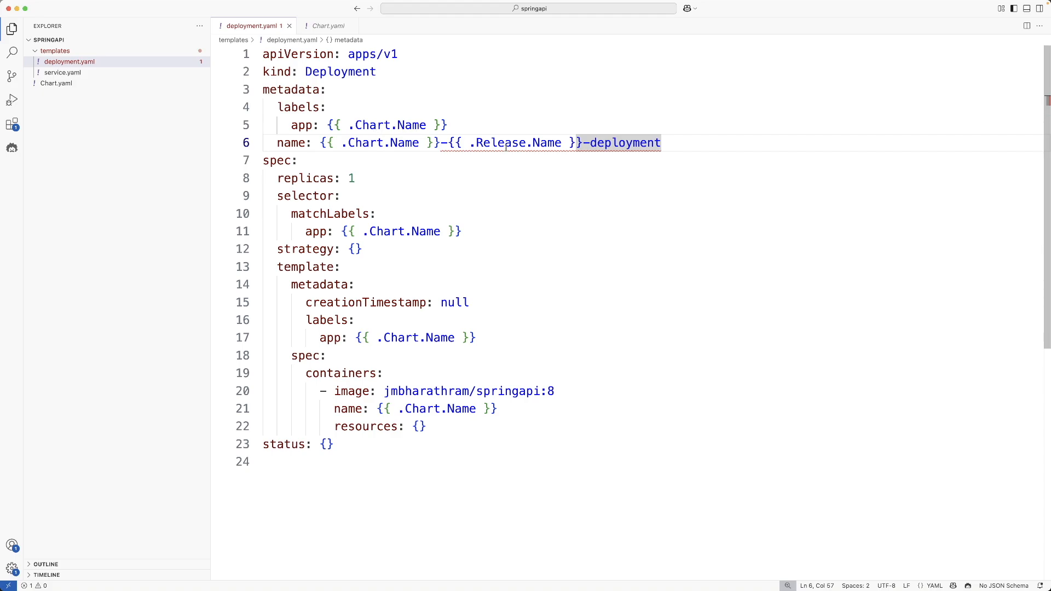
mouse_move(487, 305)
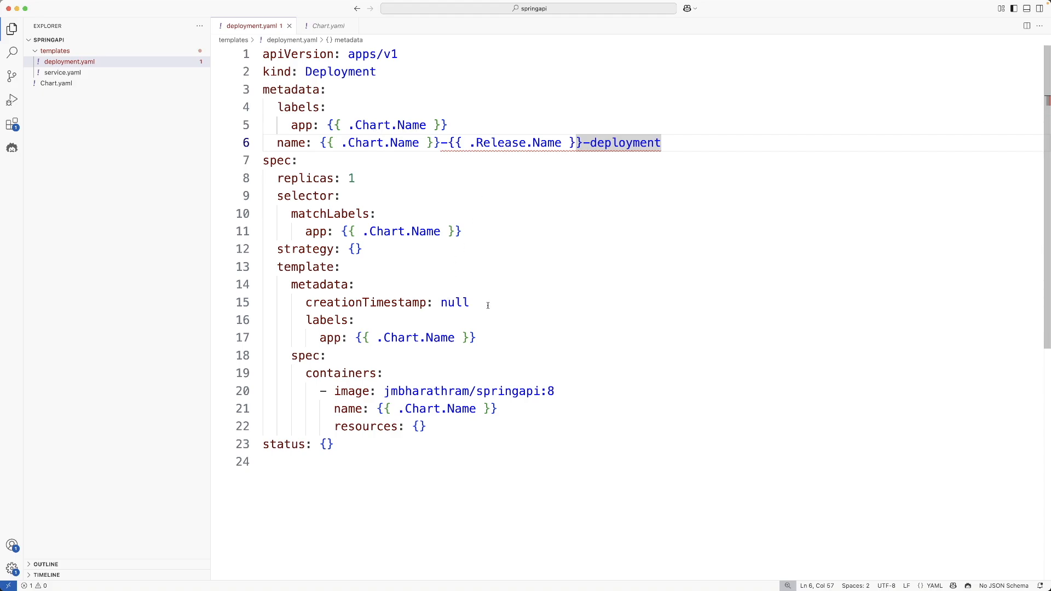
mouse_move(426, 231)
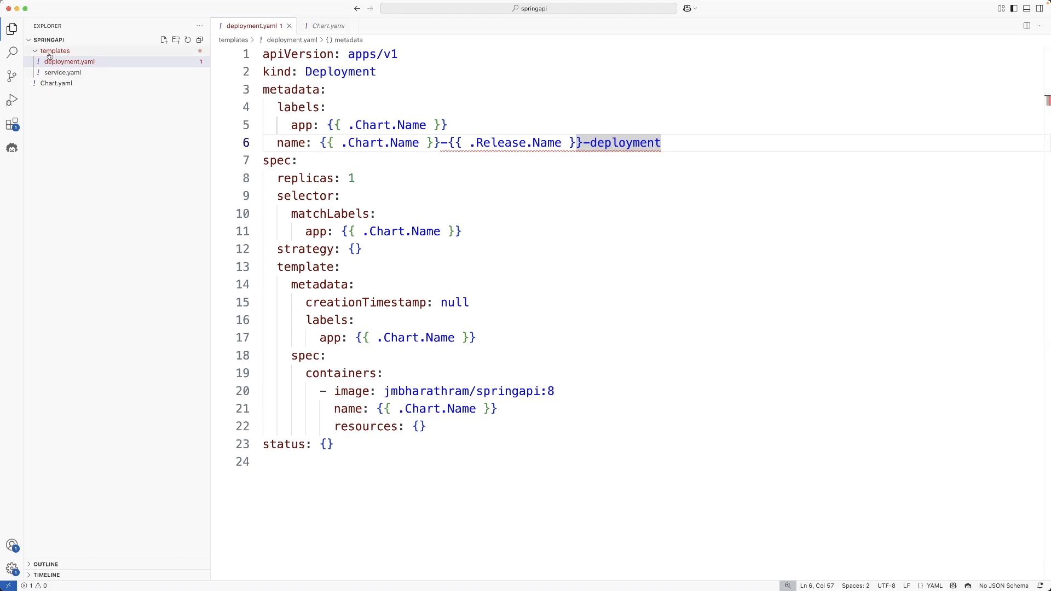
Collapse the templates folder in the Explorer.
left_click(55, 51)
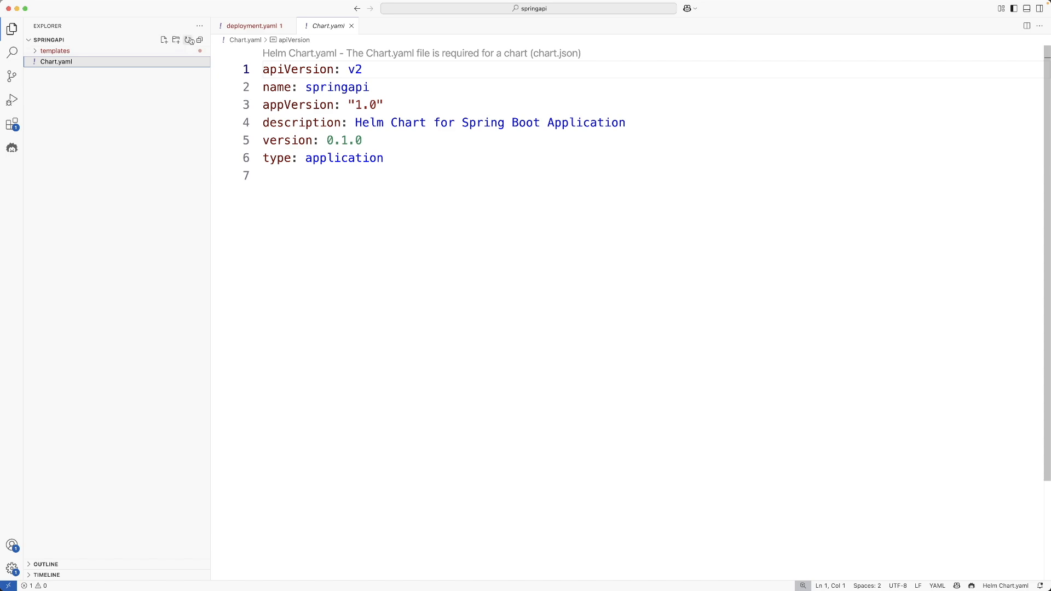
Create values.yaml at the chart root containing replicaCount: 1.
left_click(164, 39)
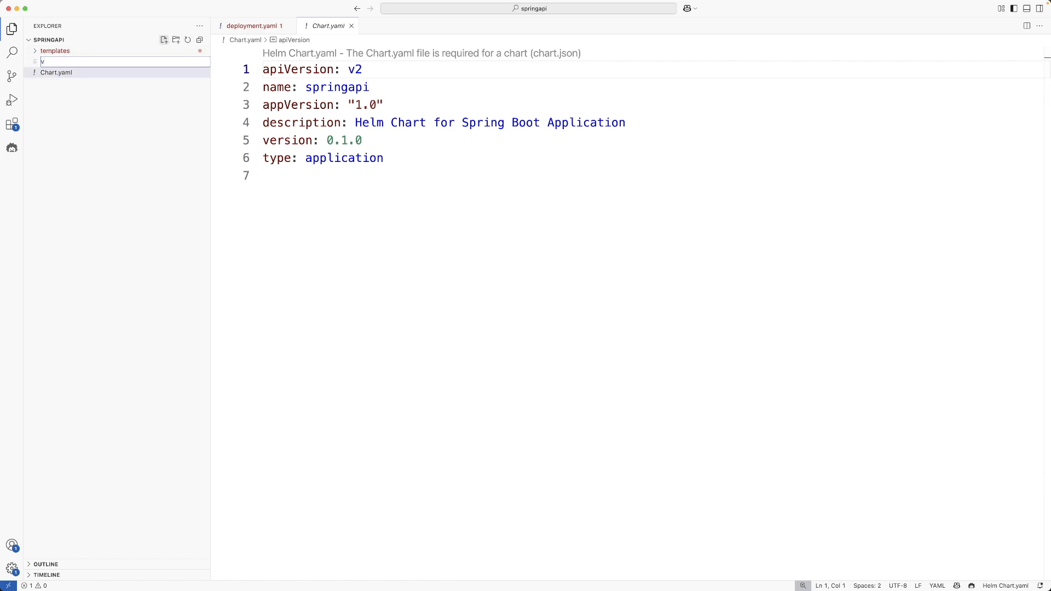
type("alues.yaml")
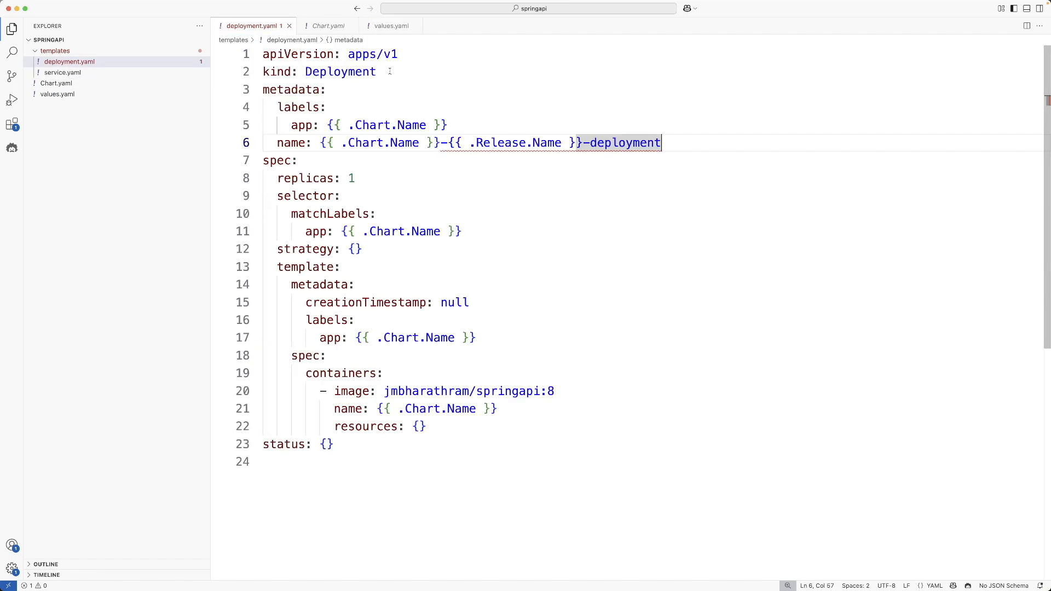
mouse_move(408, 289)
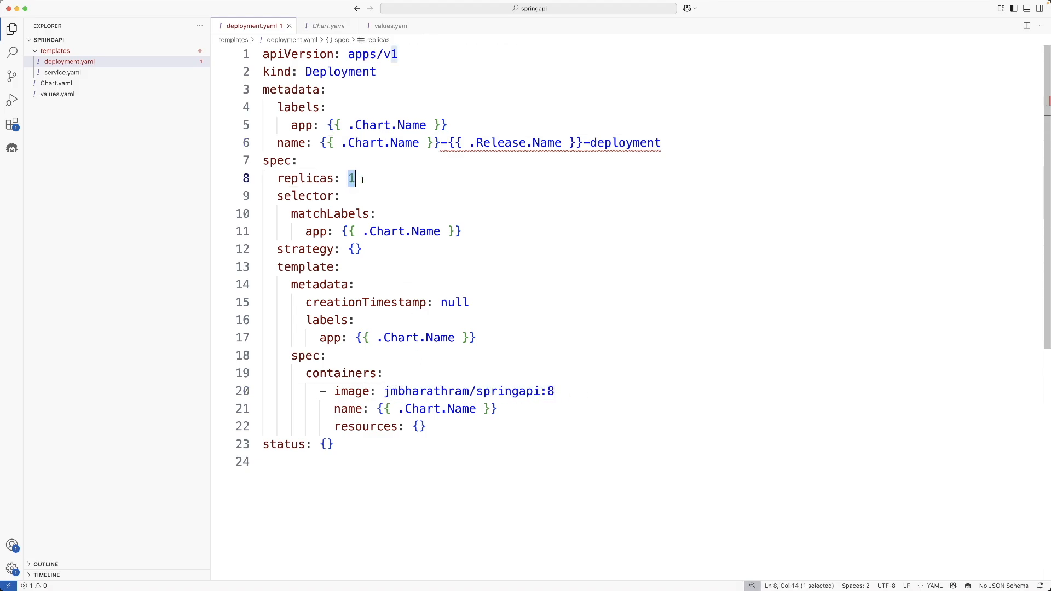
left_click(391, 25)
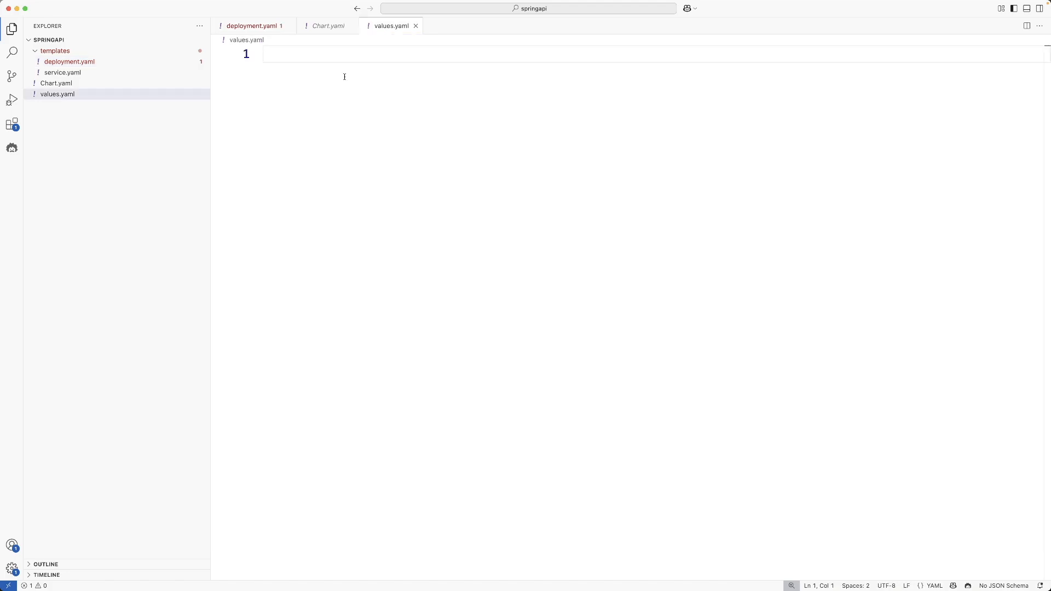
type("replic")
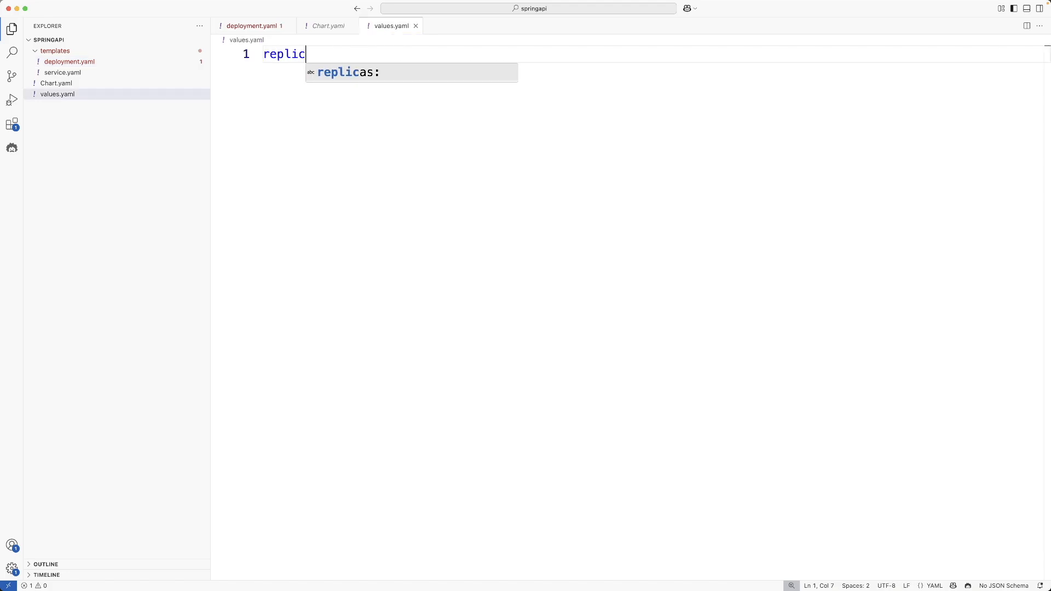
type("aCount")
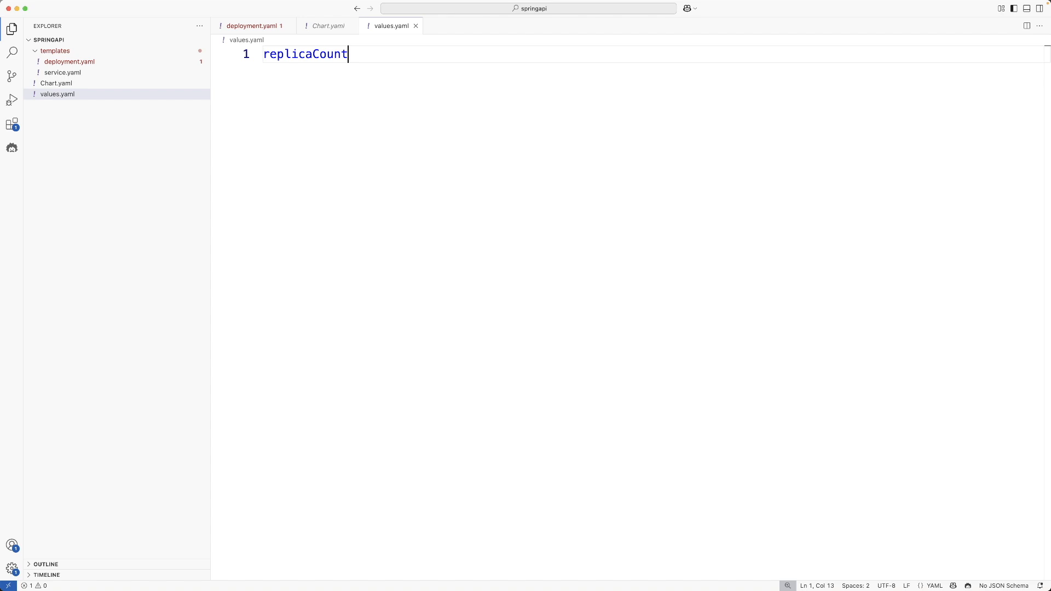
type(": 1")
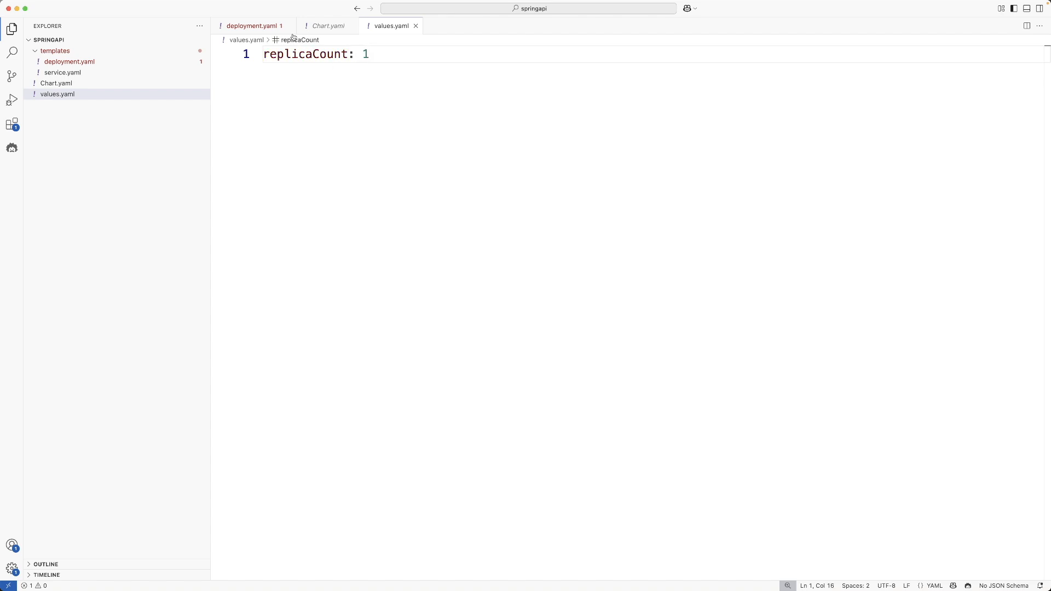
Set the deployment's replicas to {{ .Values.replicaCount }}.
left_click(252, 25)
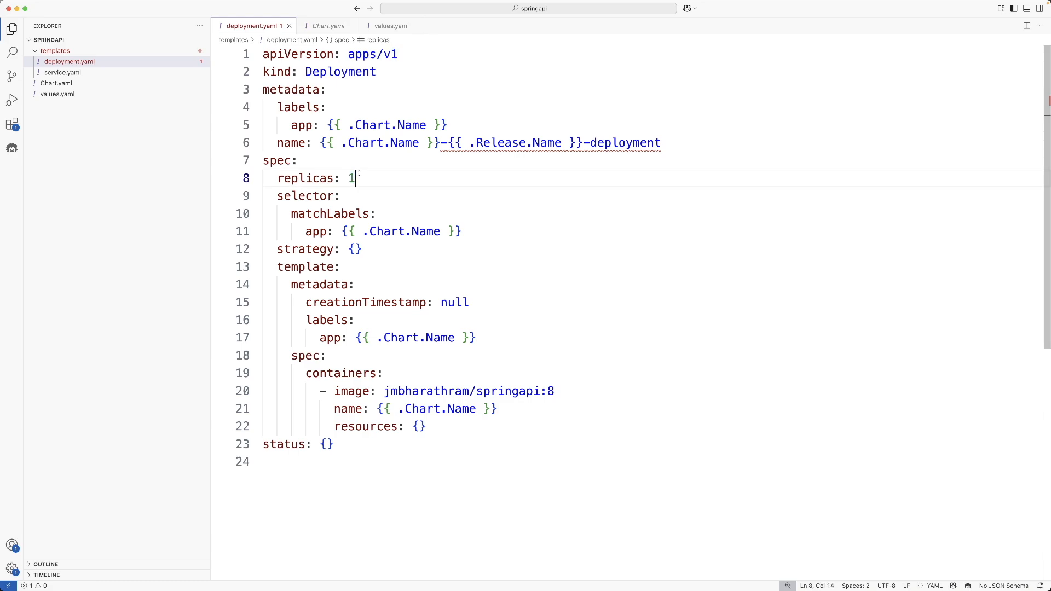
type("{{ }}")
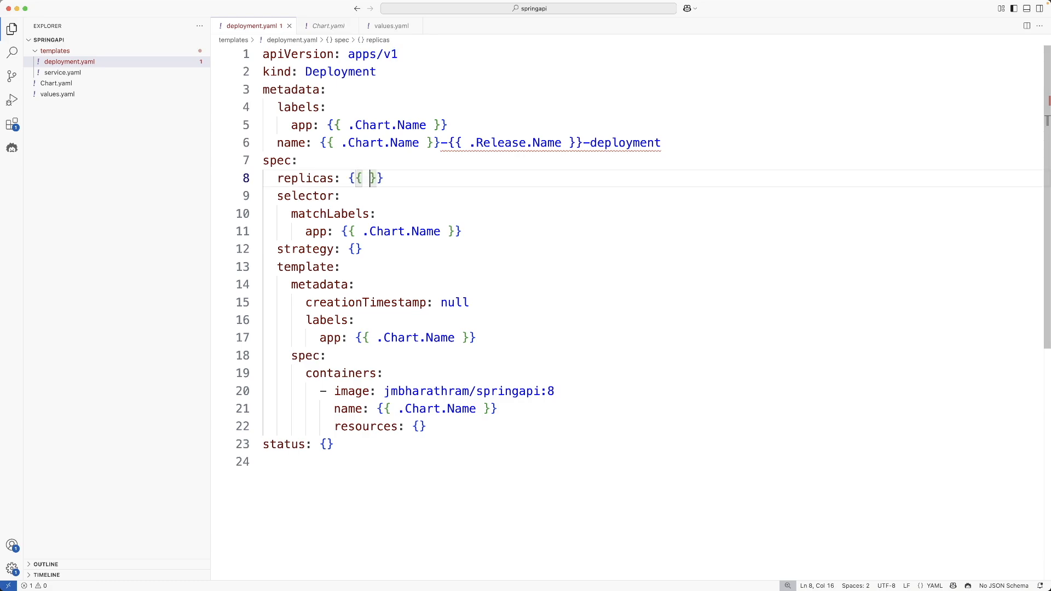
type(".Values.replica")
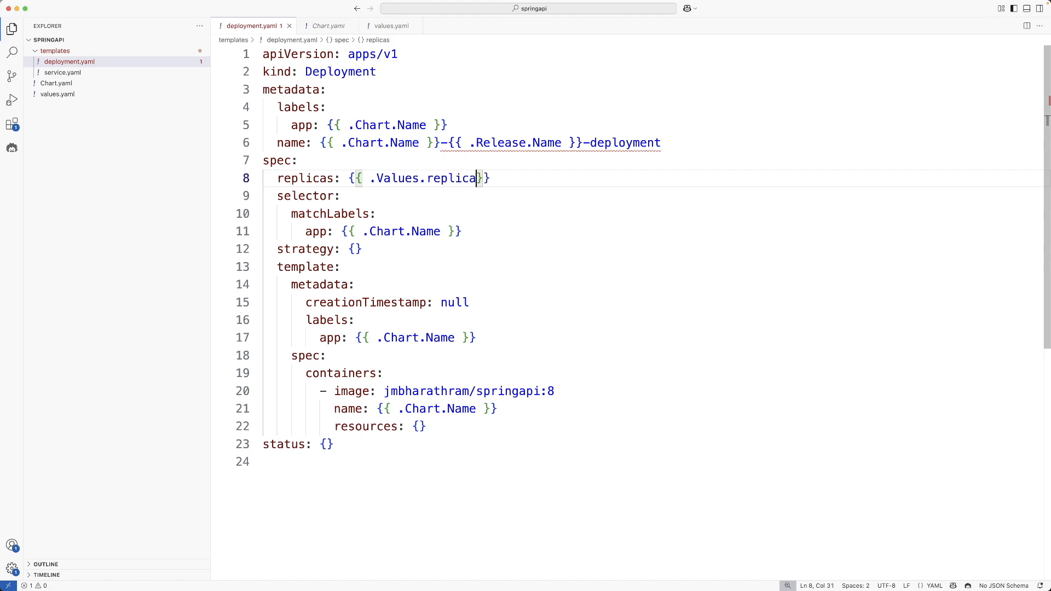
type("Count")
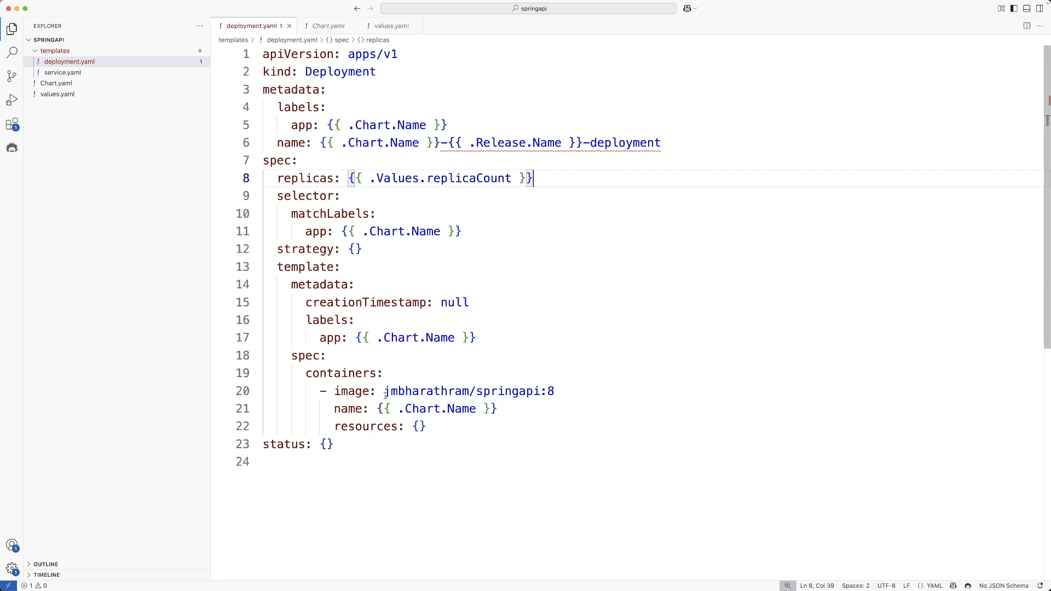
mouse_move(382, 394)
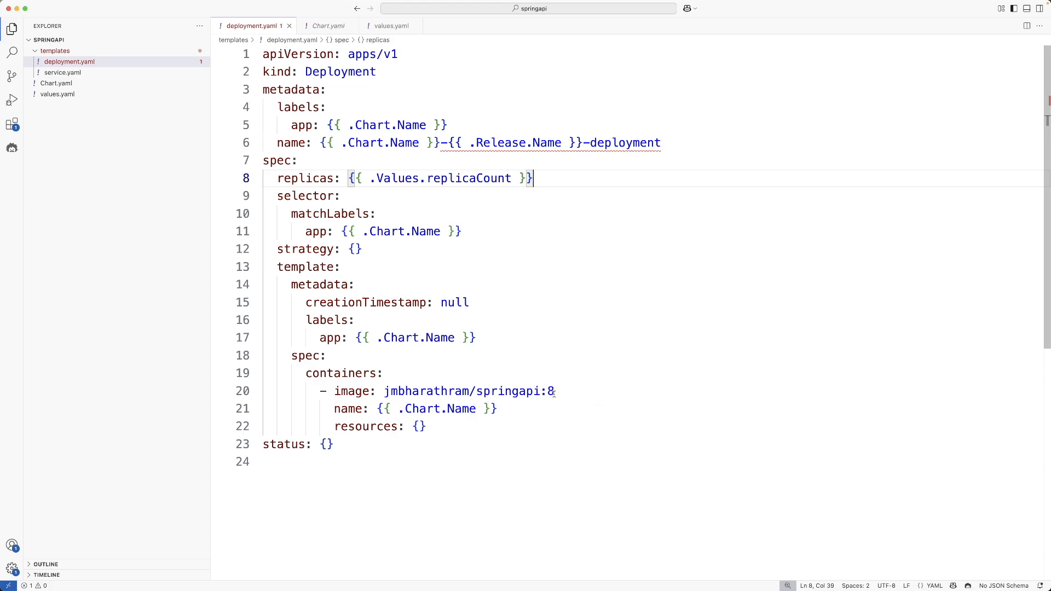
Add an image section with repo: to values.yaml, checking the deployment's image name jmbharathram/springapi.
left_click(391, 25)
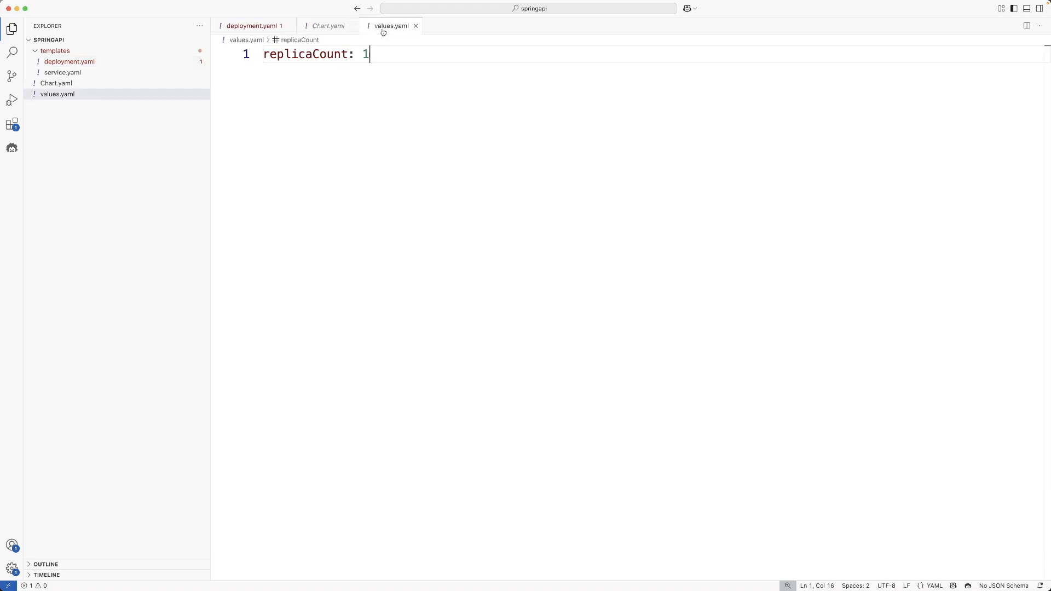
type("image:")
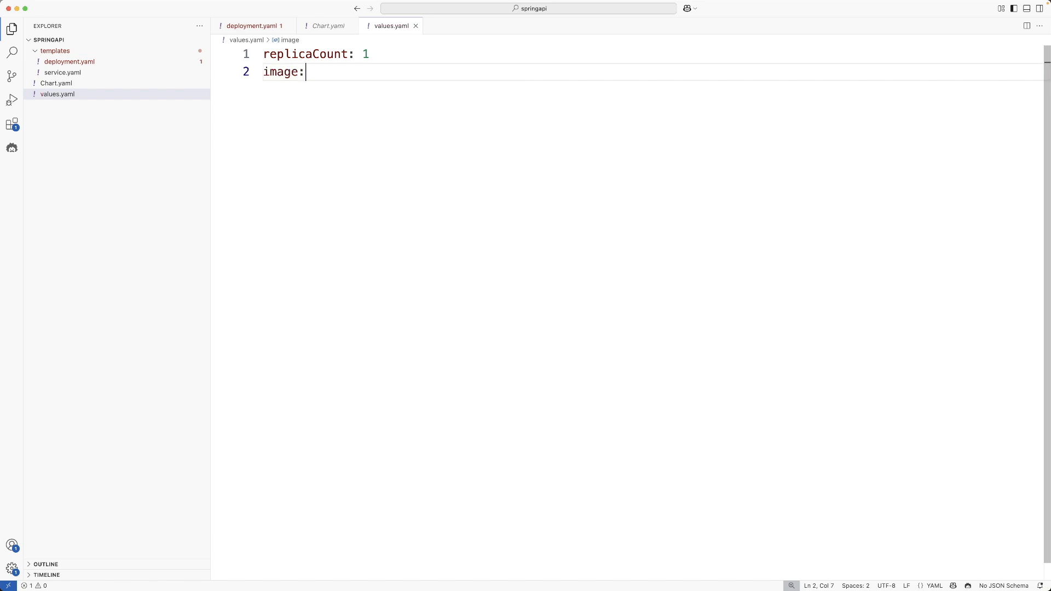
type("re")
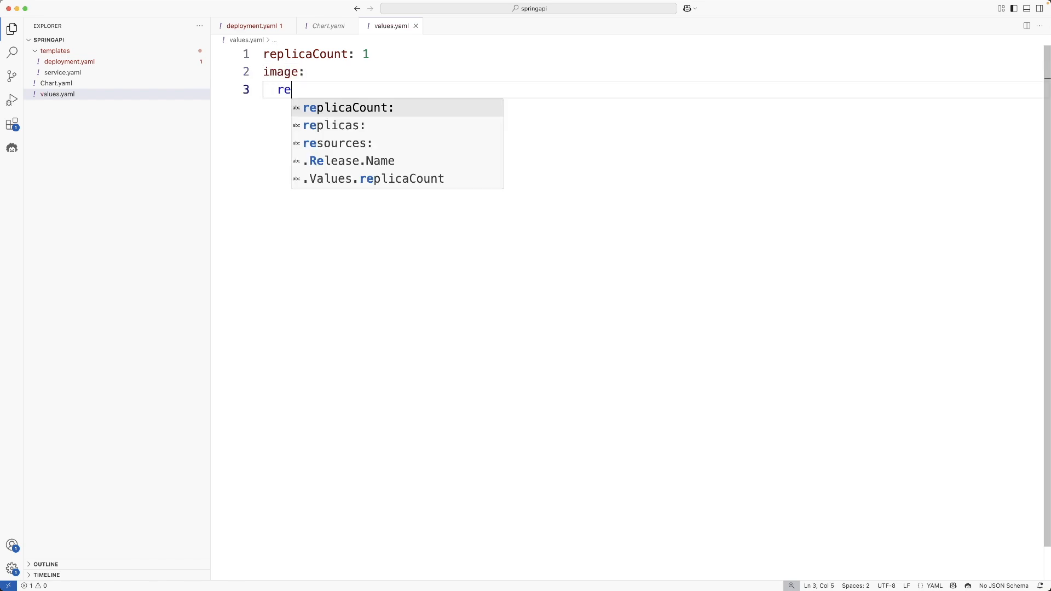
type("po")
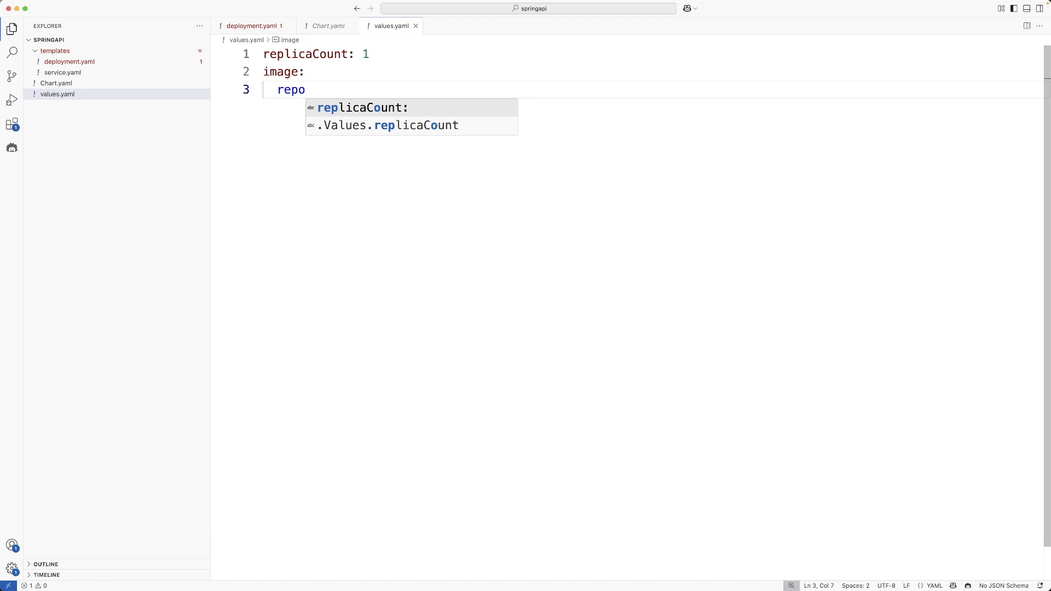
type(":")
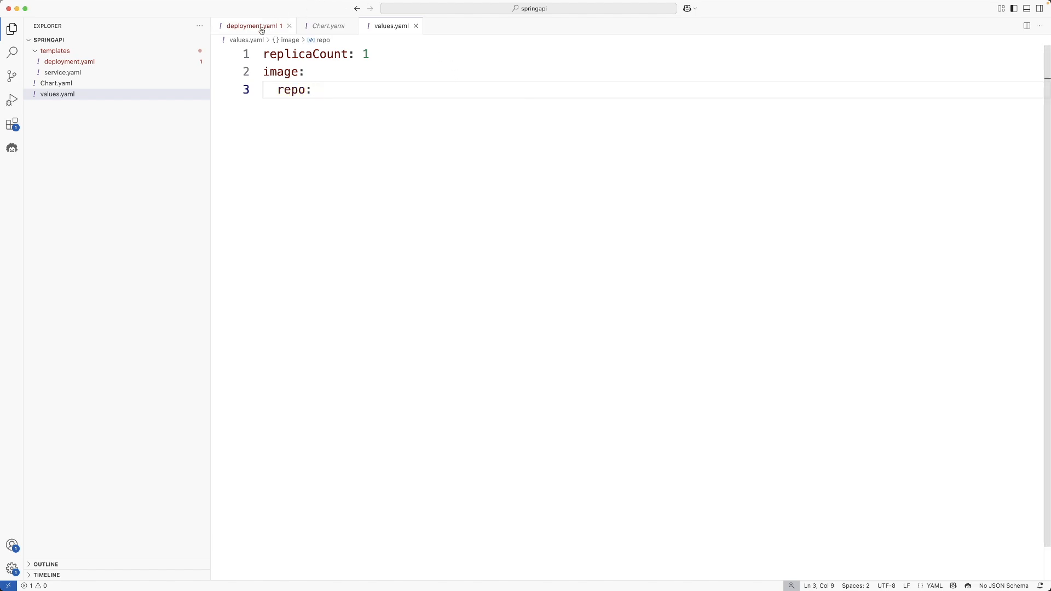
left_click(253, 25)
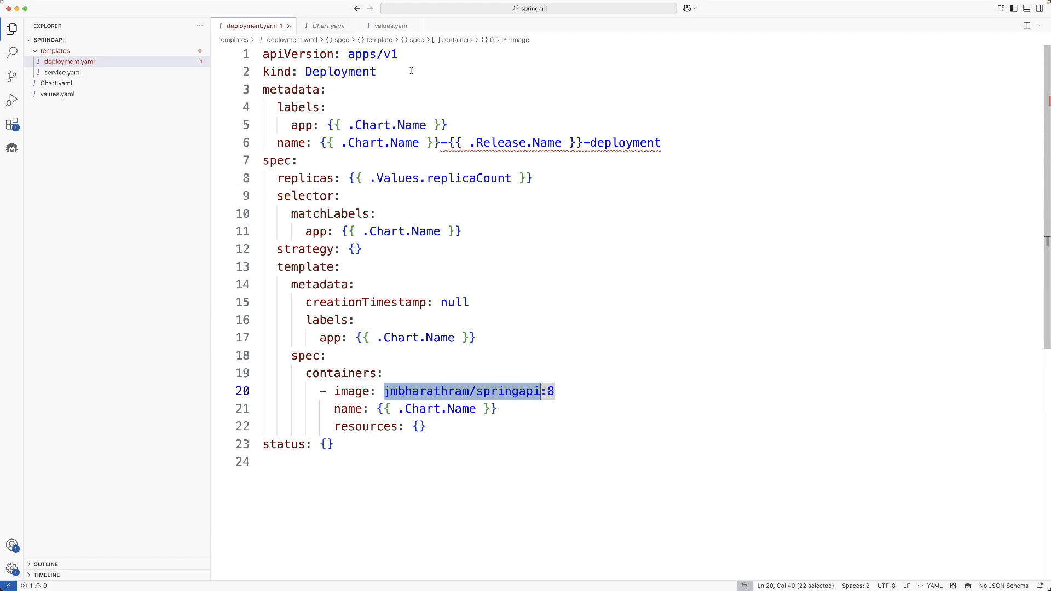
left_click(391, 25)
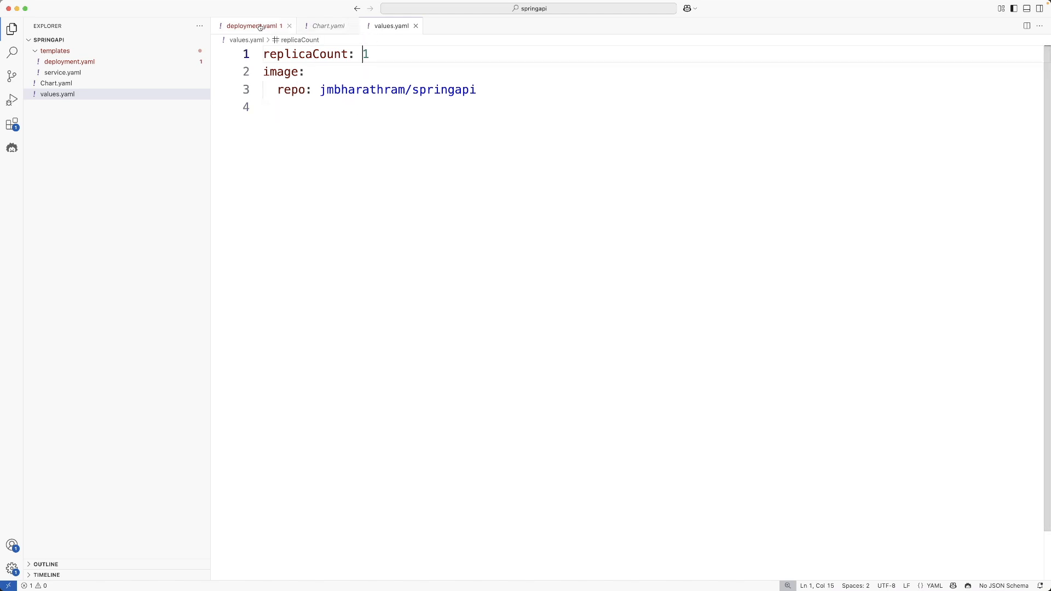
Add the tag key and pick the tag value 8 from the deployment's image line.
left_click(253, 25)
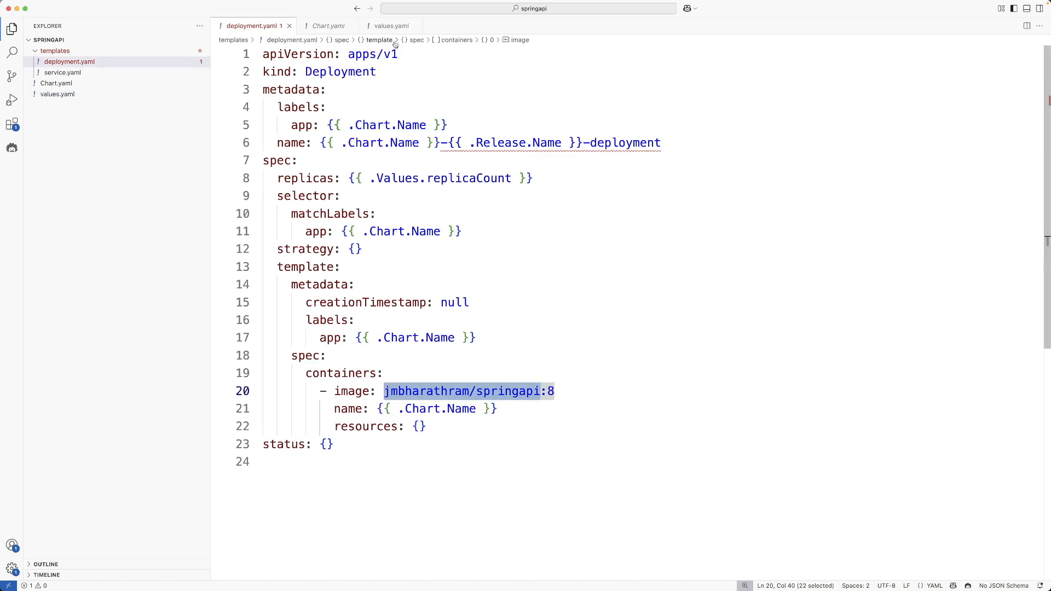
type("tag: \"8")
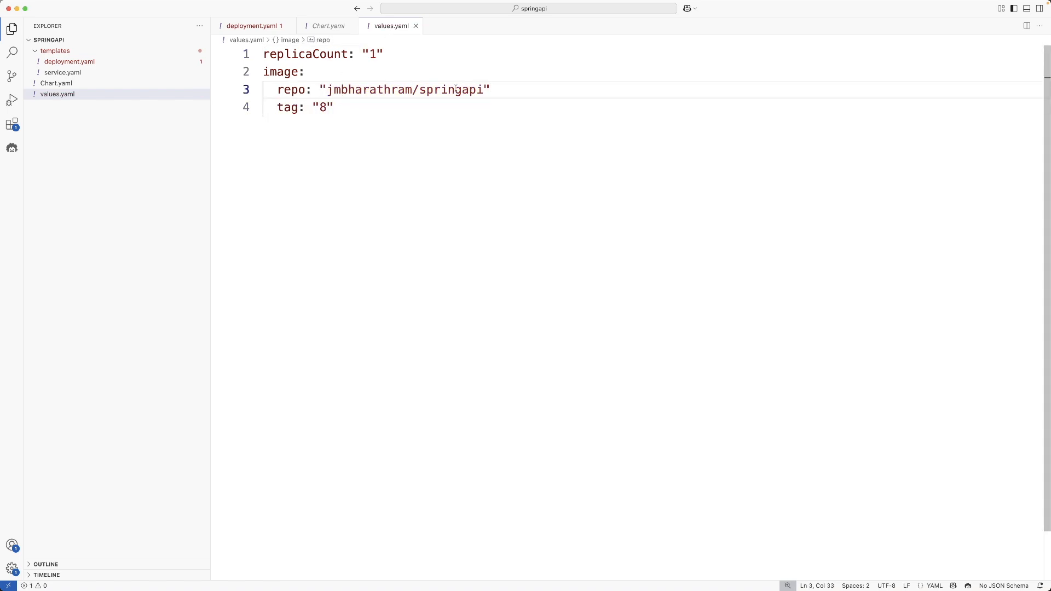
double_click(321, 107)
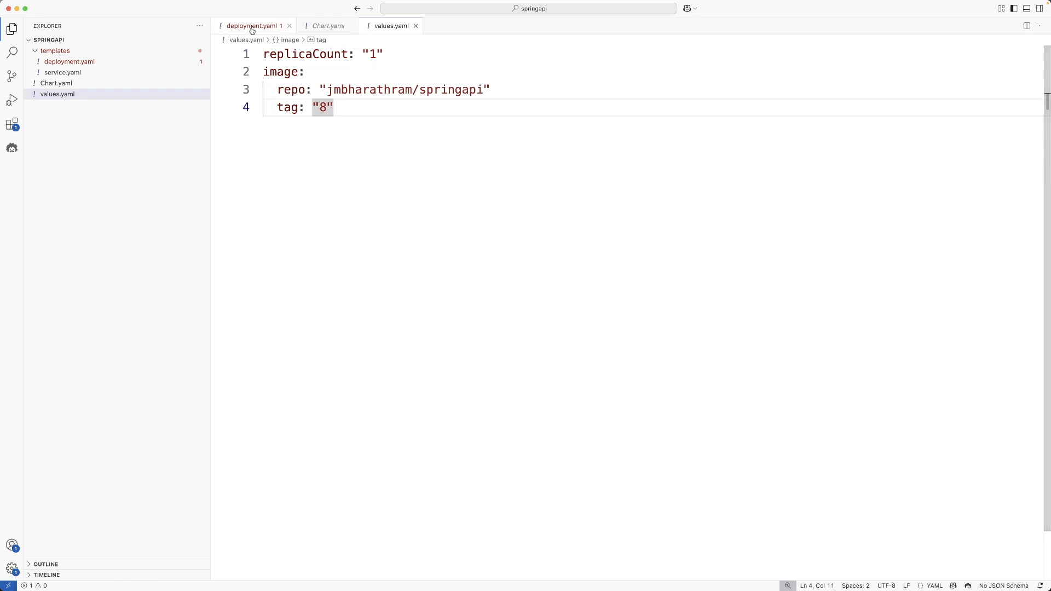
Set the container image to {{ .Values.image.repo }}:{{ .Values.image.tag }}.
left_click(255, 25)
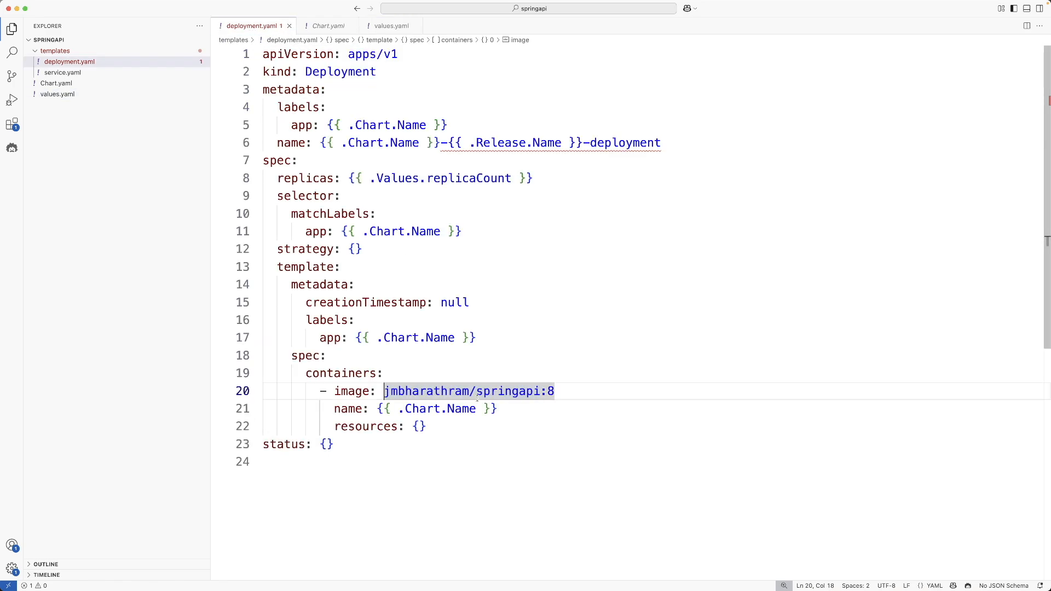
key("Delete")
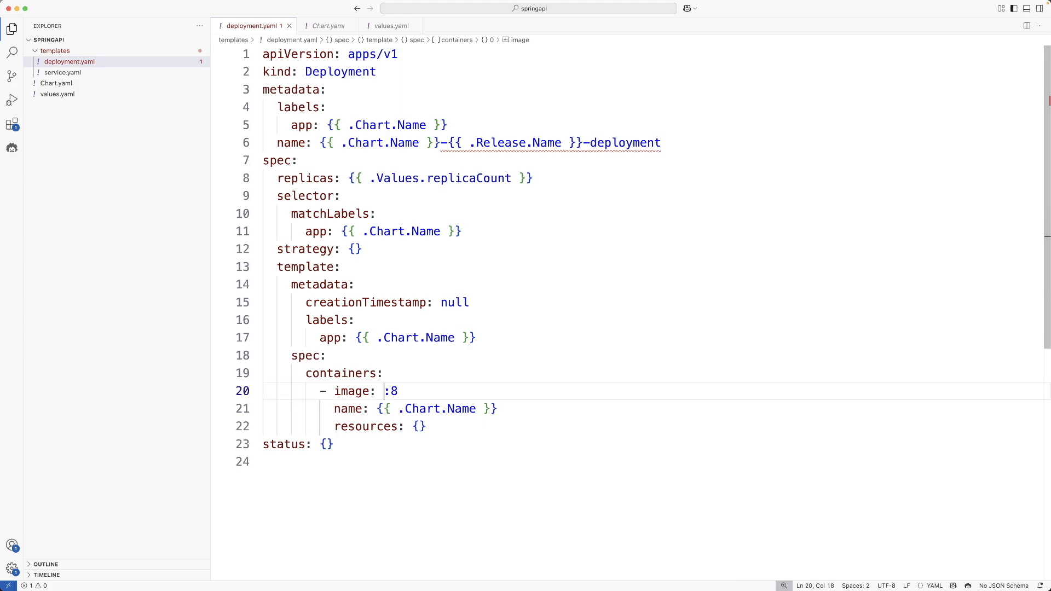
type("{{")
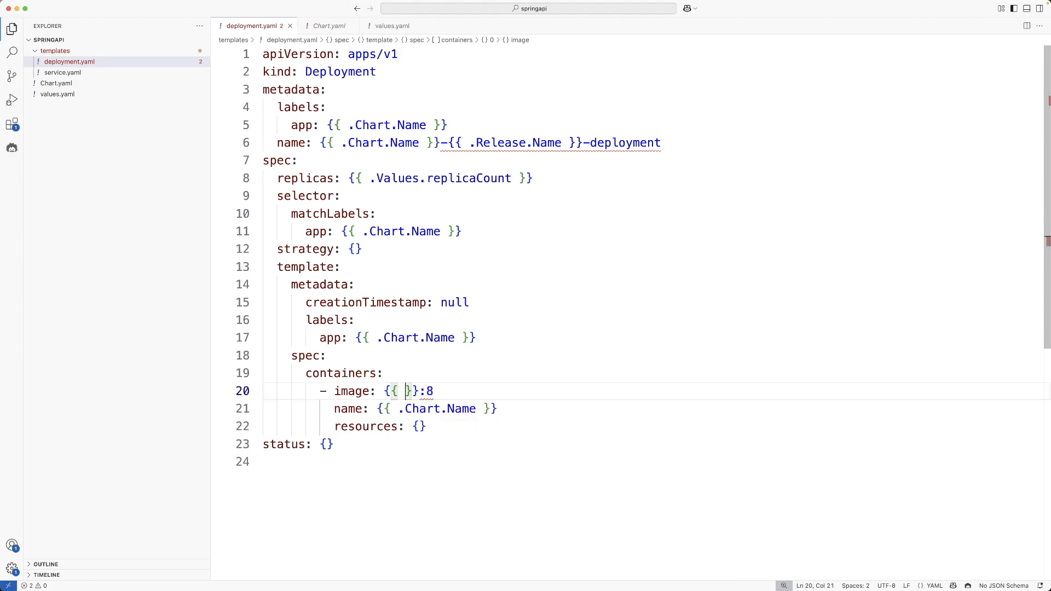
type(".Values.")
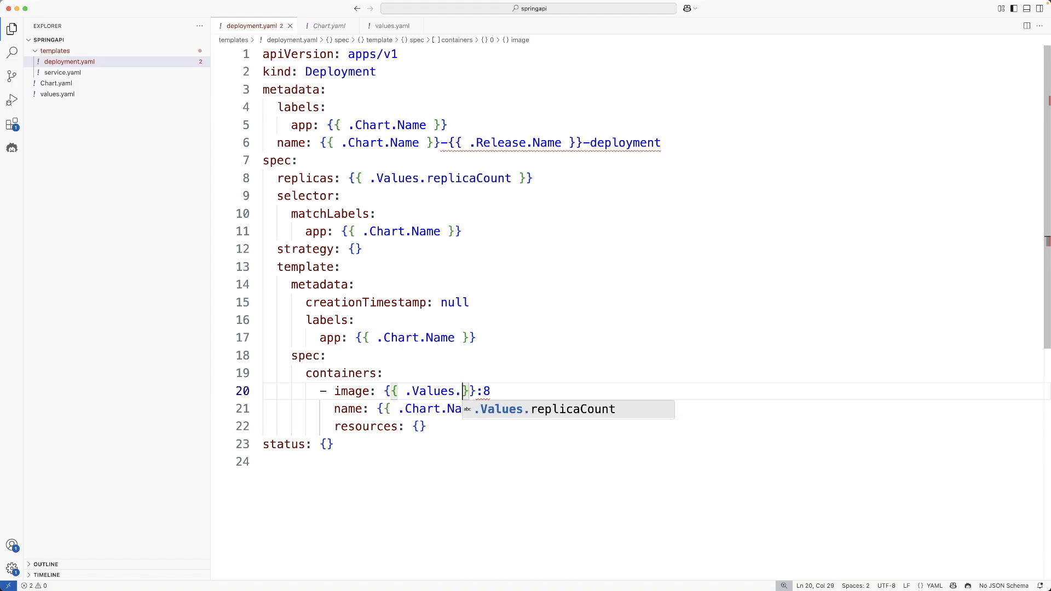
type("image")
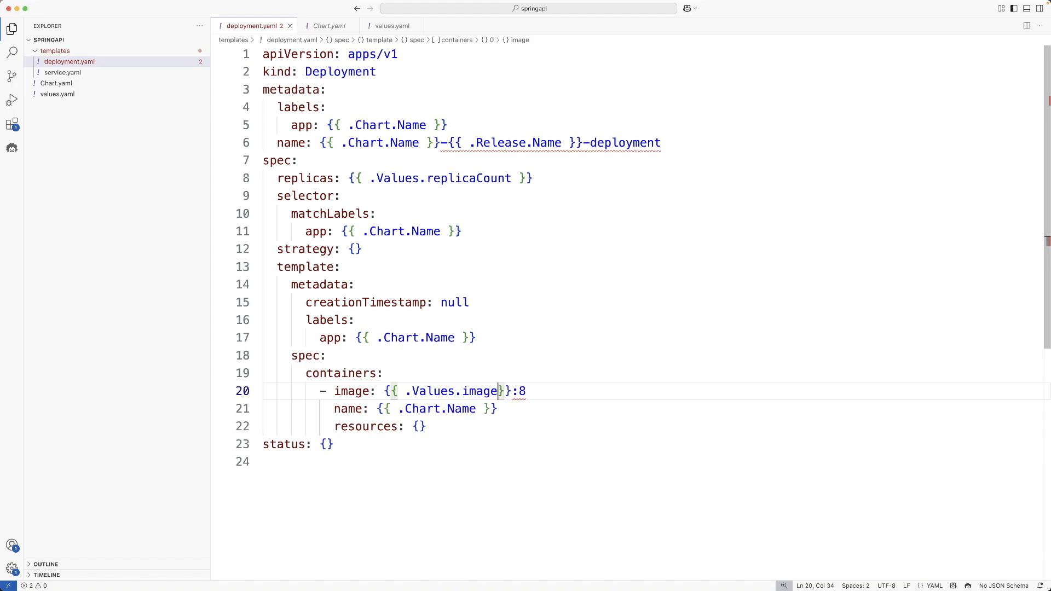
type(".repo")
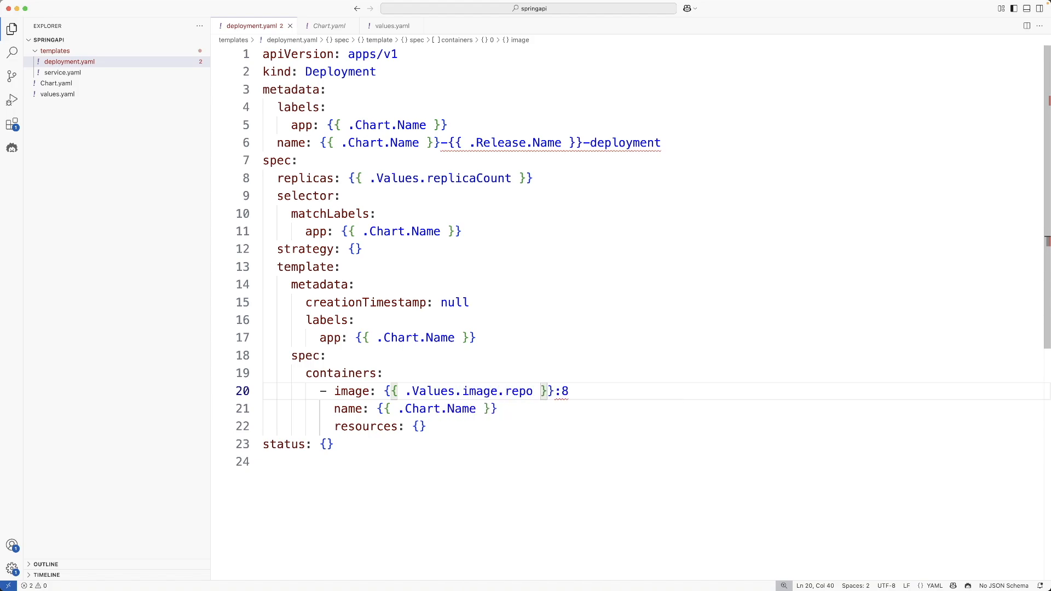
key("Backspace")
type("{{ .V")
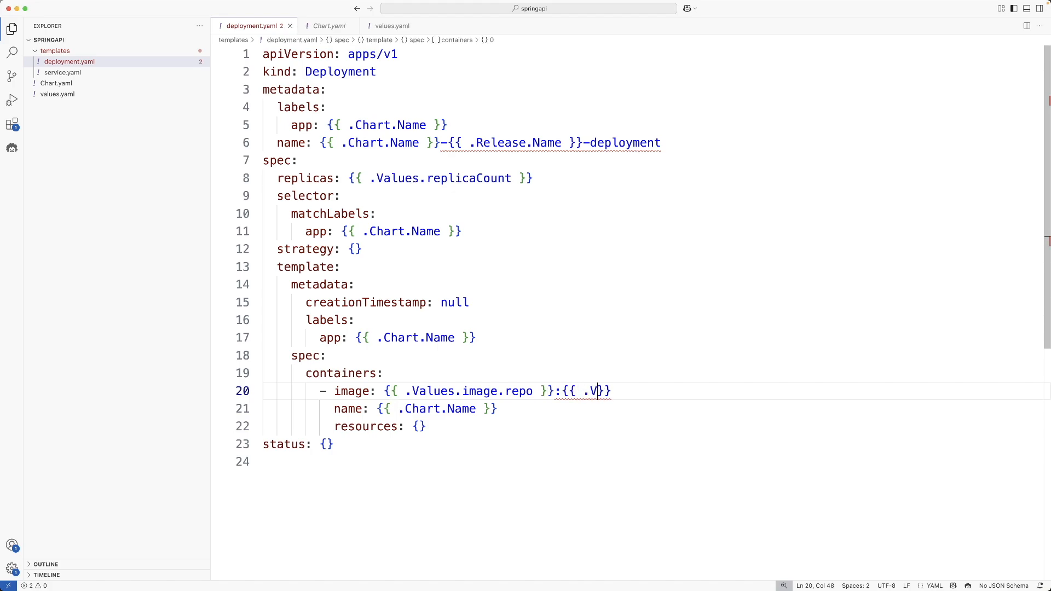
type("alues.image.re")
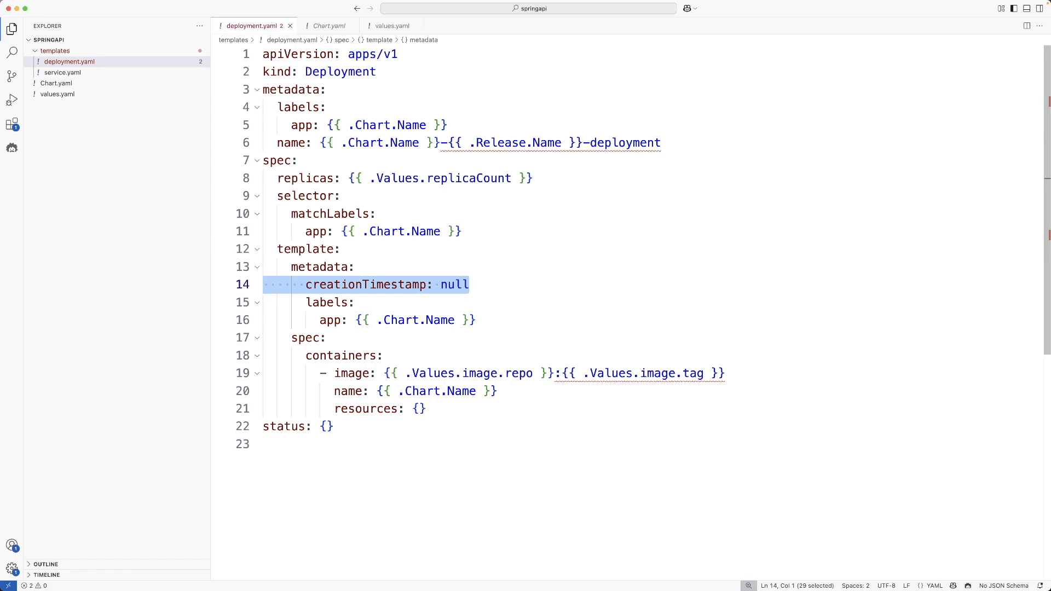
Delete the creationTimestamp line from the deployment template.
key("Delete")
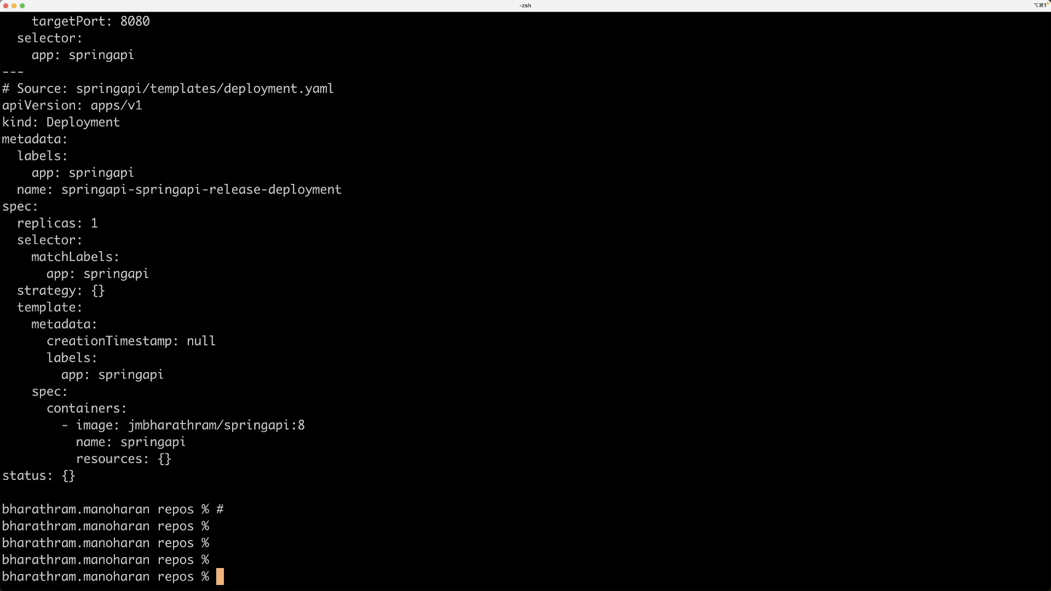
Run helm template springapi to preview the rendered service and deployment manifests.
type("helm template springapi")
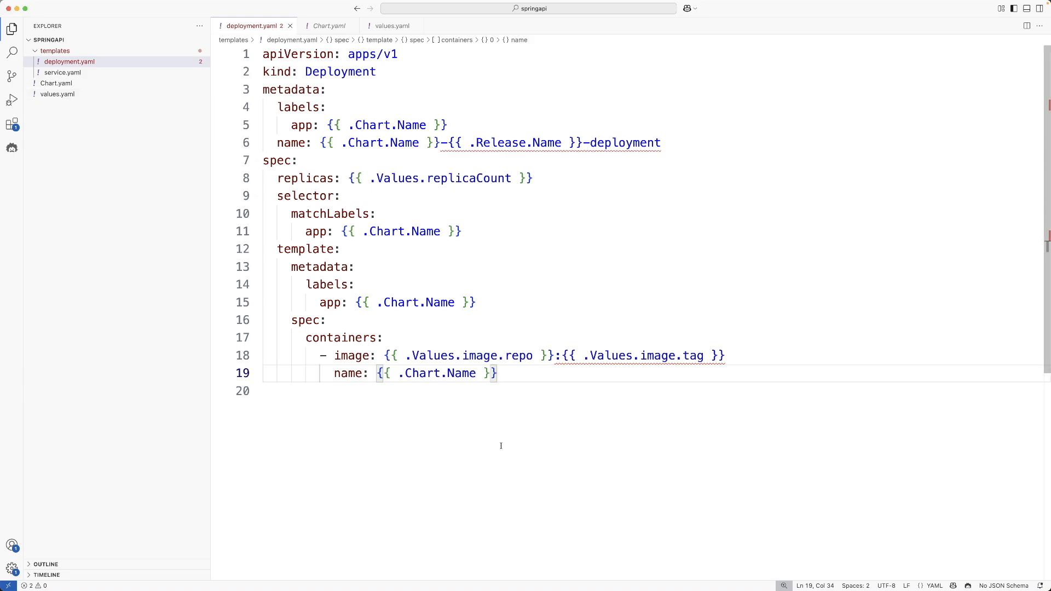
mouse_move(342, 106)
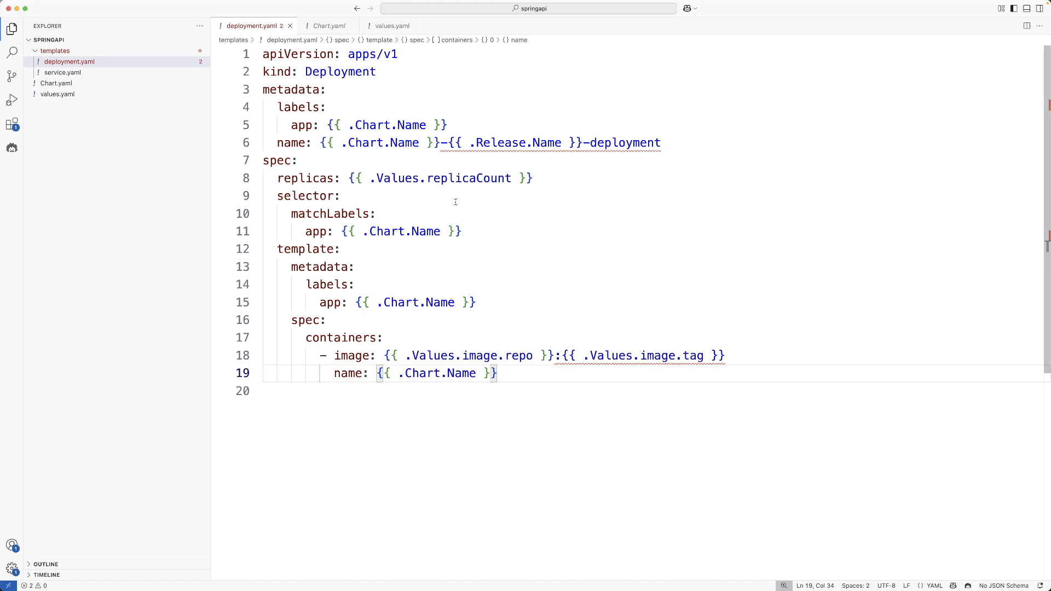
Replace springapi in the service's metadata.name with {{ .Chart.Name }}.
left_click(62, 72)
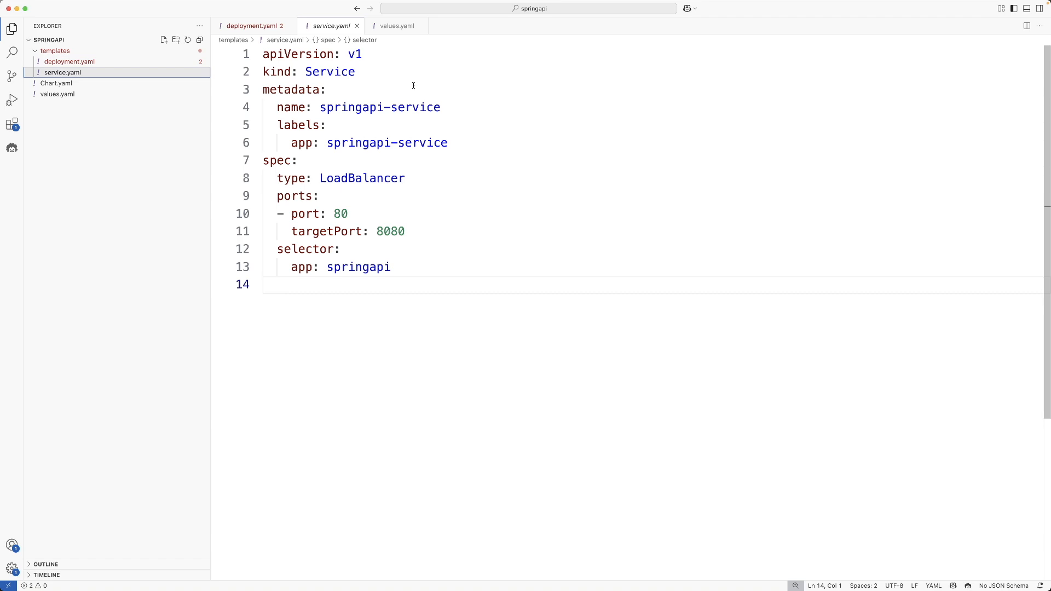
mouse_move(341, 92)
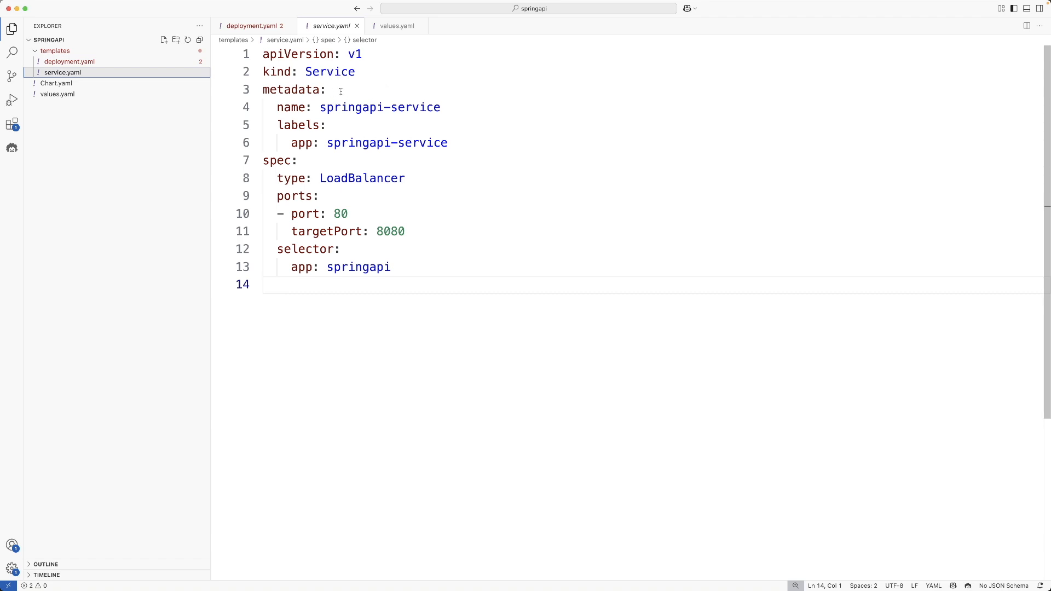
double_click(379, 107)
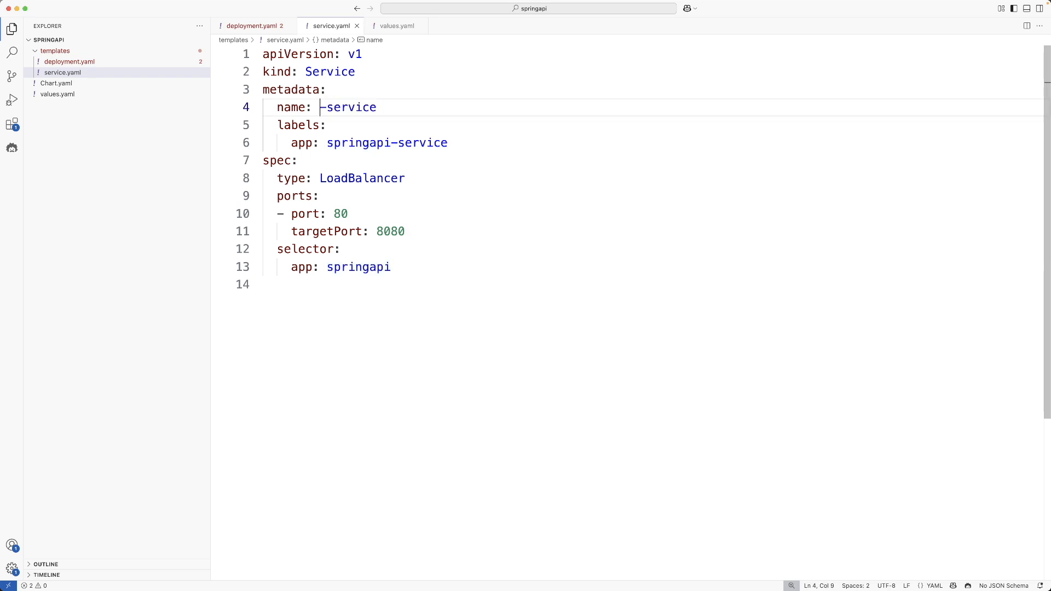
type("{{}}")
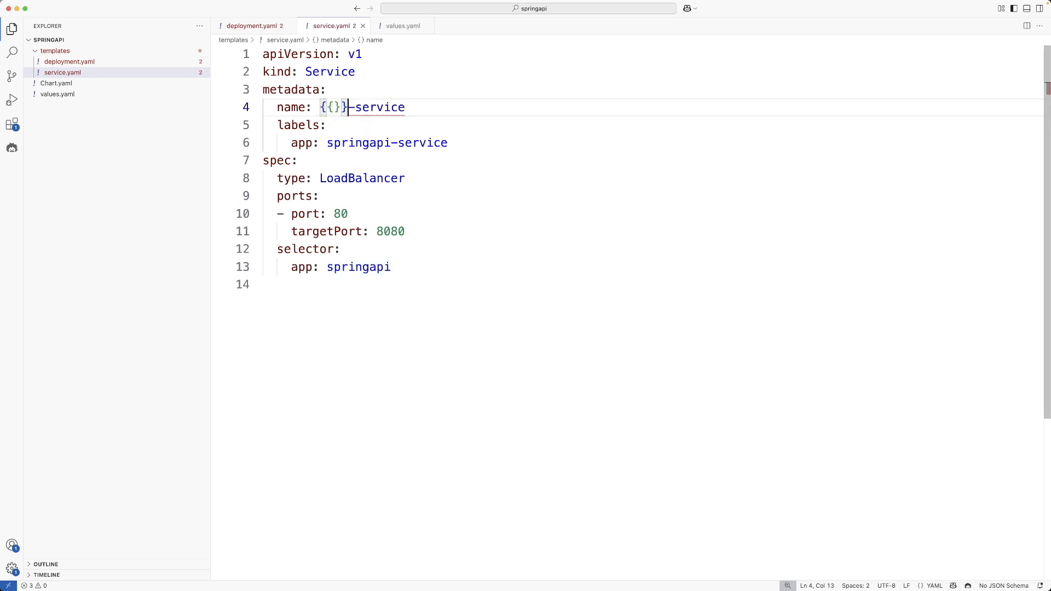
type(".C")
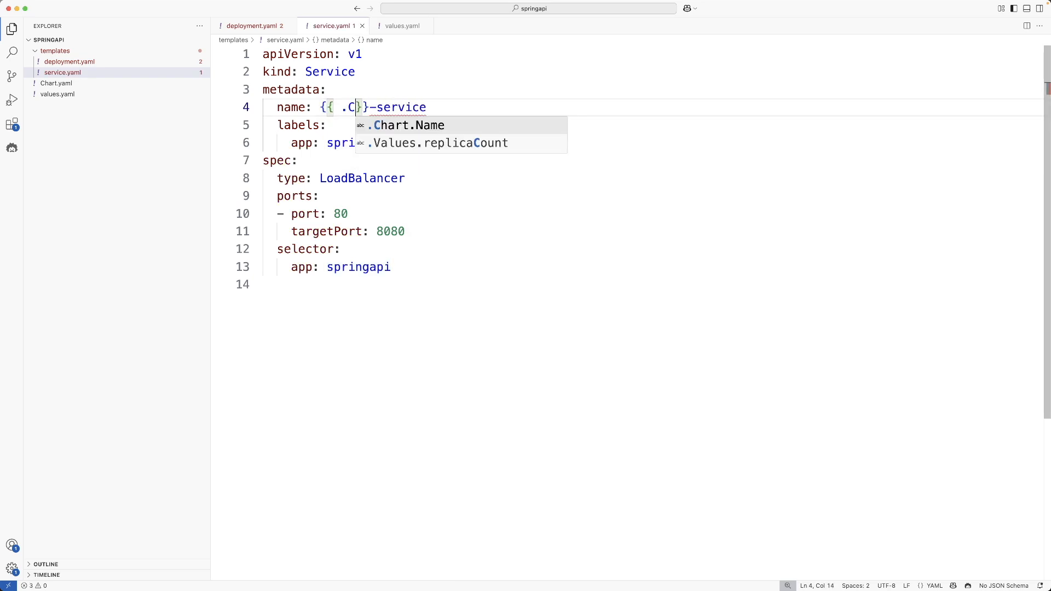
type("hart.Name")
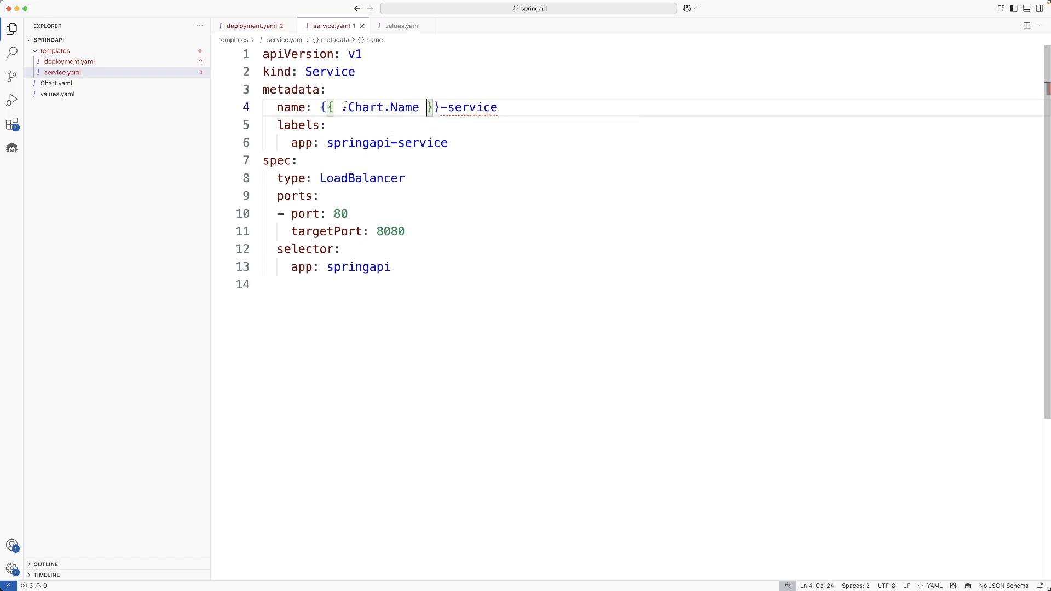
Replace springapi in the service's app label with {{ .Chart.Name }}.
left_click_drag(321, 108, 440, 107)
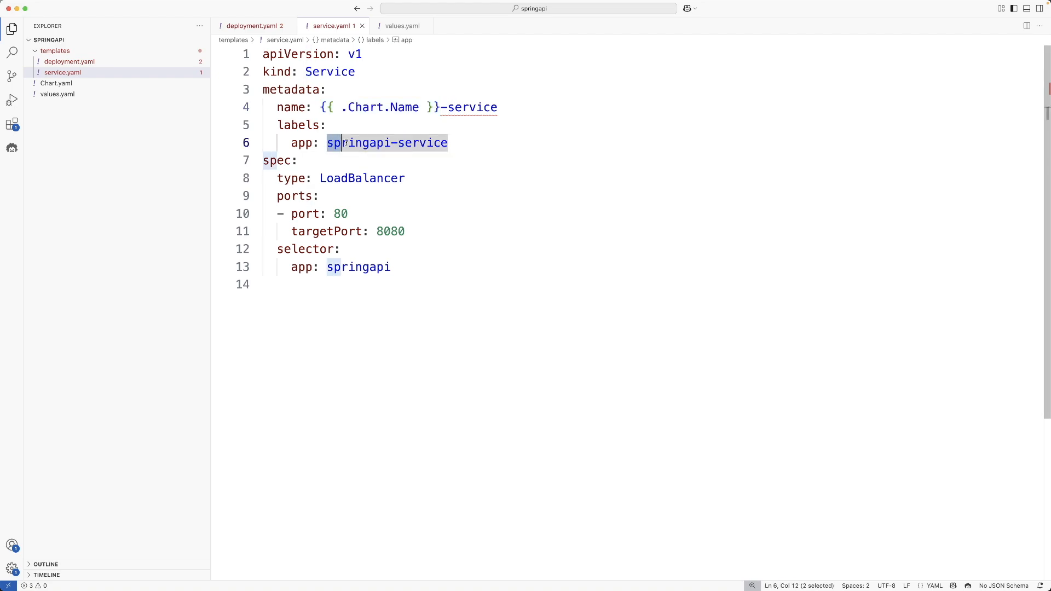
type("{{ .Chart.Name }}")
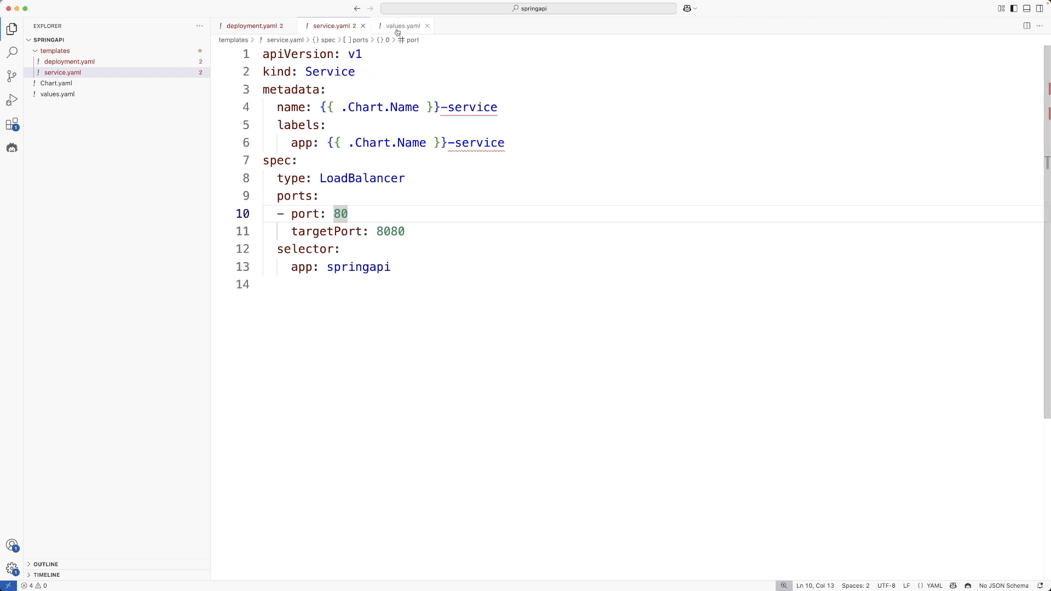
Add a service section to values.yaml with port "80" and targetPort "8080".
left_click(402, 25)
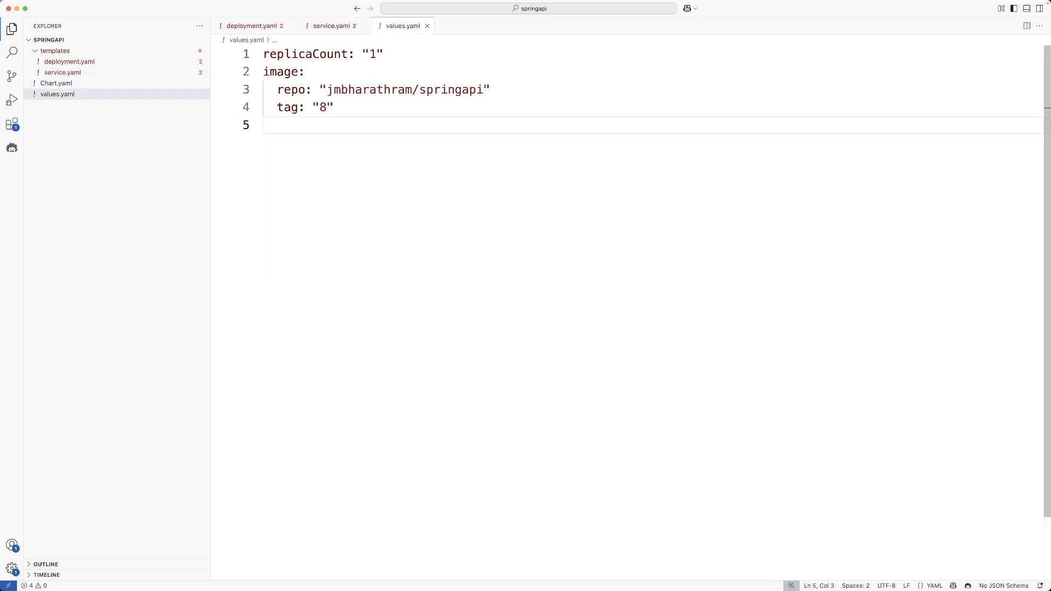
type("service:")
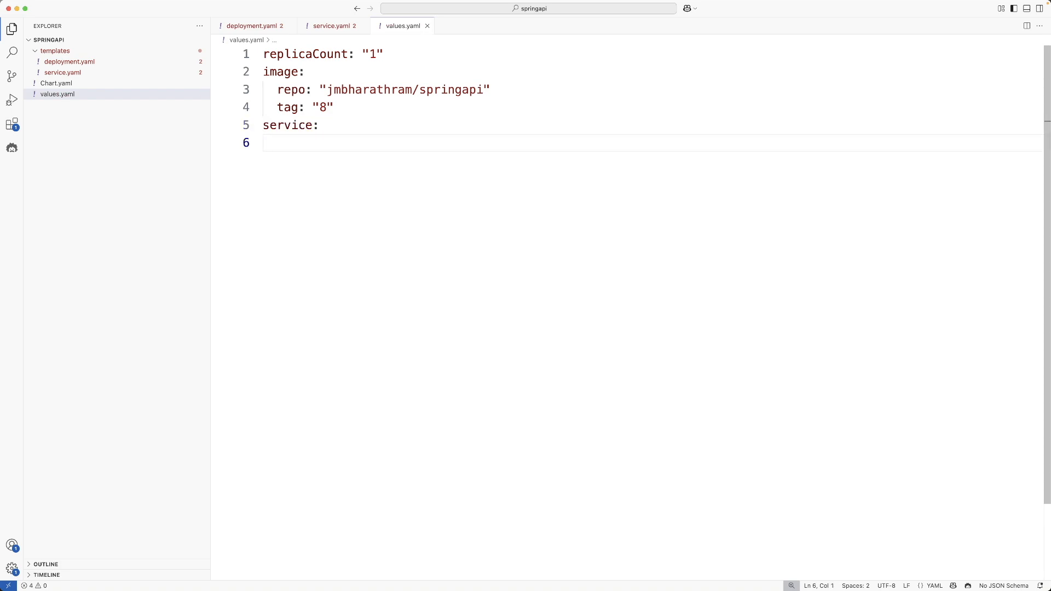
type("port")
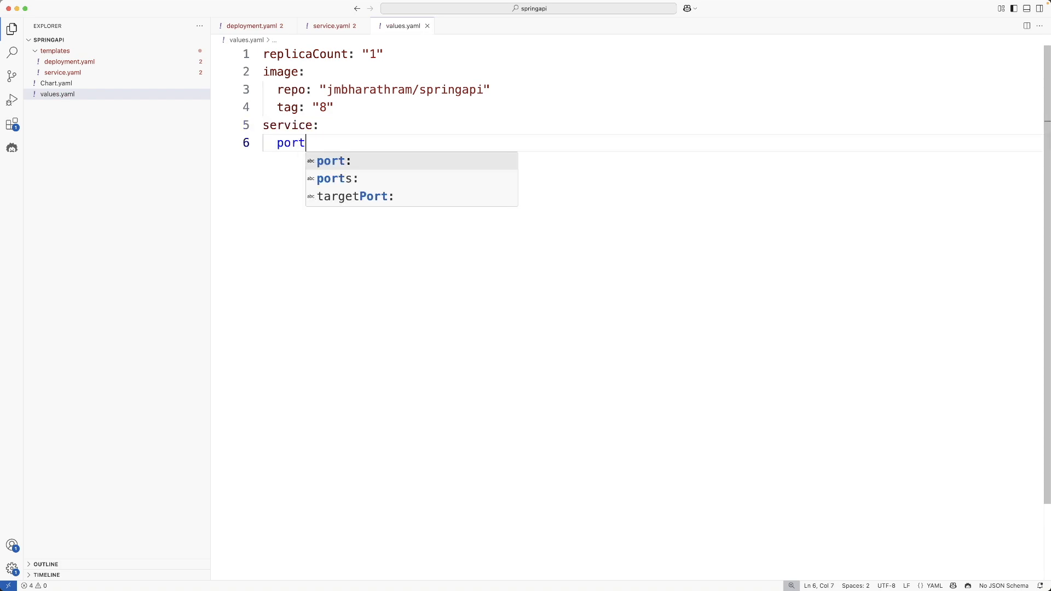
type(": \"\"")
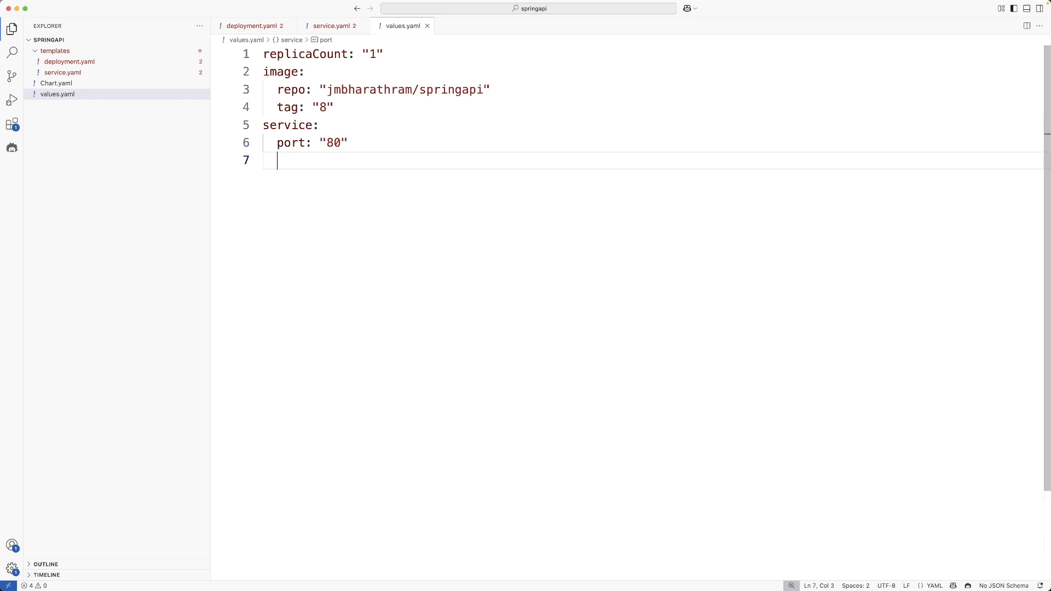
type("targetPort")
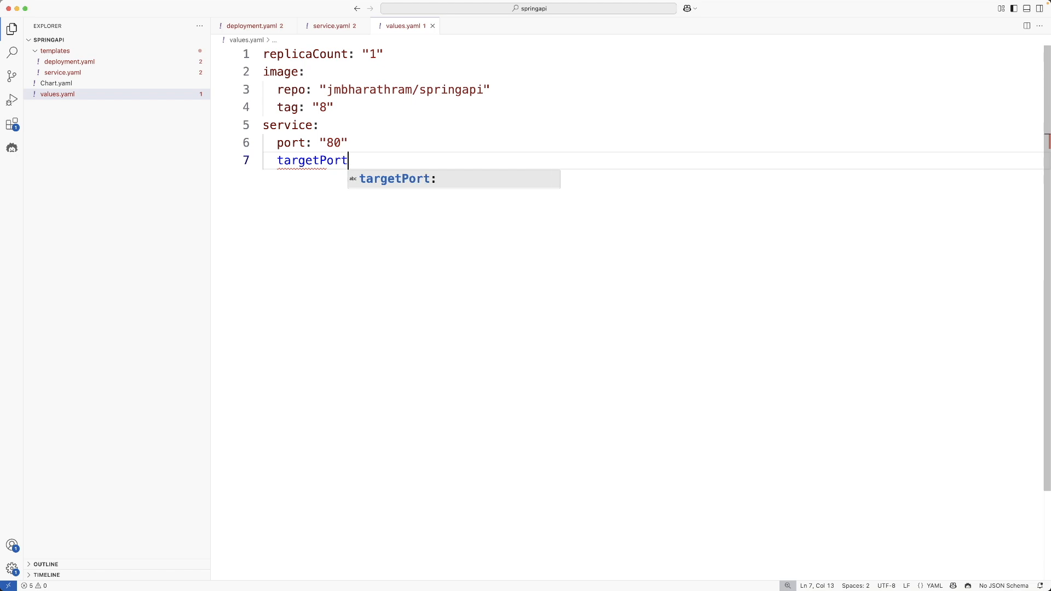
type(": \"\"")
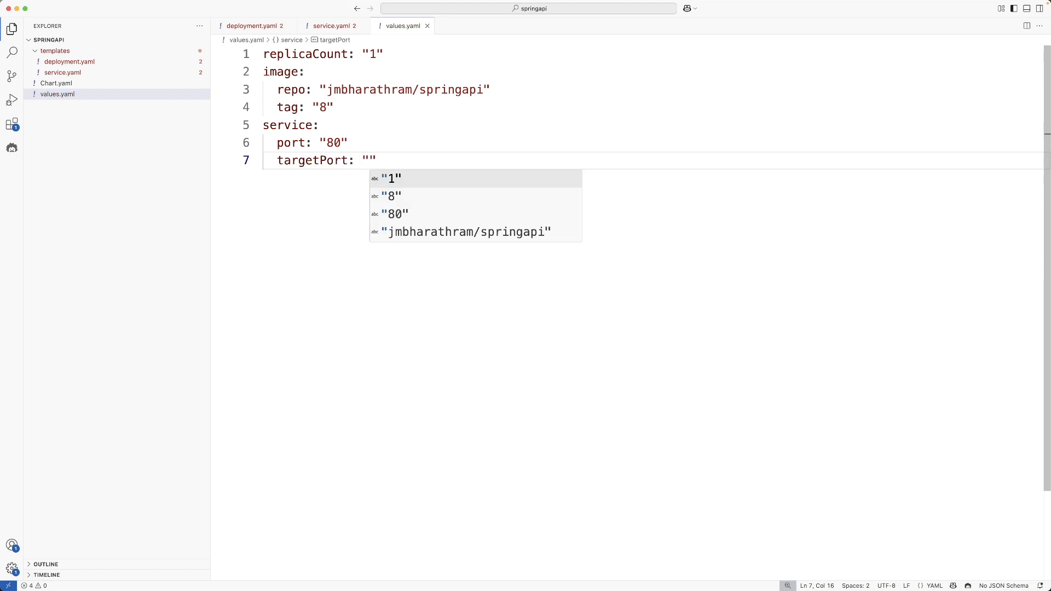
type("8080")
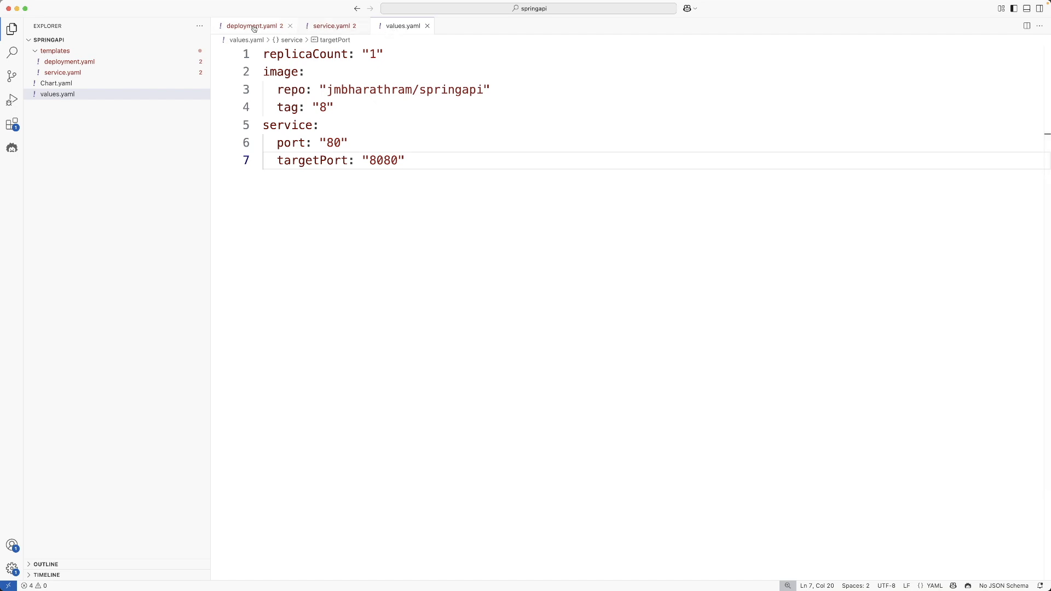
Return to the service template via the deployment.yaml and service.yaml tabs.
left_click(254, 25)
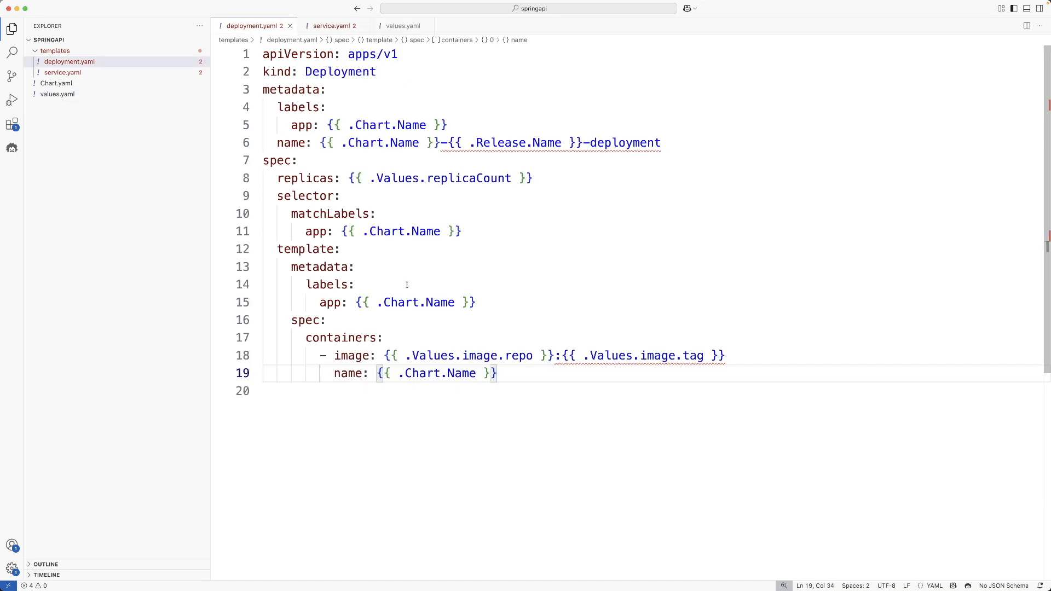
left_click(332, 25)
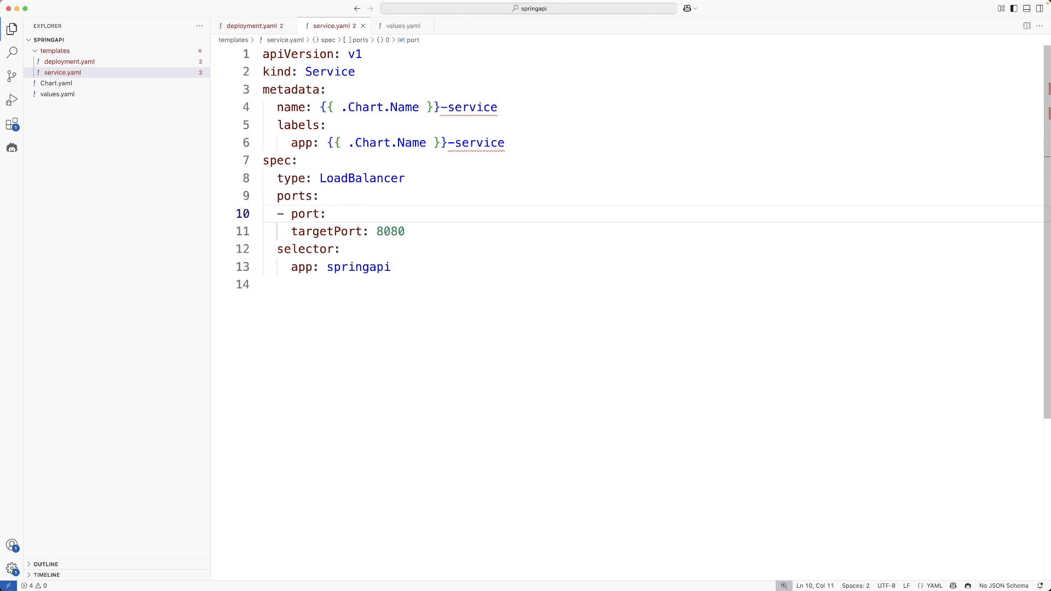
Set the service port to {{ .Values.service.port }} and targetPort to {{ .Values.service.targetPort }}.
type("{{}}")
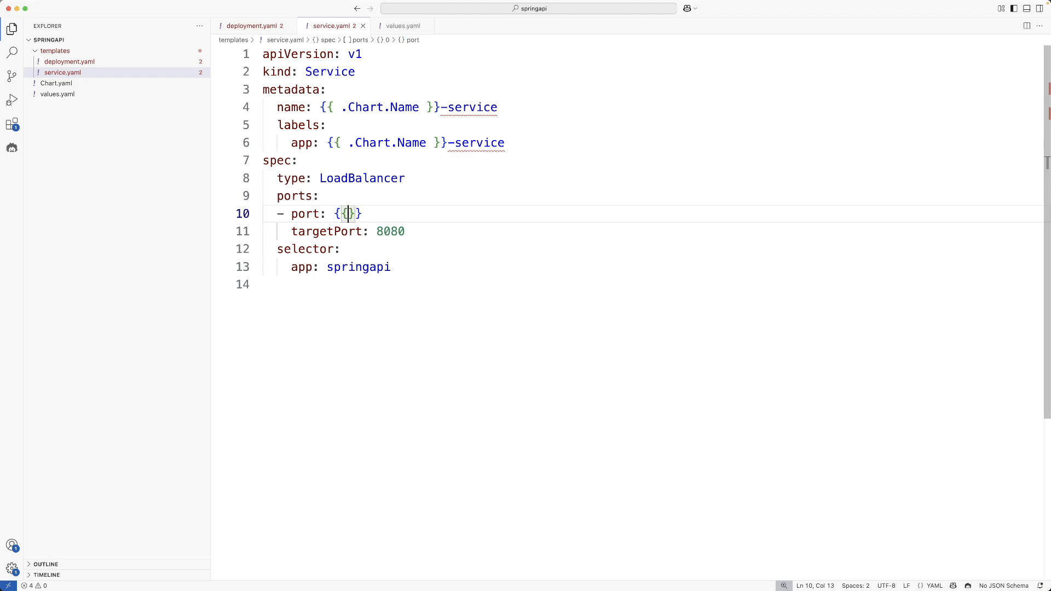
type(".Val")
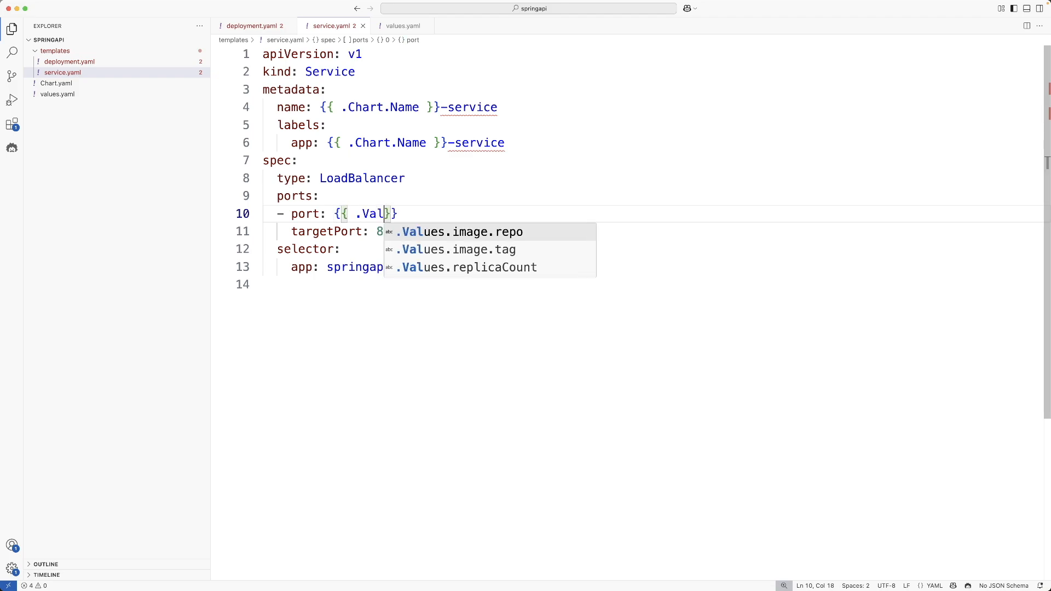
type("ues.i")
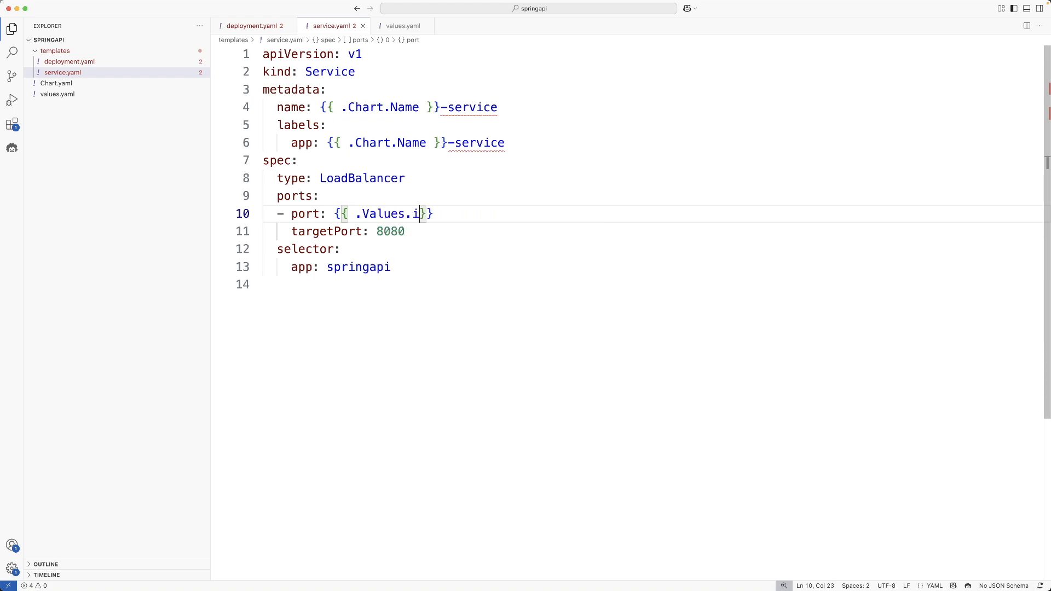
type("service.port")
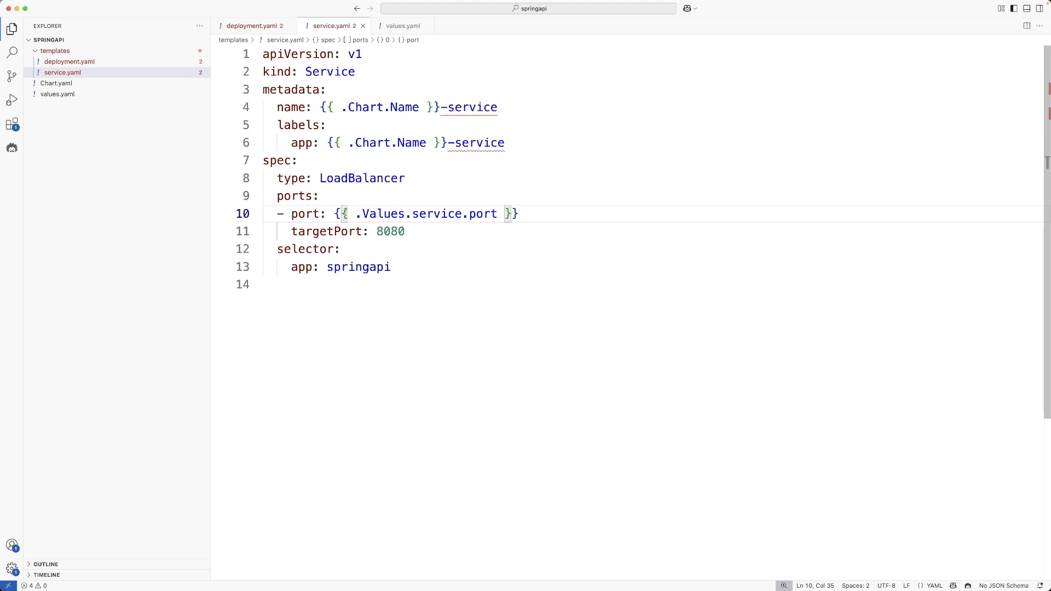
key("Backspace")
type("{{ .V")
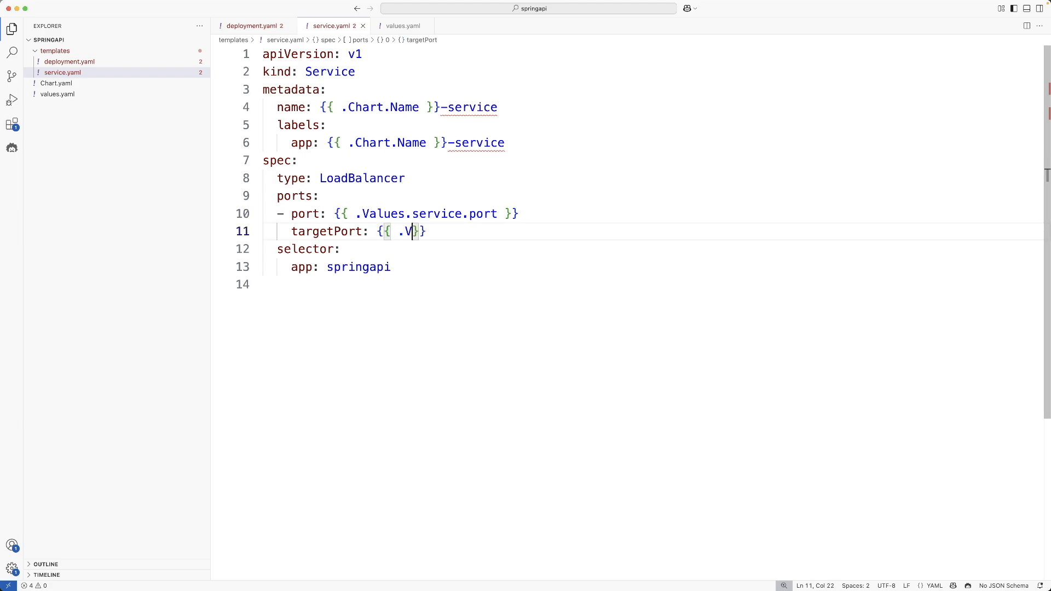
type("alues.service.port")
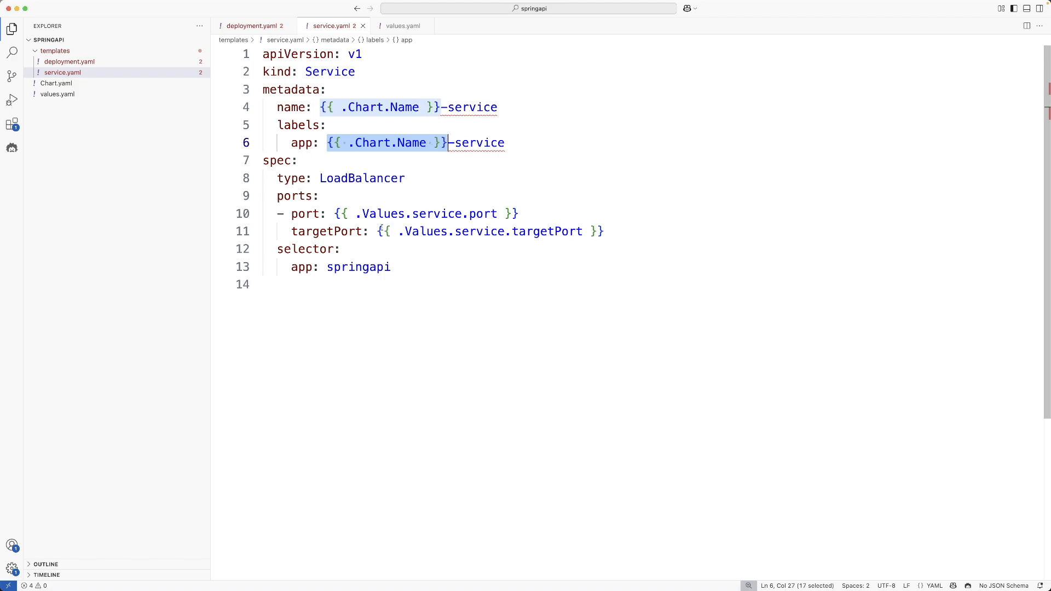
Set the service selector app to {{ .Chart.Name }} and go back to the deployment template.
type("{{ .Chart.Name }}")
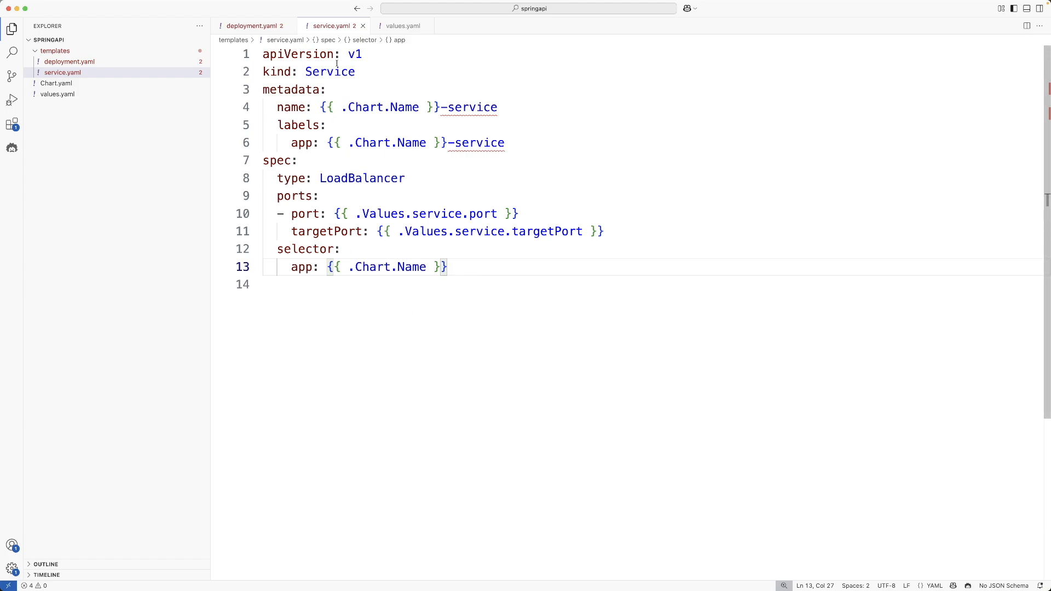
left_click(253, 25)
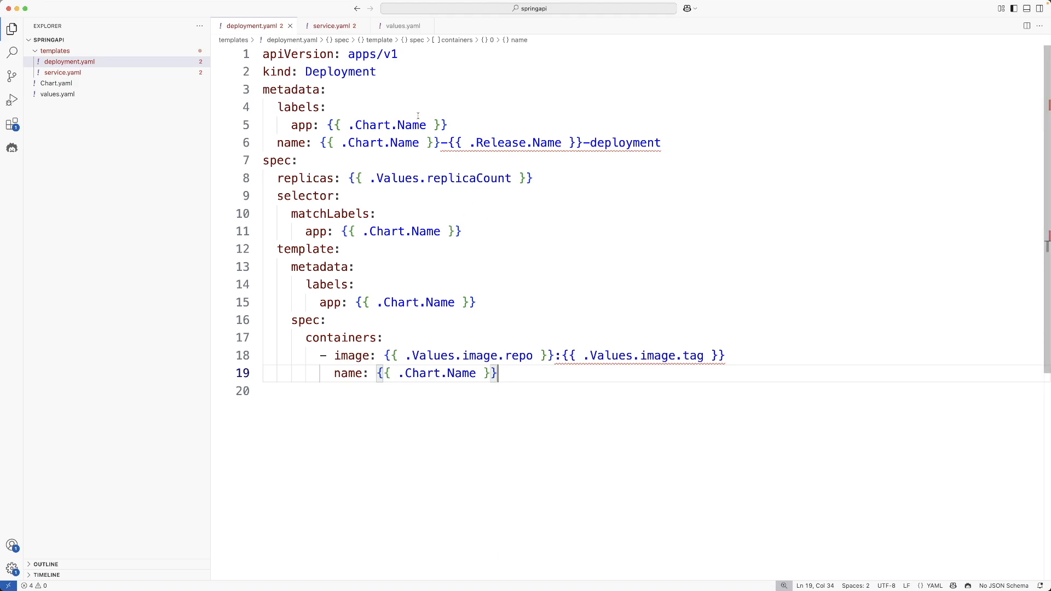
Return to the terminal showing the rendered manifests with port 80 and targetPort 8080.
left_click(330, 25)
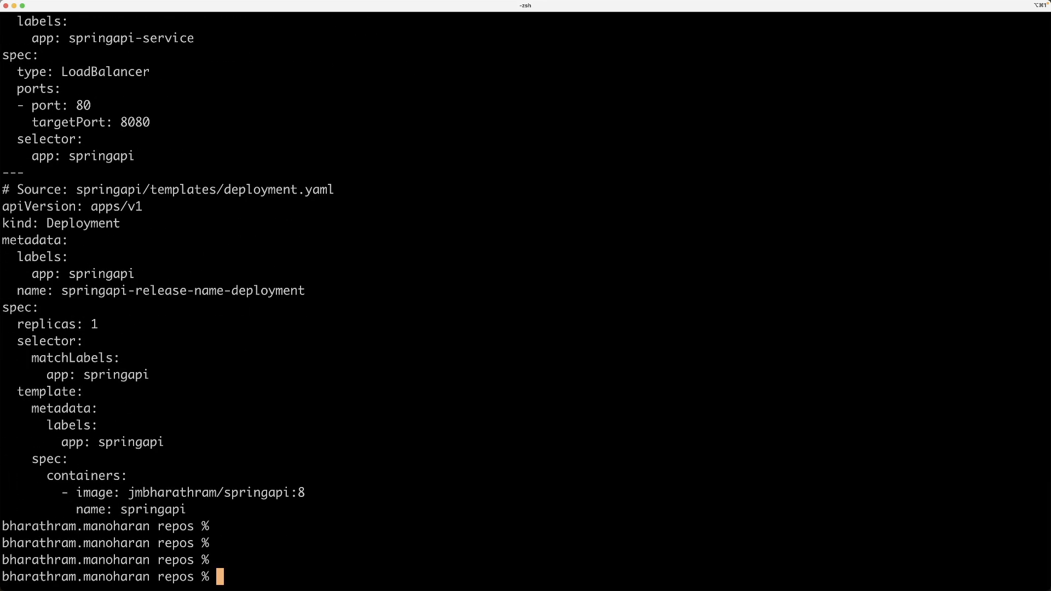
mouse_move(404, 199)
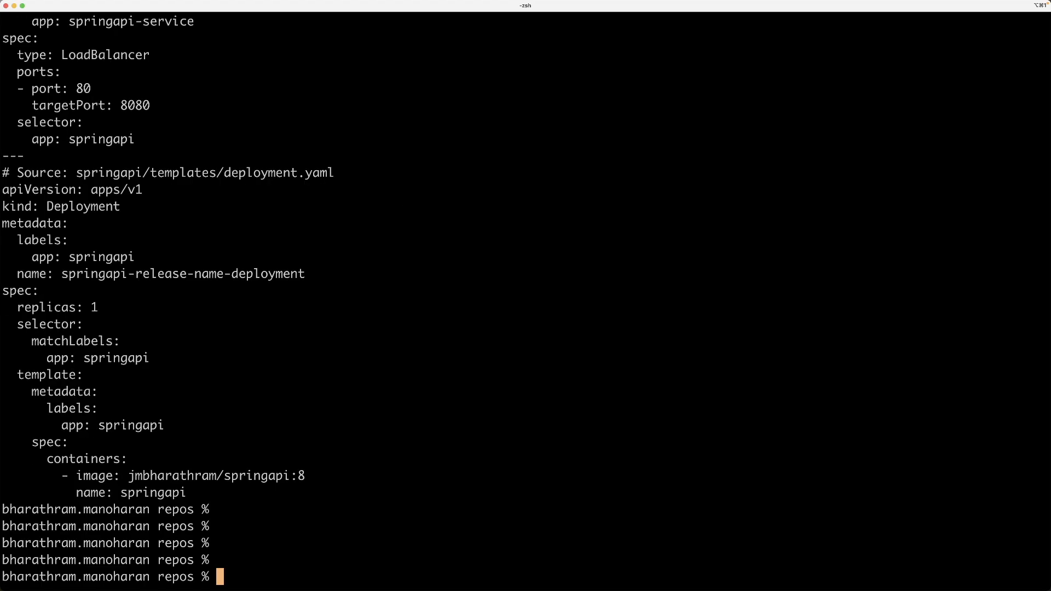
Install the springapi chart as release springapi-rel with helm install.
type("helm in")
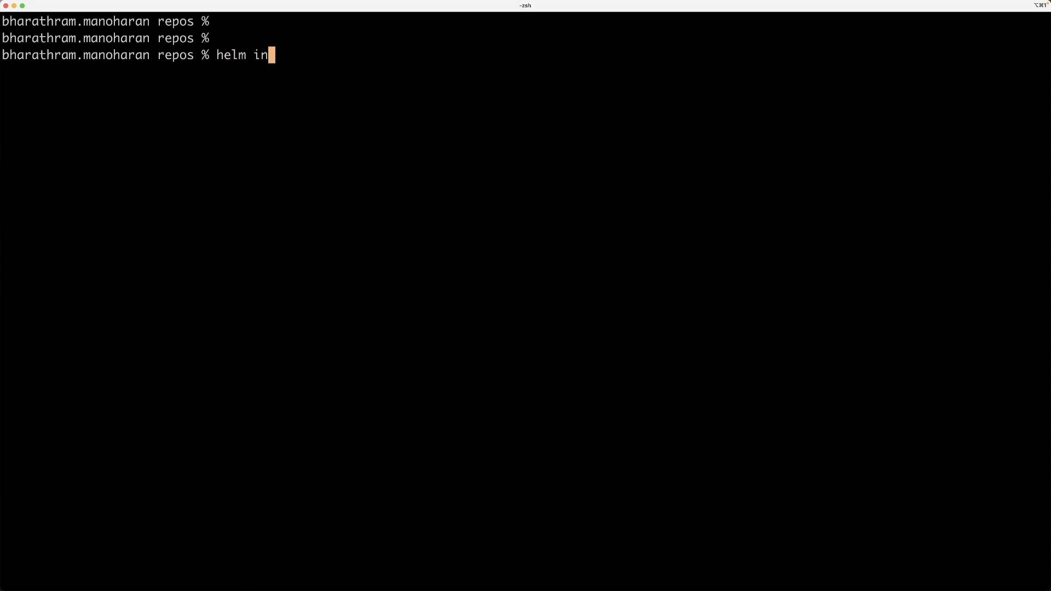
type("stall spri")
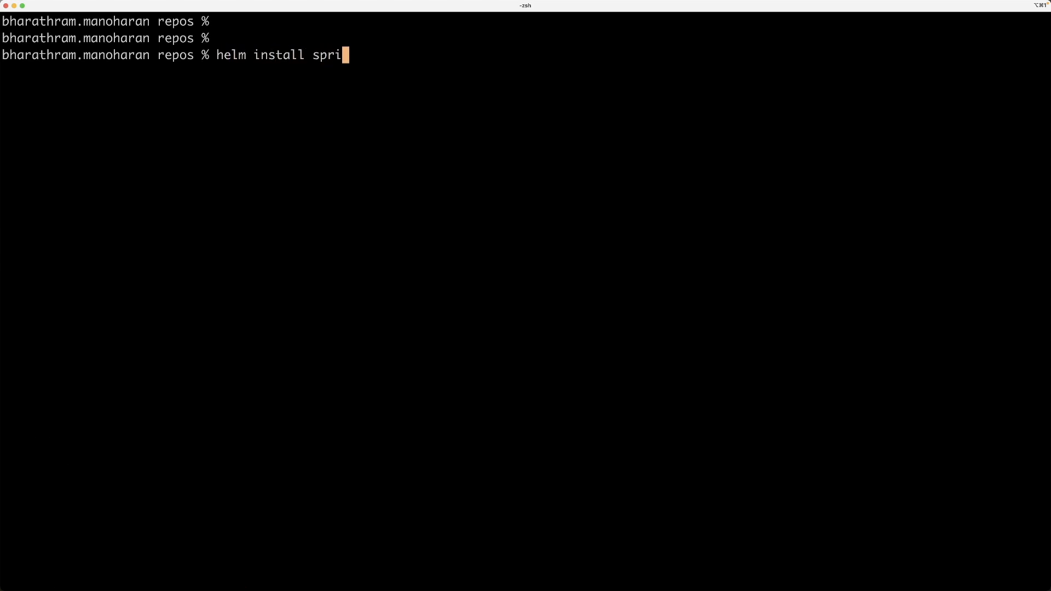
type("ngapi-")
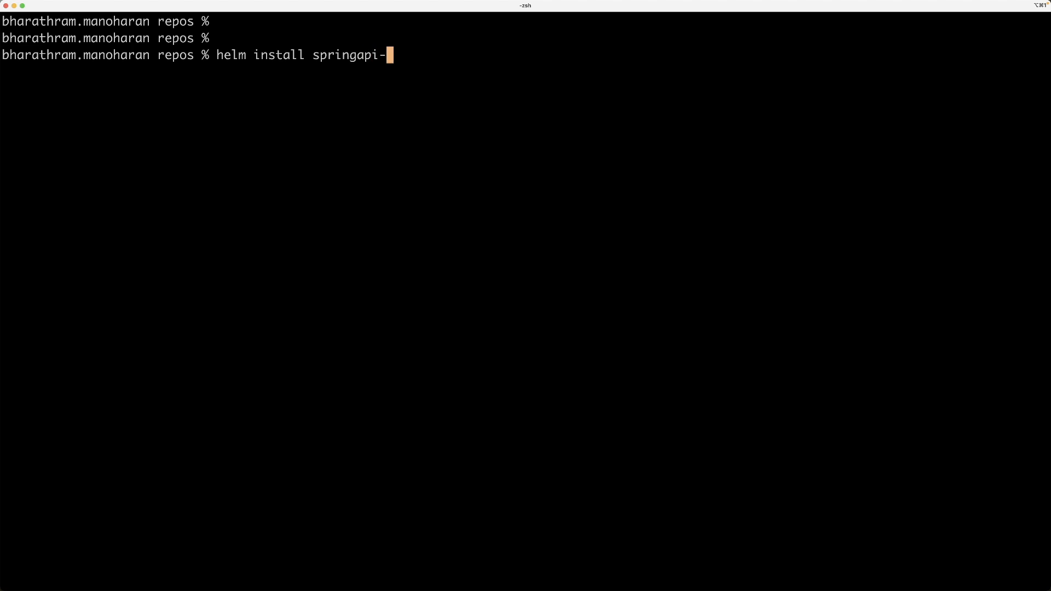
type("v")
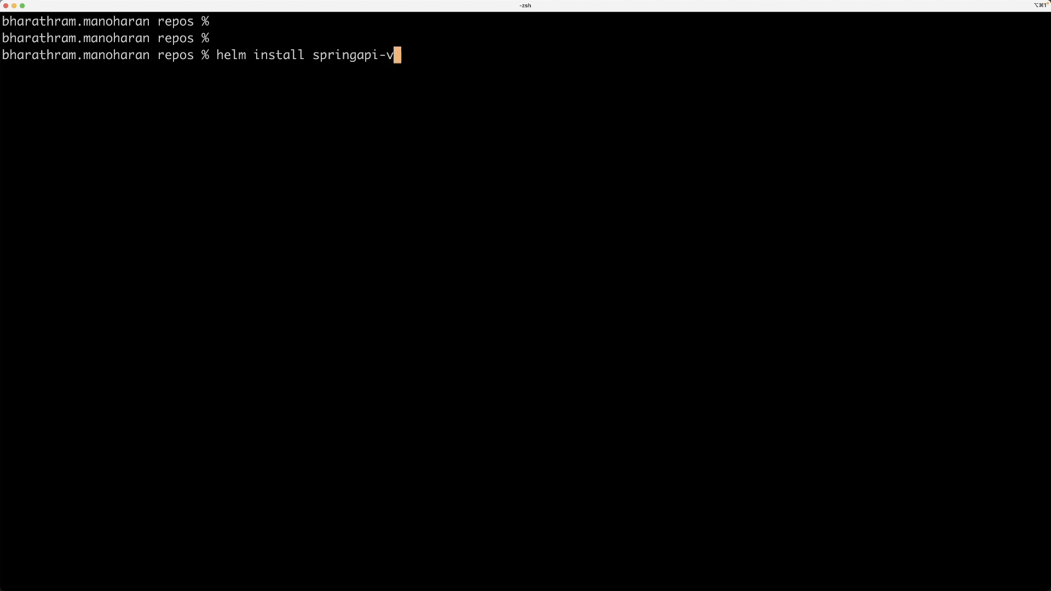
type("re")
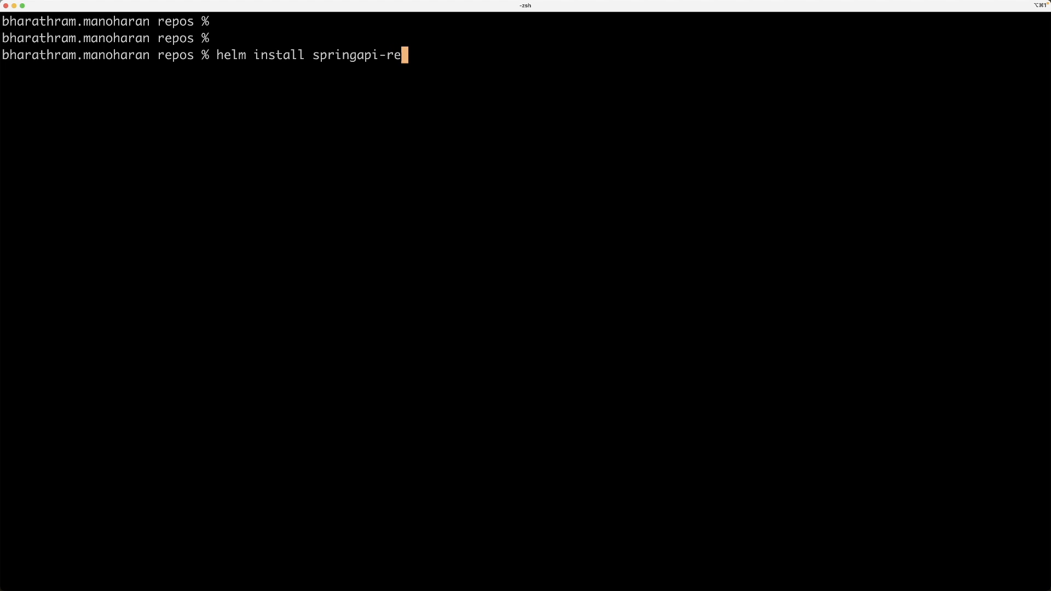
type("l spri")
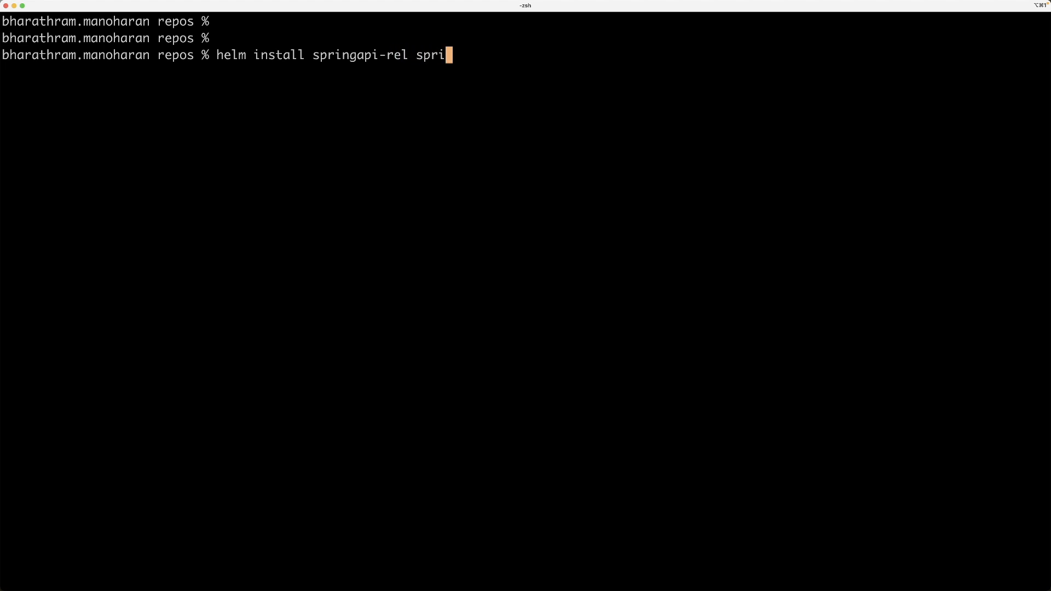
type("ngapi")
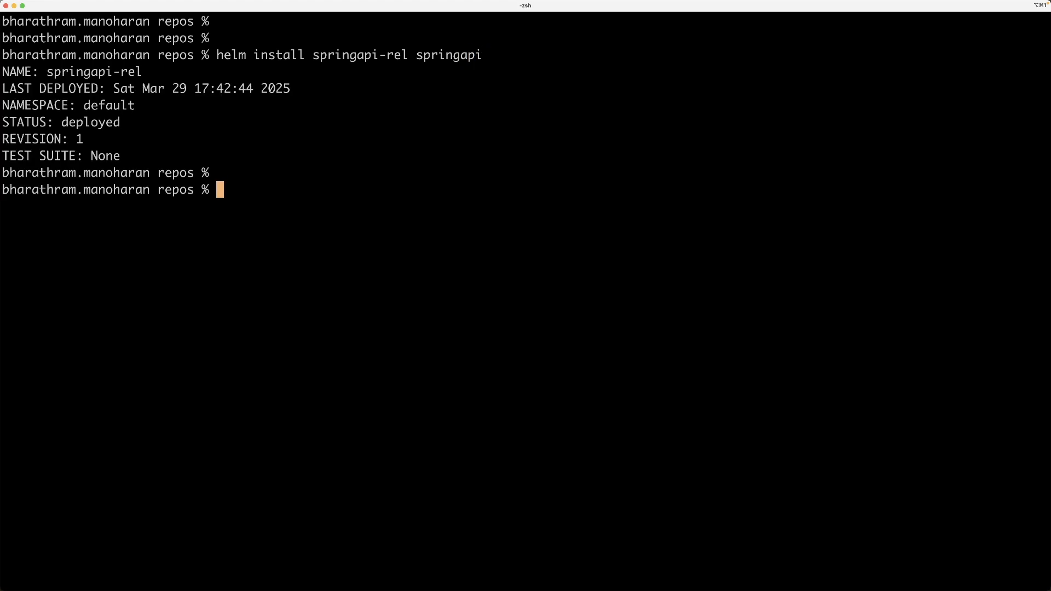
List all resources with kubectl get all and highlight the springapi pod's Running status.
type("kubectl get all")
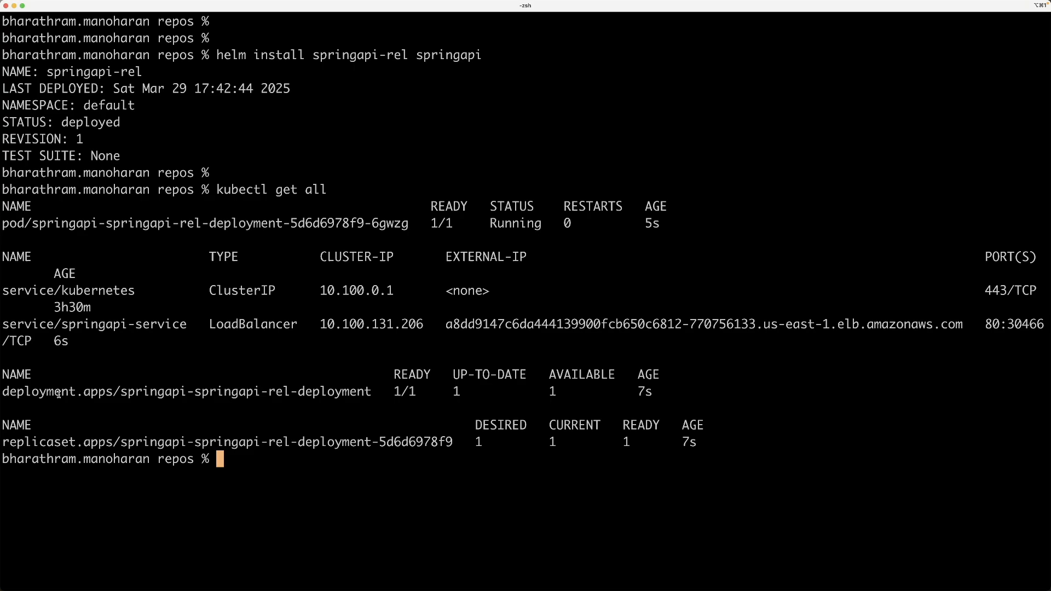
double_click(186, 391)
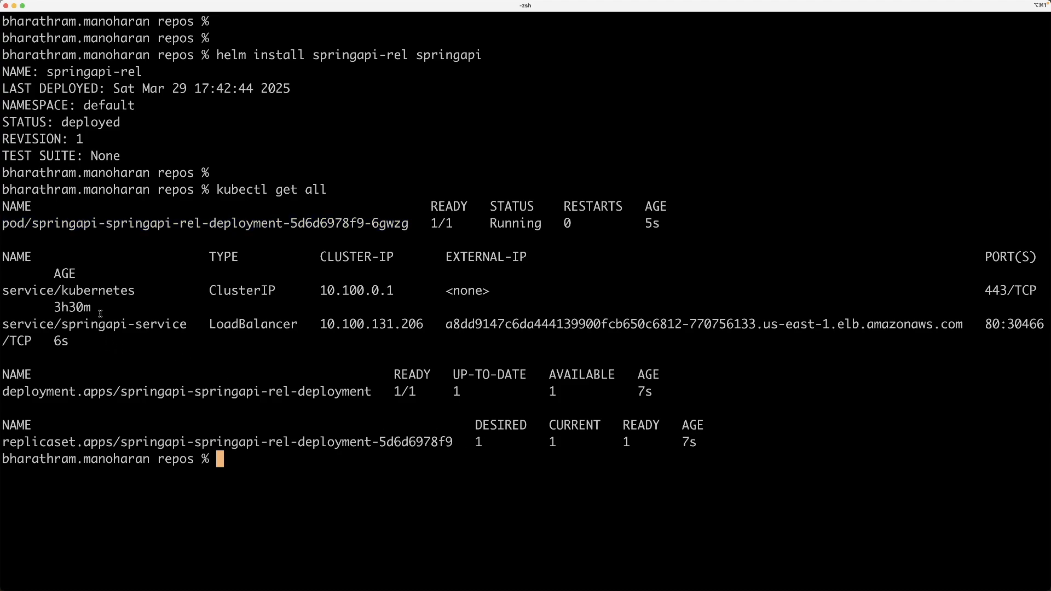
double_click(514, 223)
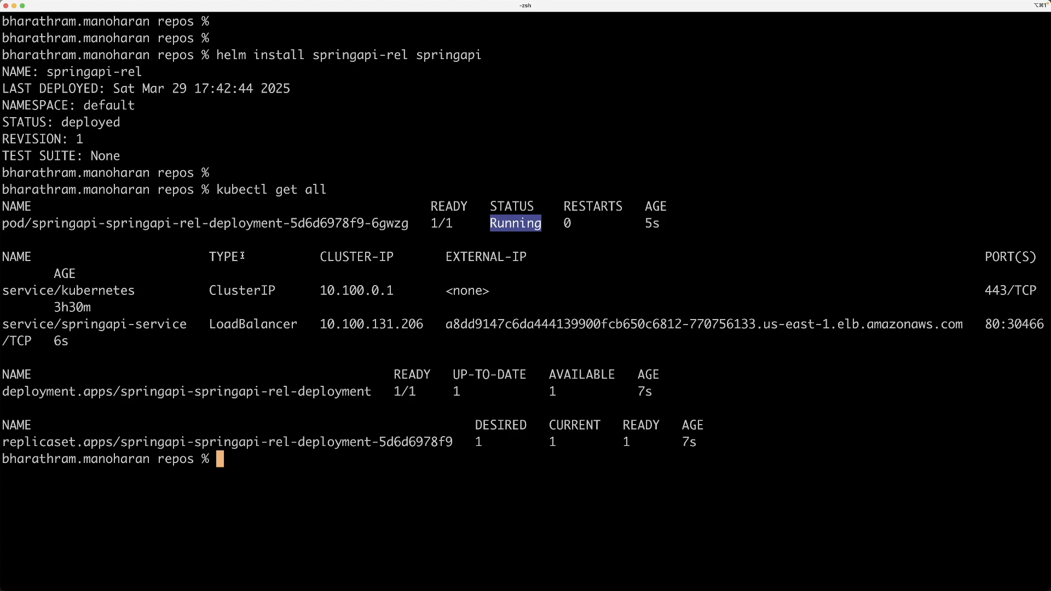
mouse_move(458, 296)
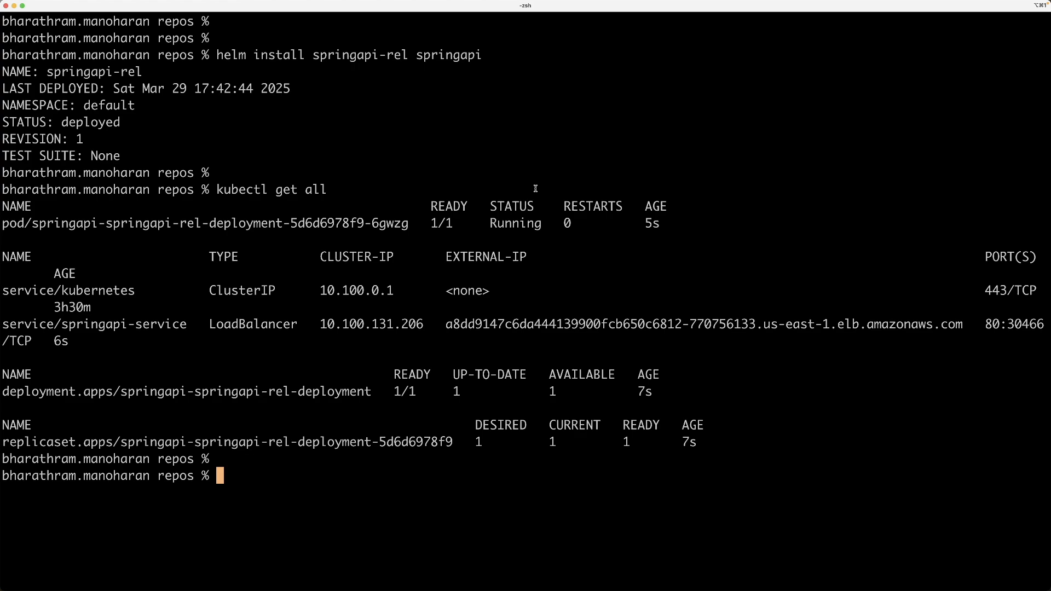
mouse_move(437, 138)
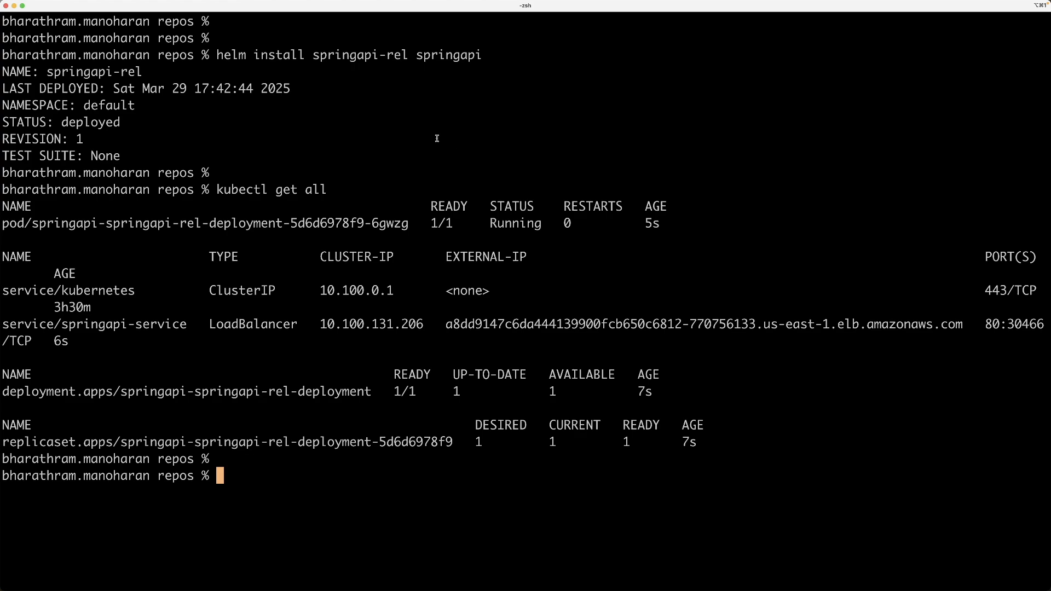
Uninstall springapi-rel, list resources again and point out the lingering springapi-service.
type("helm install springapi-rel springapi")
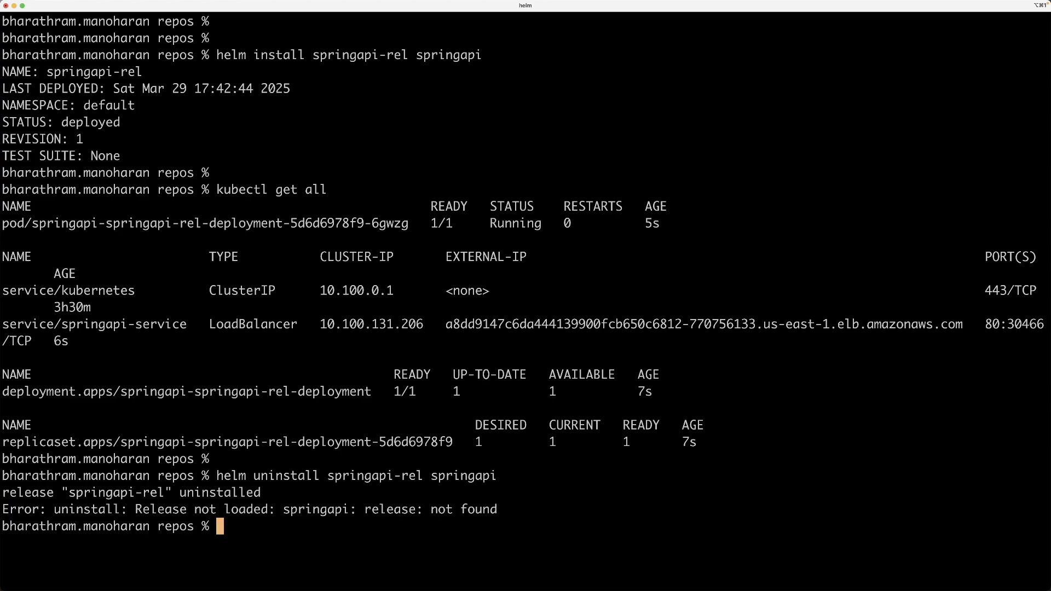
type("kubectl get all")
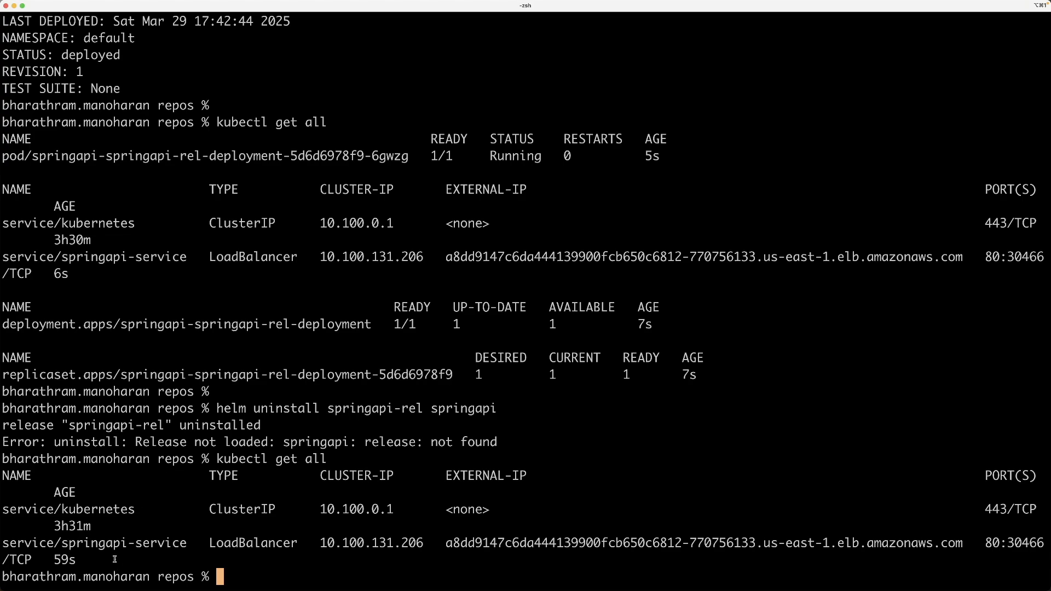
double_click(96, 543)
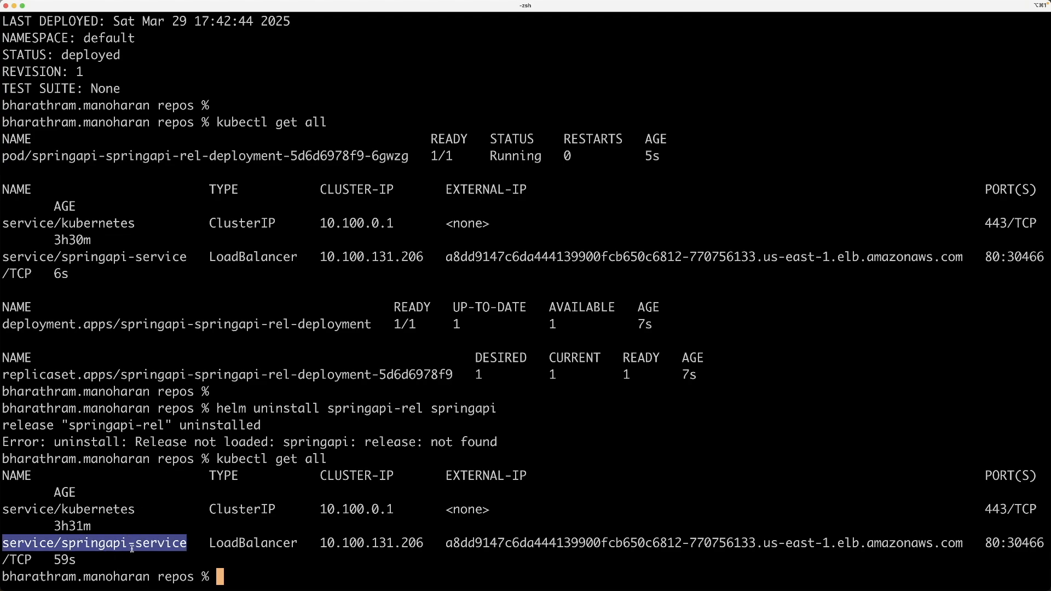
mouse_move(369, 390)
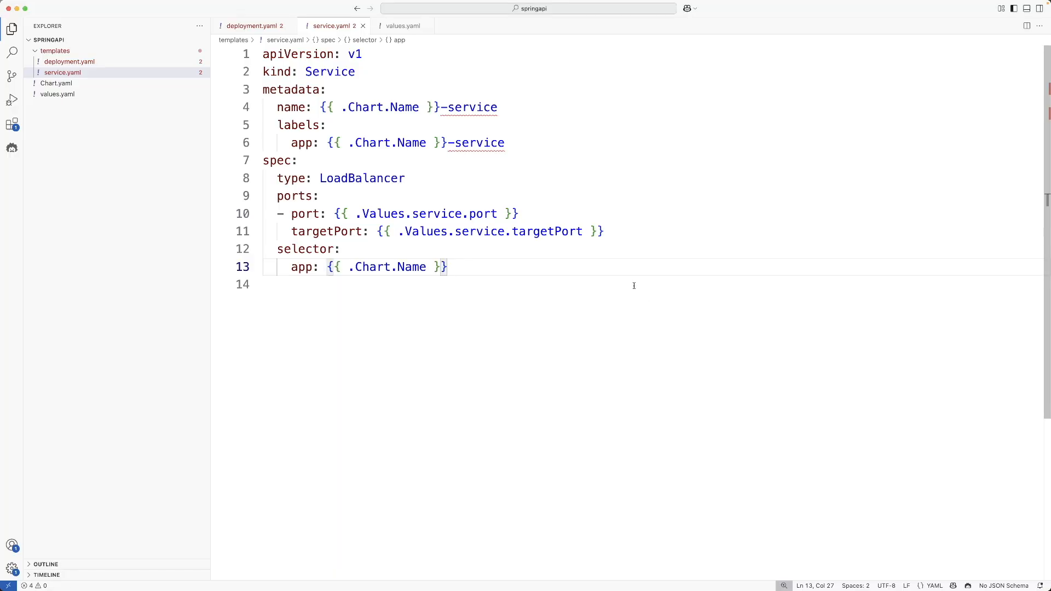
Open values.yaml and pick out the replicaCount value of 1.
left_click(403, 25)
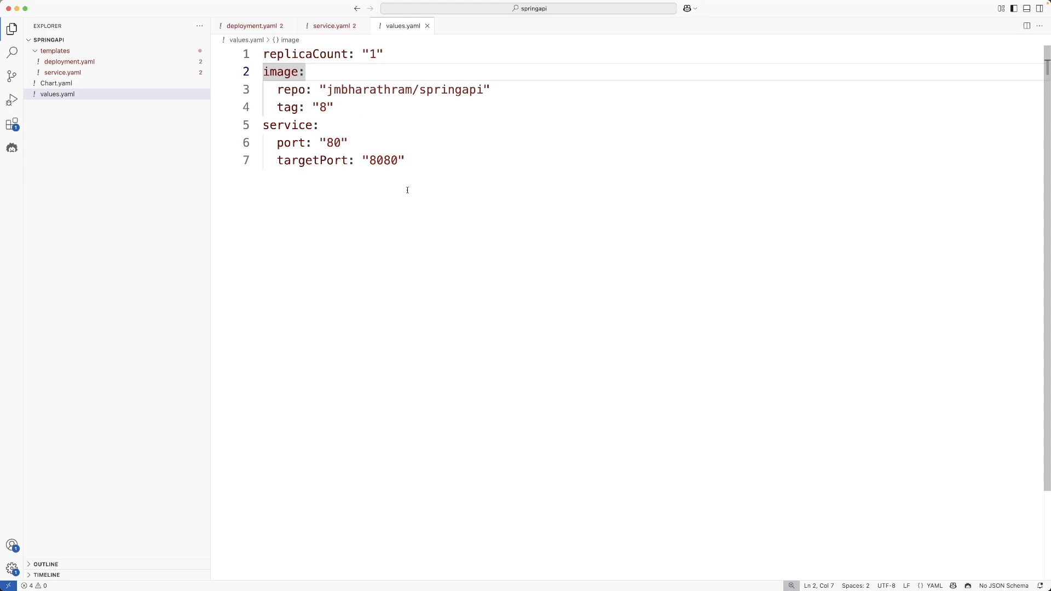
key("cmd+a")
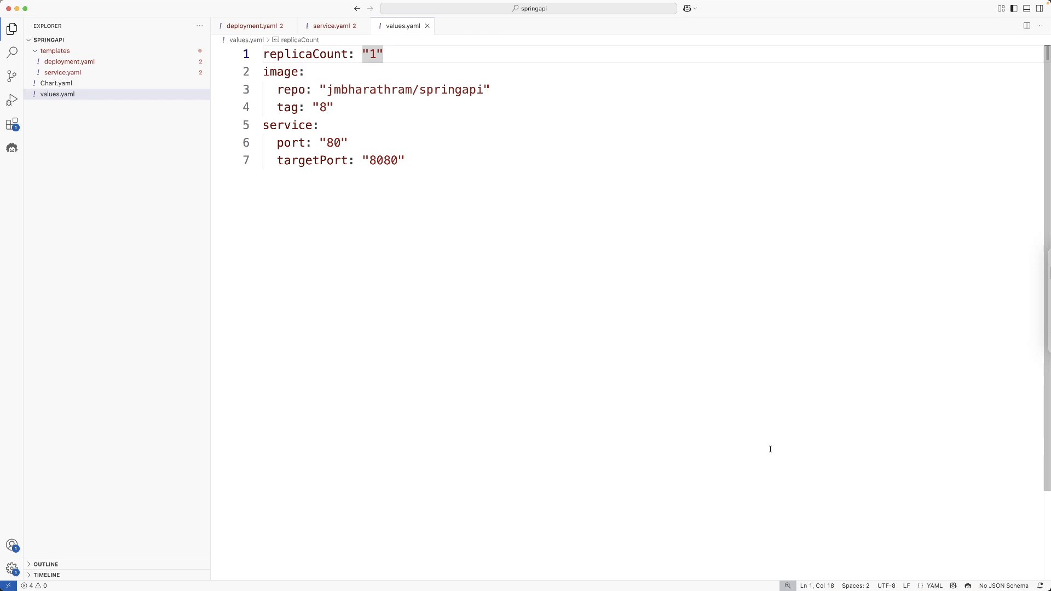
mouse_move(682, 459)
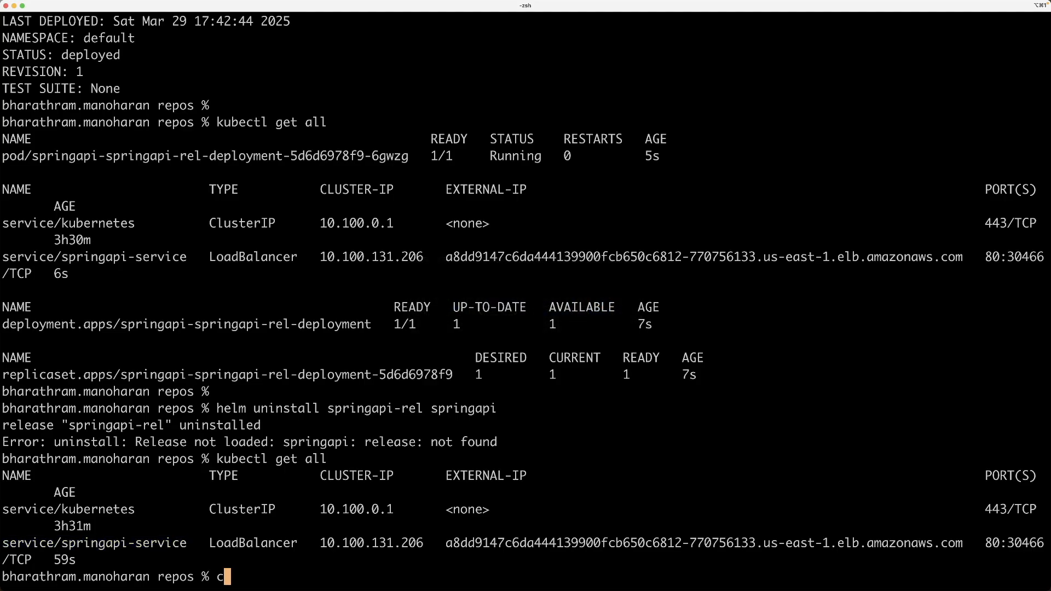
Clear the terminal and reinstall springapi-rel with --set replicaCount=2.
type("lear")
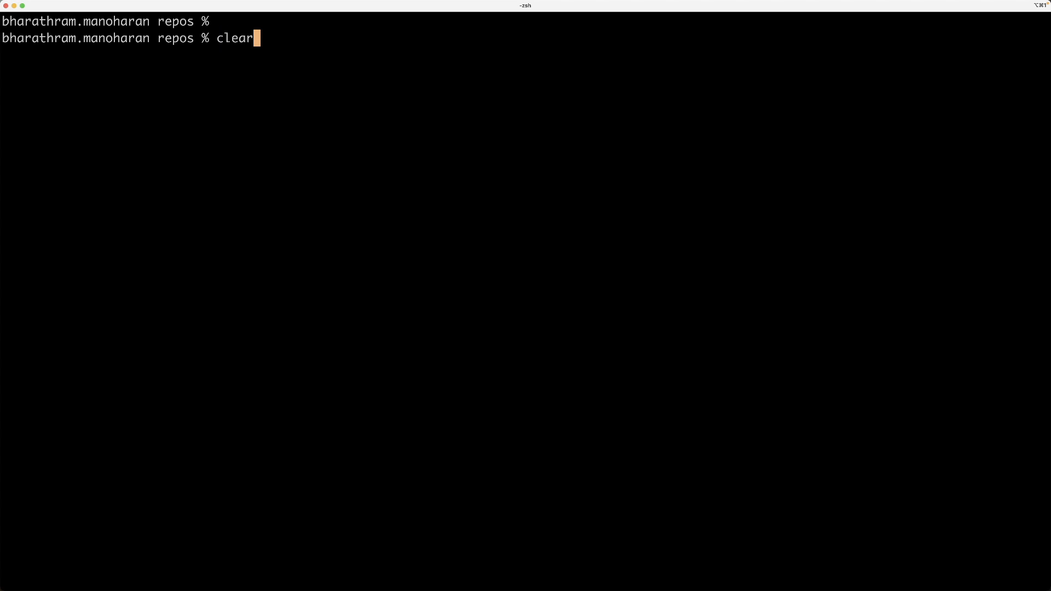
type("helm install springapi-rel springapi --set")
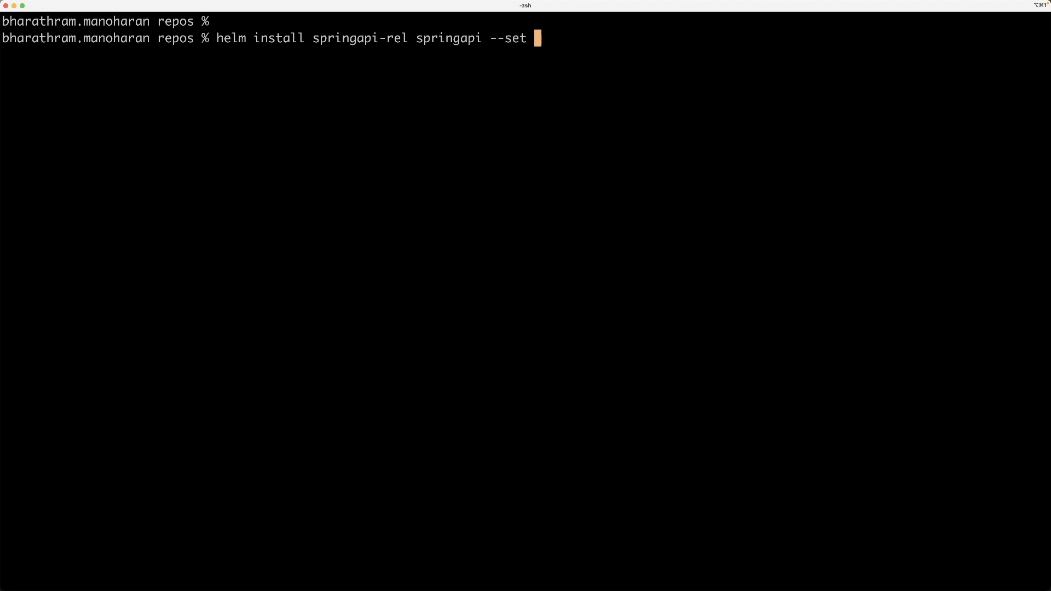
type("replica")
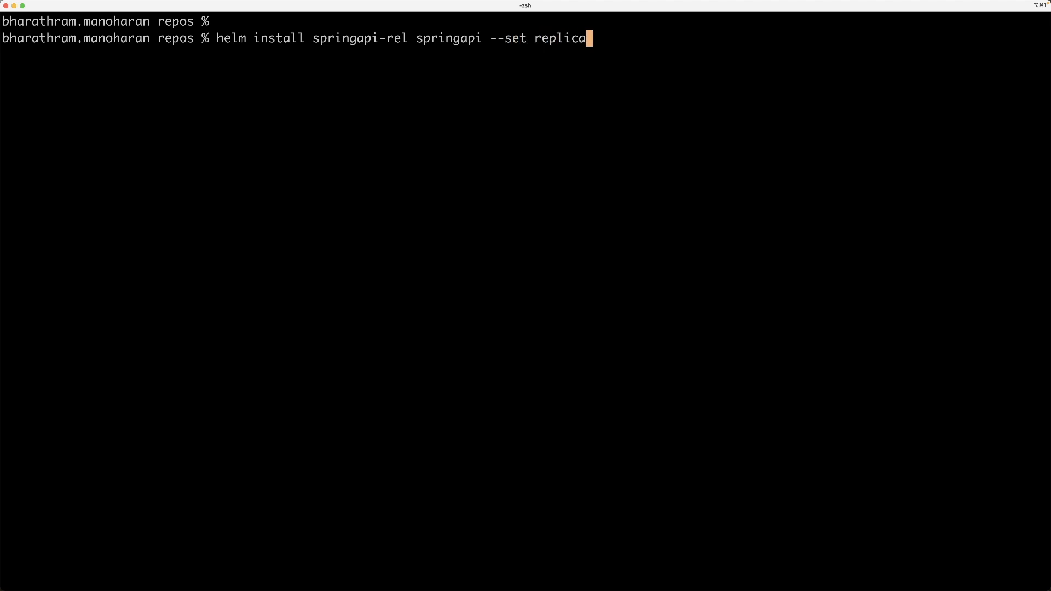
type("Coun")
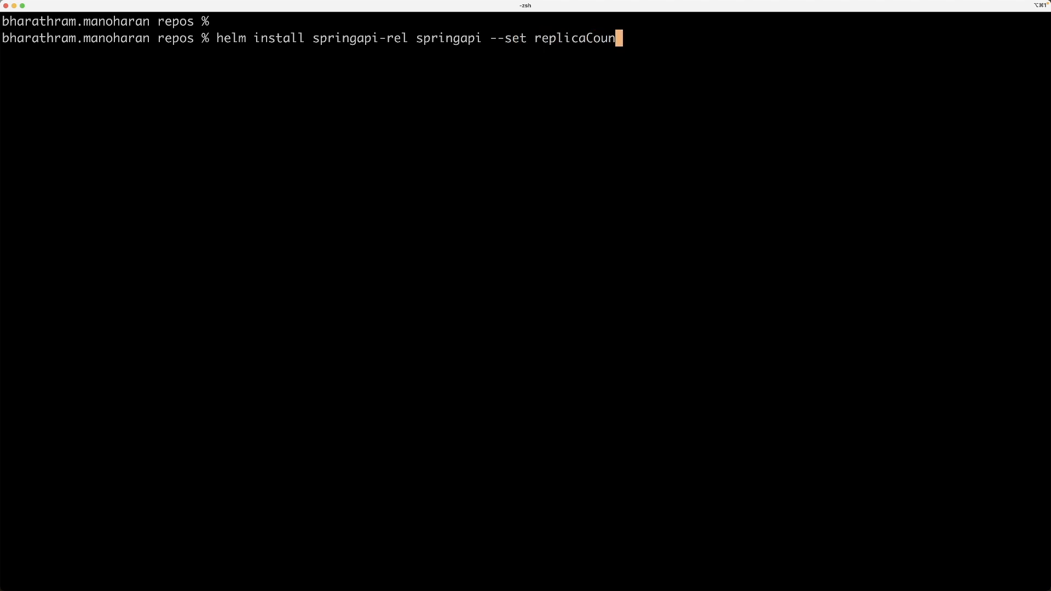
type("t")
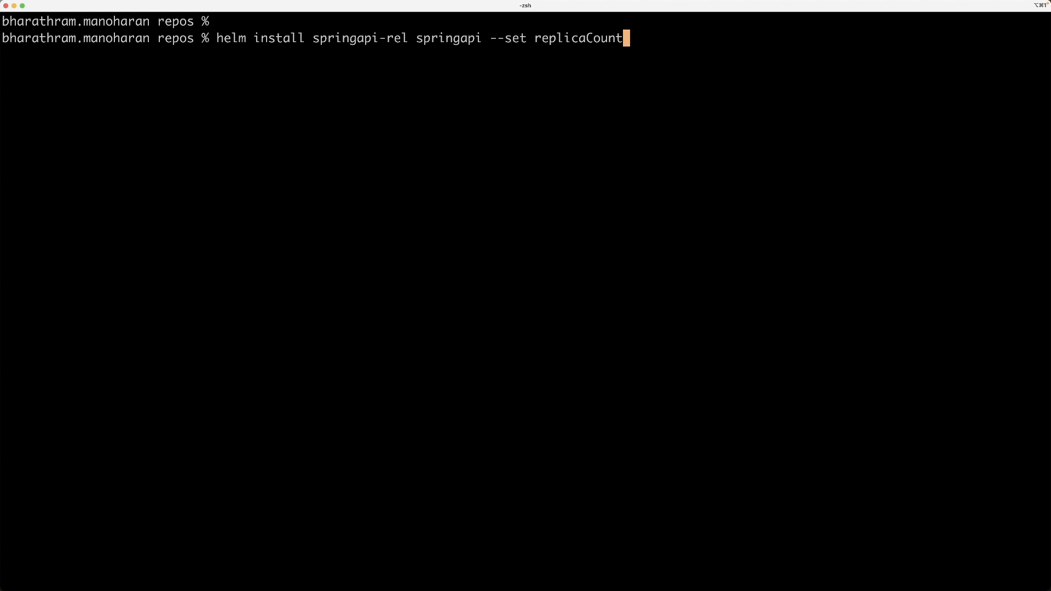
type("=2")
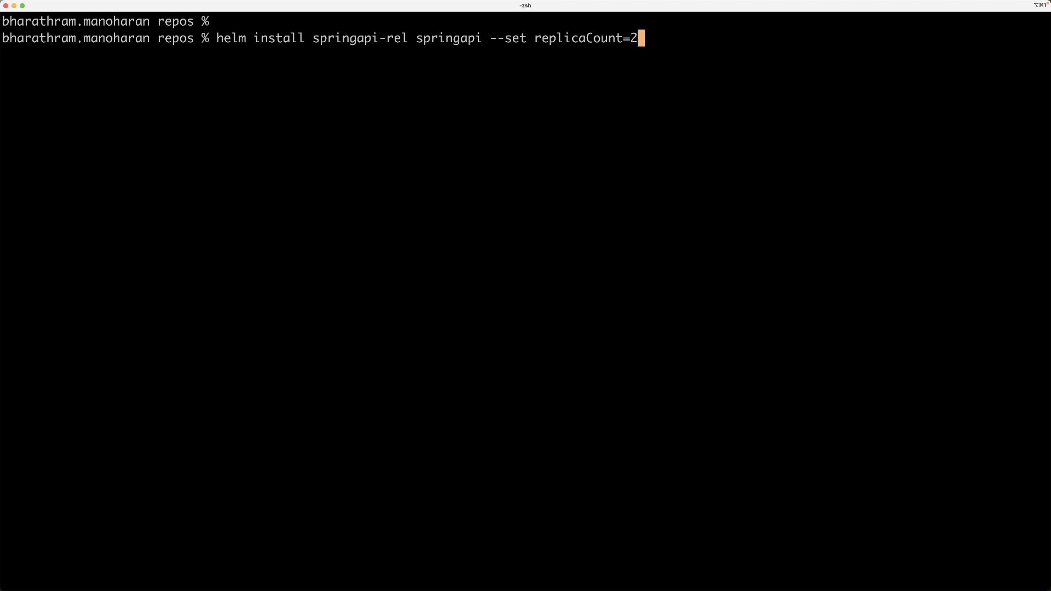
mouse_move(657, 55)
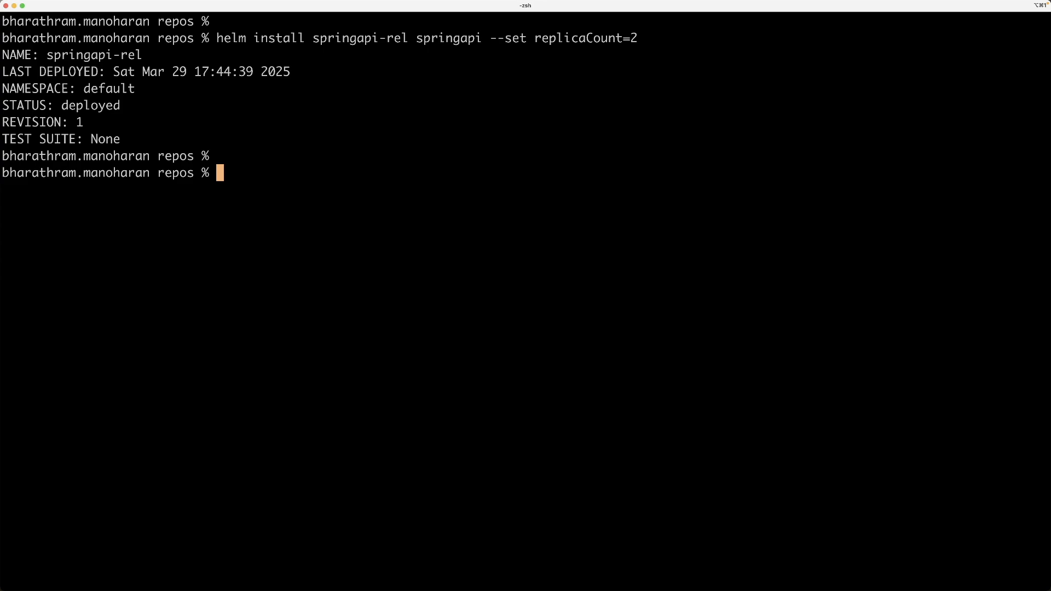
List resources showing two springapi pods running and highlight the replicaCount=2 override.
type("helm install springapi-rel springapi --set replicaCount=2")
type("kubectl get all")
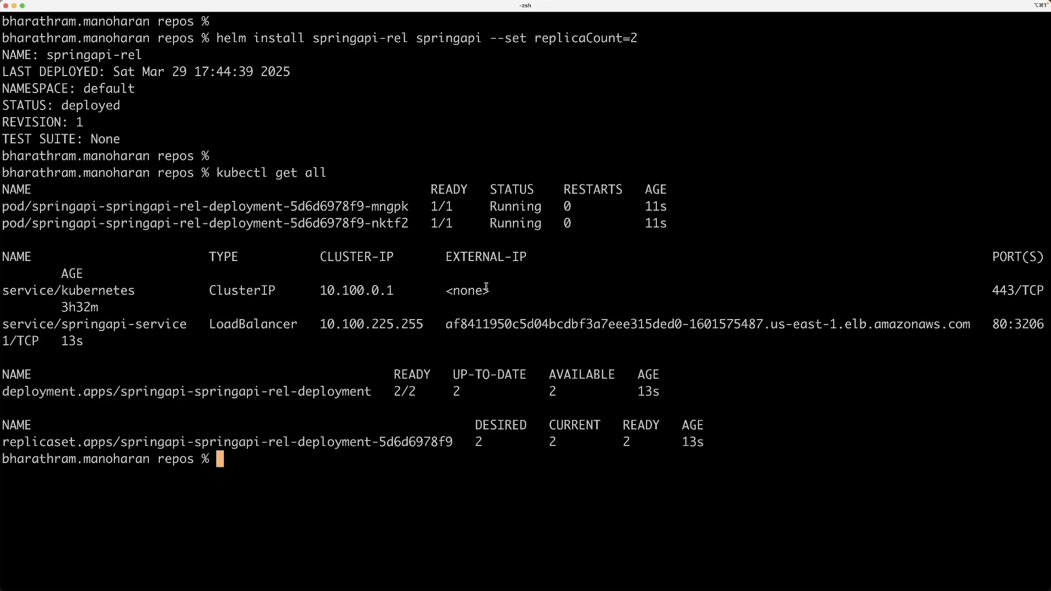
left_click_drag(7, 191, 669, 223)
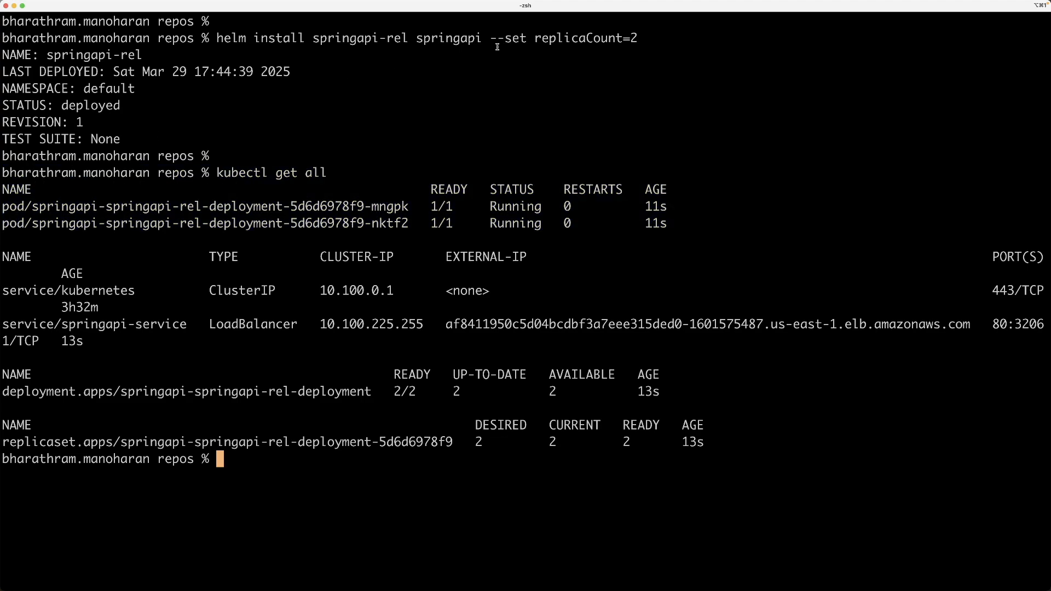
left_click_drag(490, 37, 637, 37)
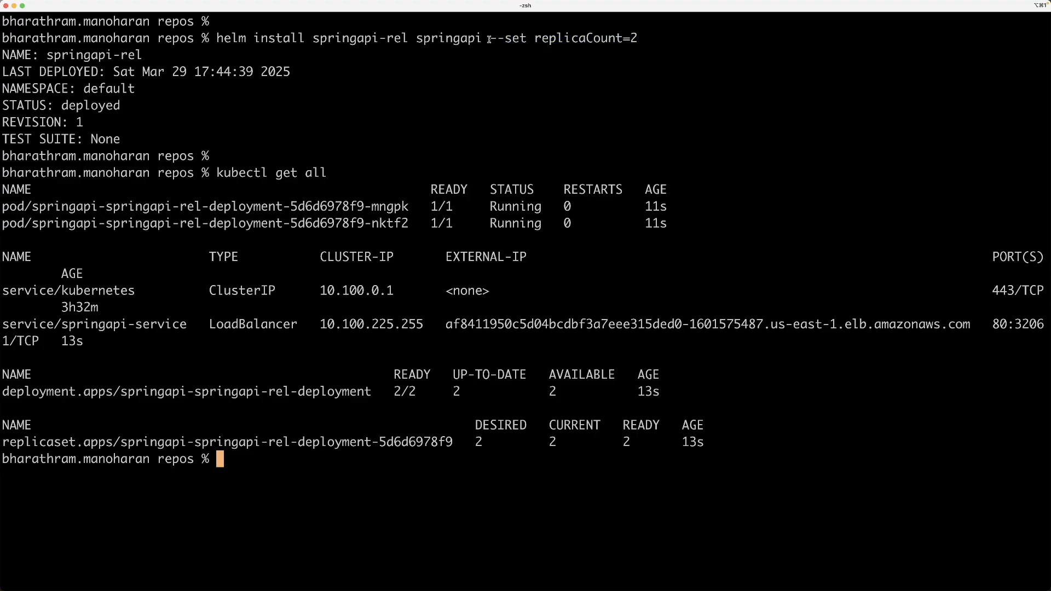
left_click_drag(491, 39, 640, 39)
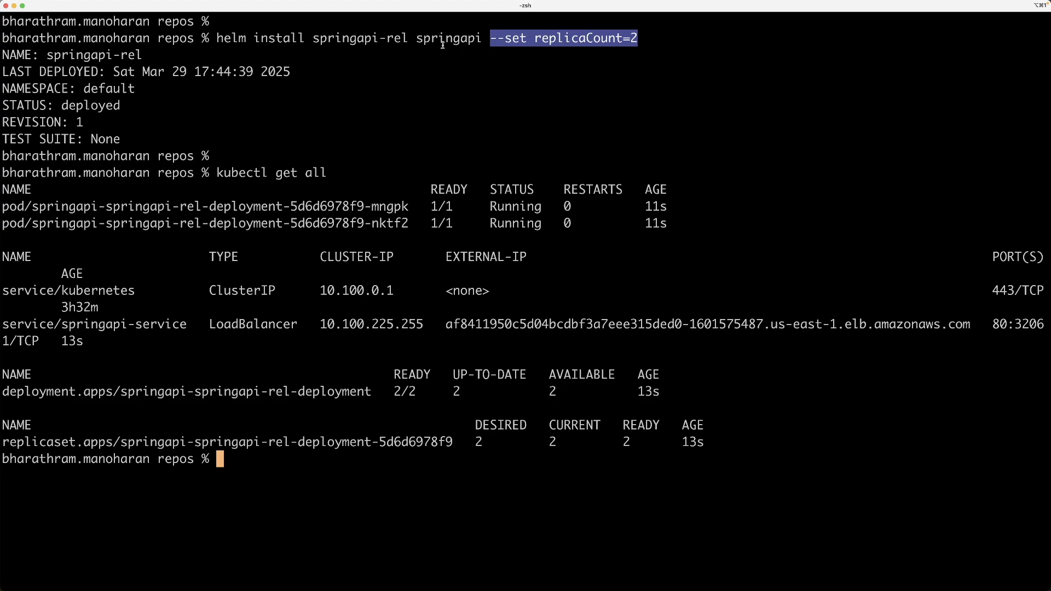
mouse_move(494, 145)
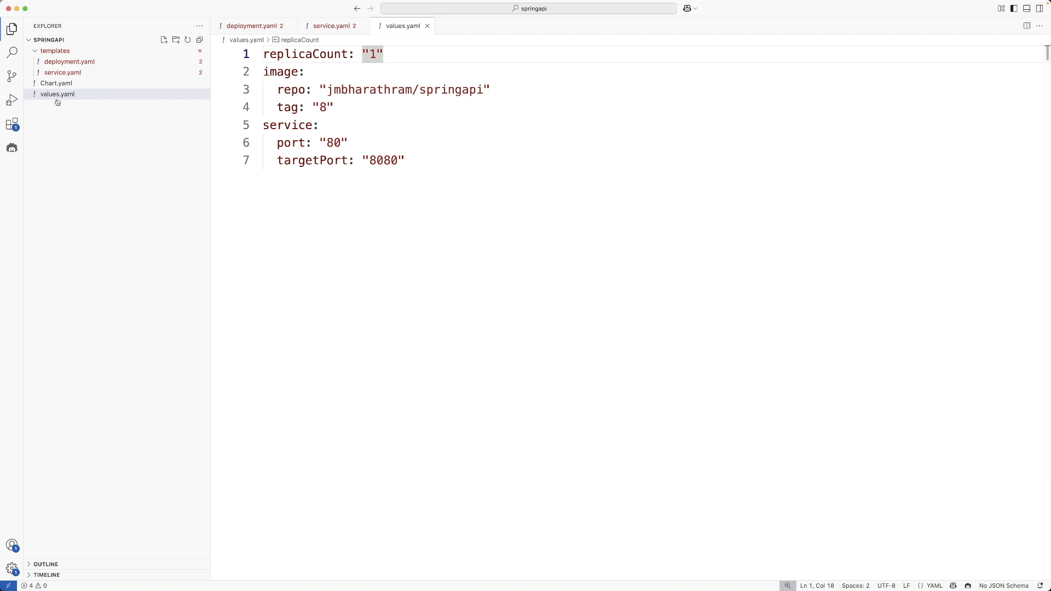
mouse_move(56, 101)
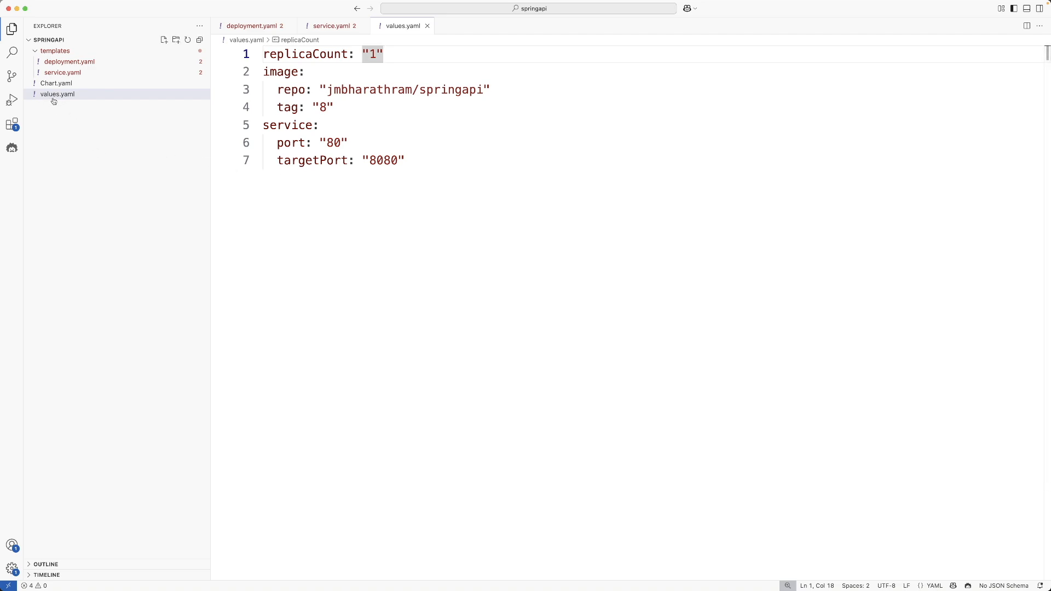
mouse_move(85, 105)
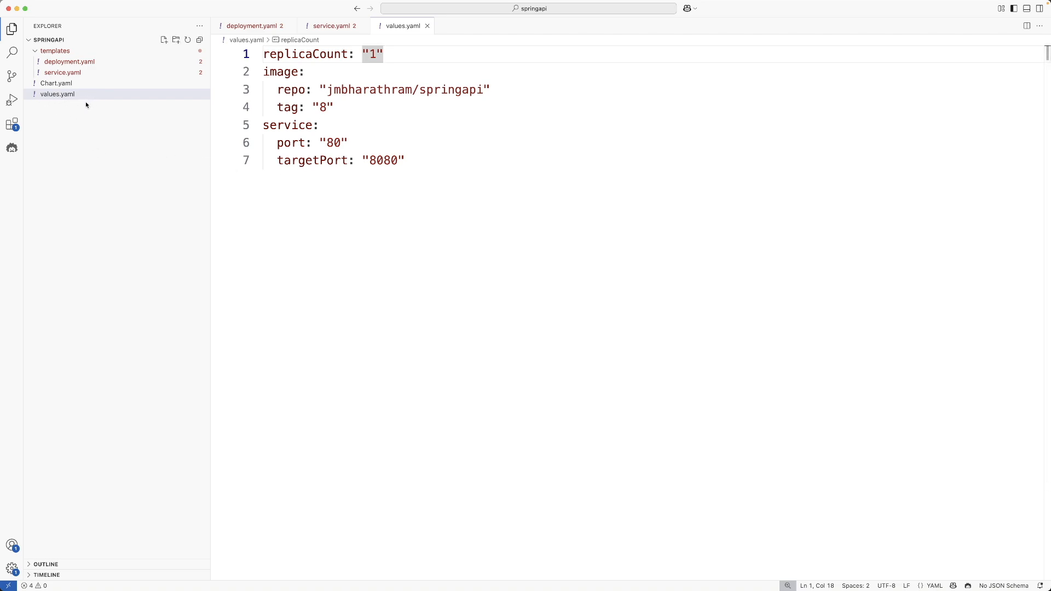
mouse_move(137, 169)
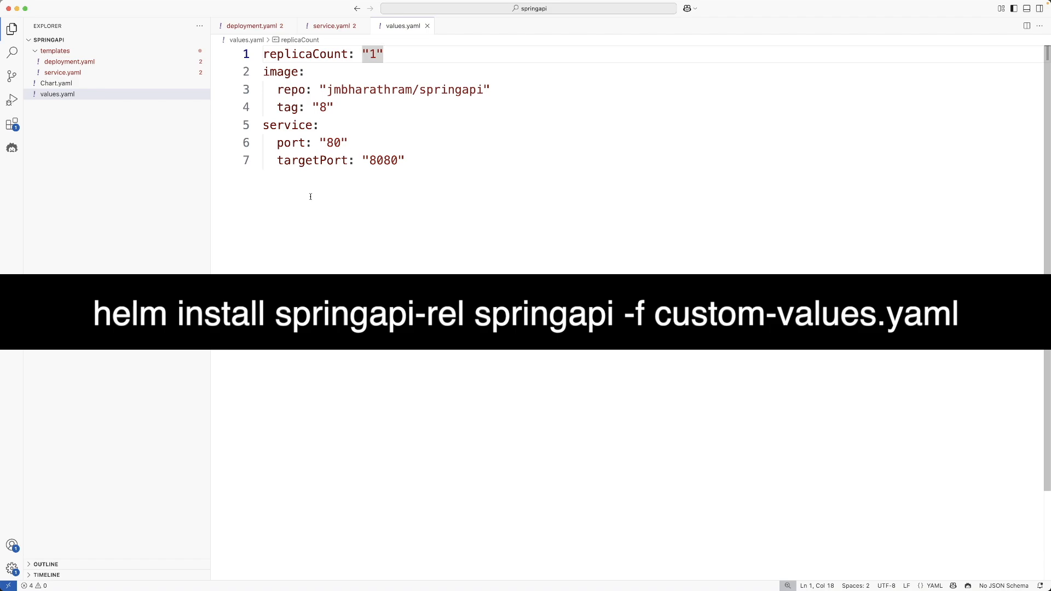
mouse_move(489, 213)
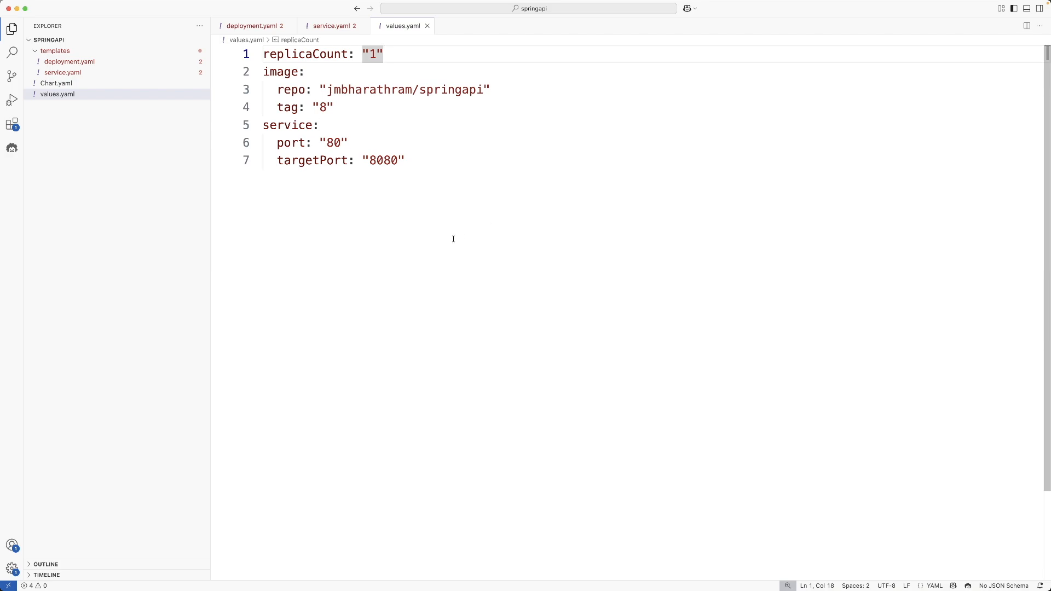
mouse_move(141, 318)
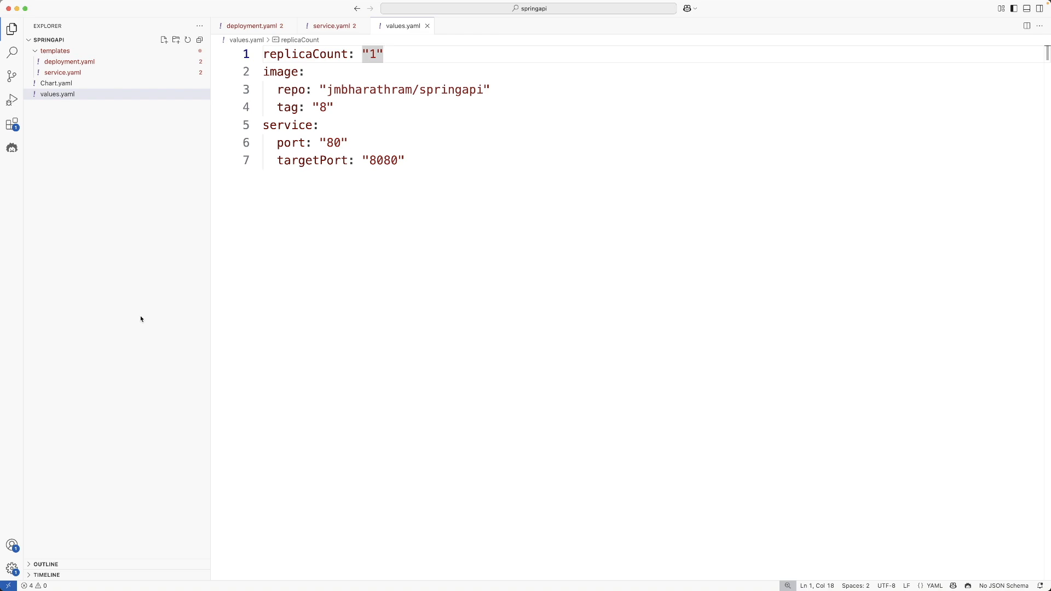
mouse_move(115, 195)
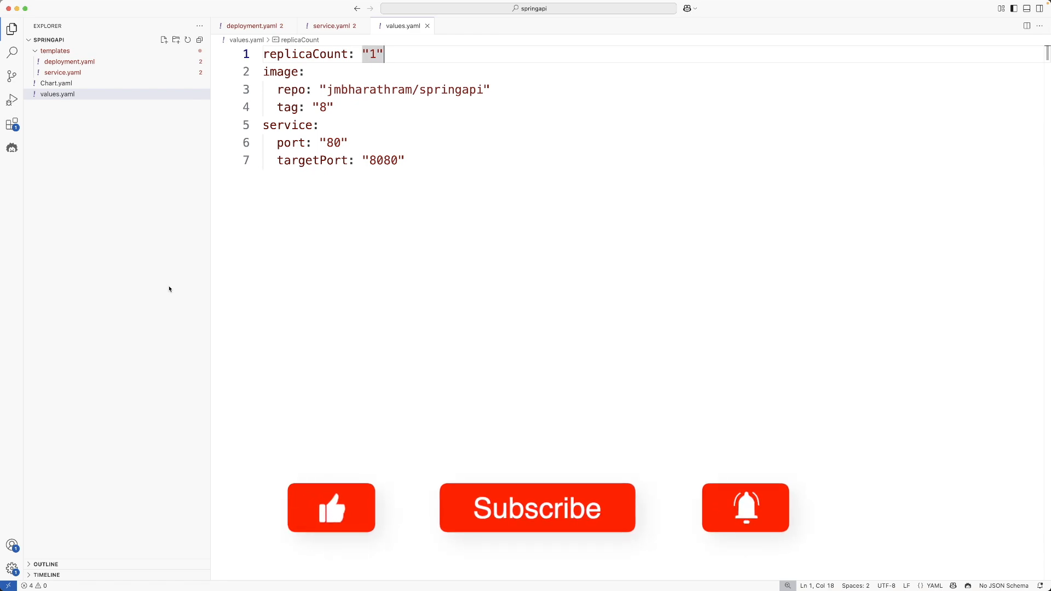
left_click(331, 507)
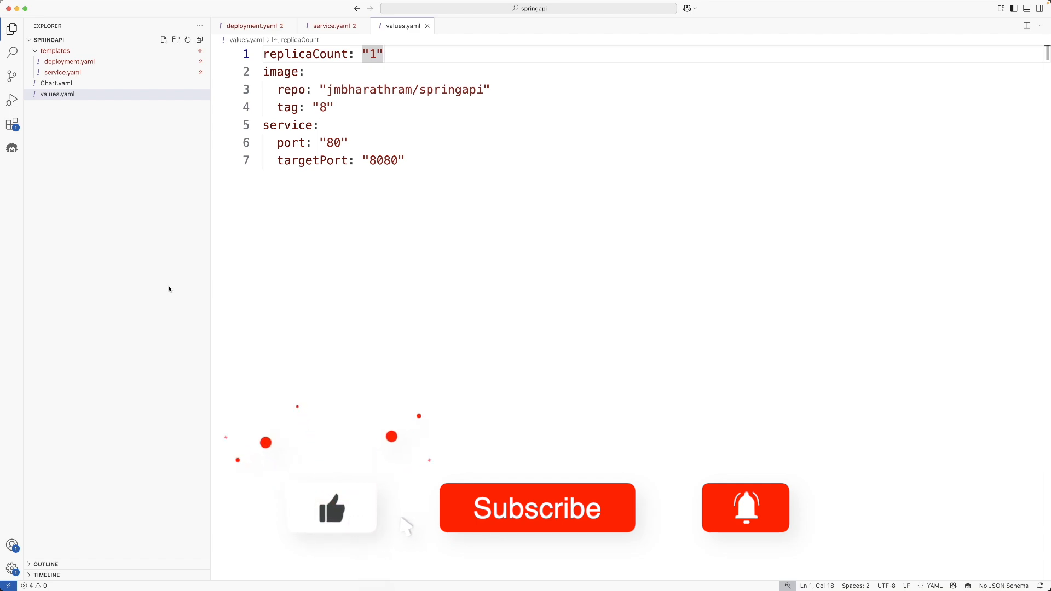